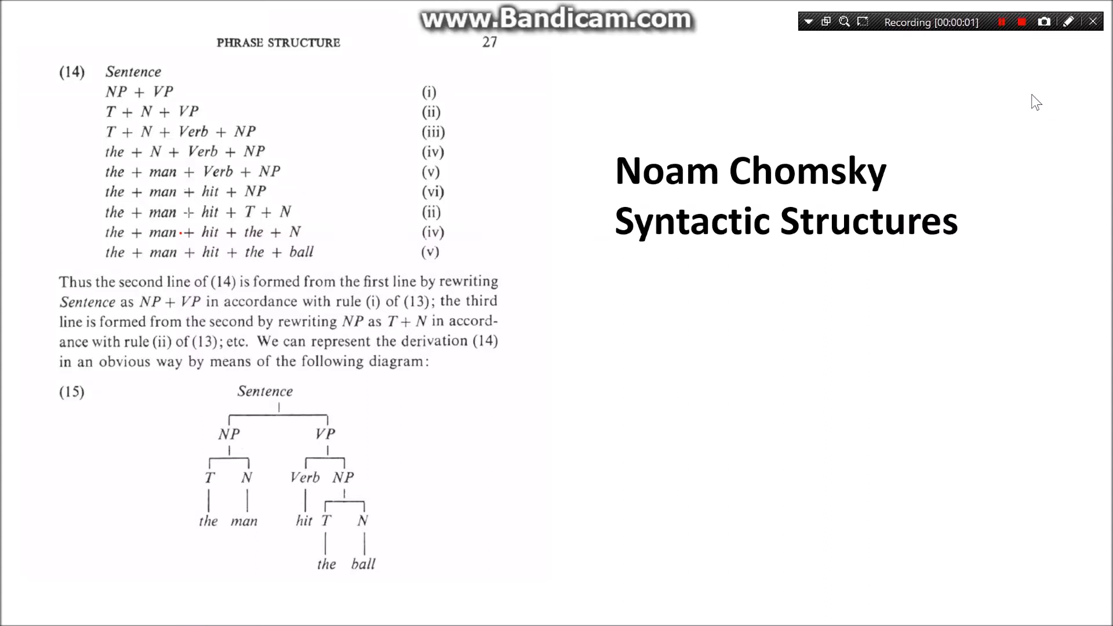
pyautogui.moveTo(623, 88)
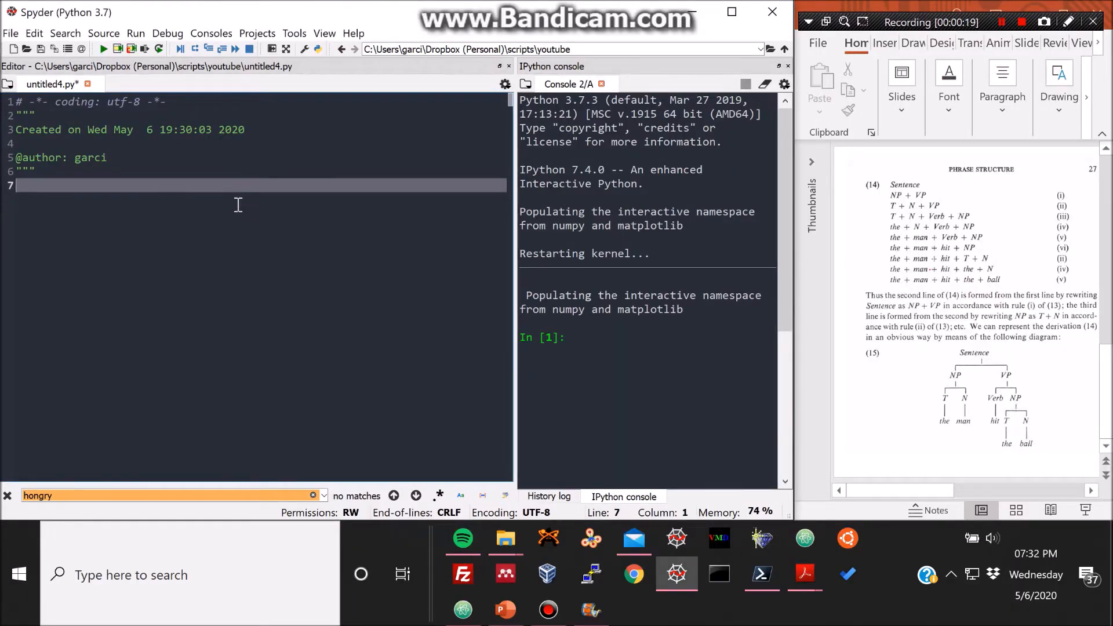
# Assign T = 'the' and N = 'man' in the script.
pyautogui.press('Return')
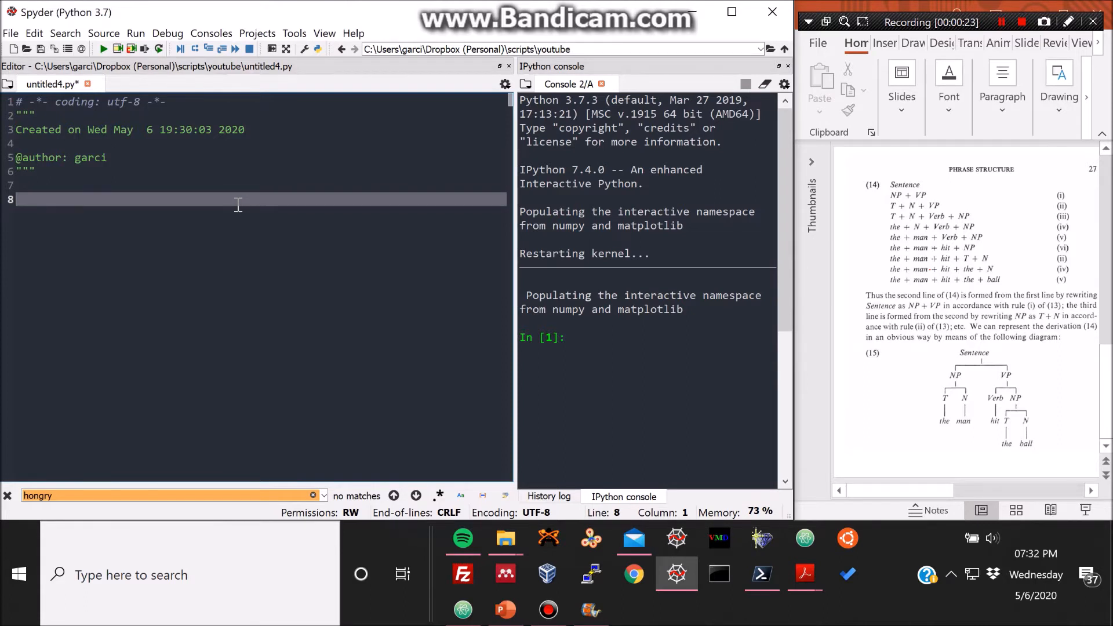
pyautogui.write('T =')
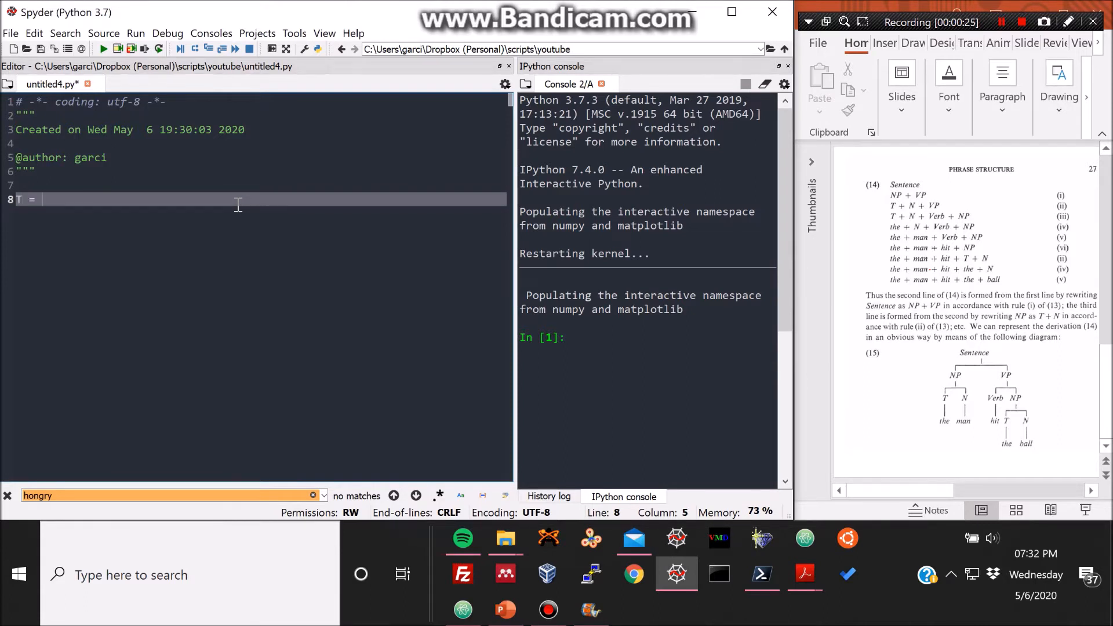
pyautogui.write("'the")
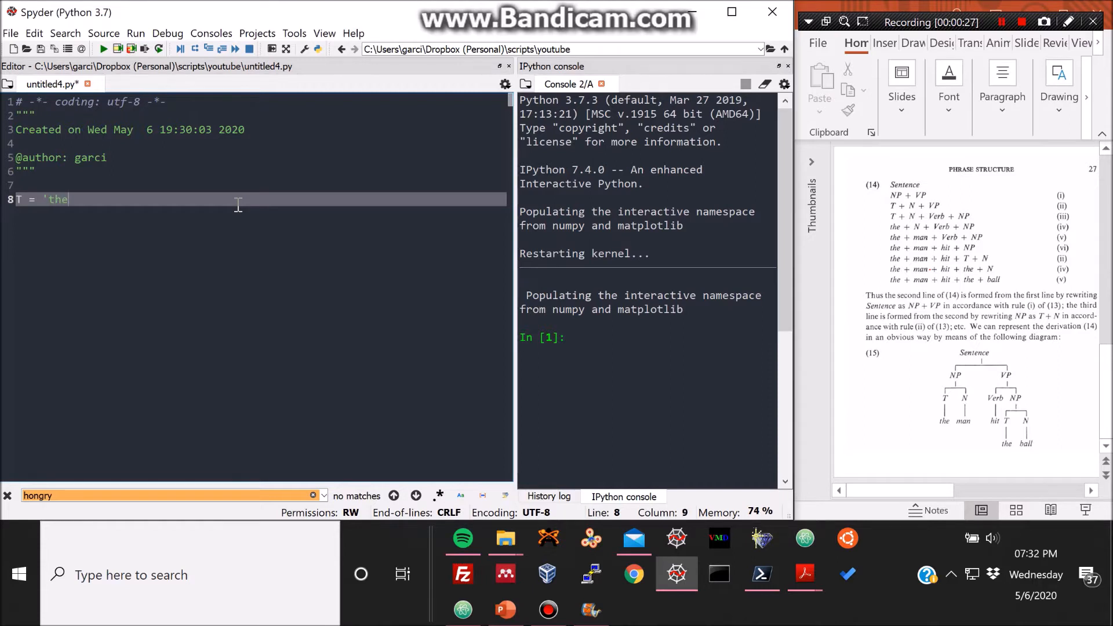
pyautogui.write("'")
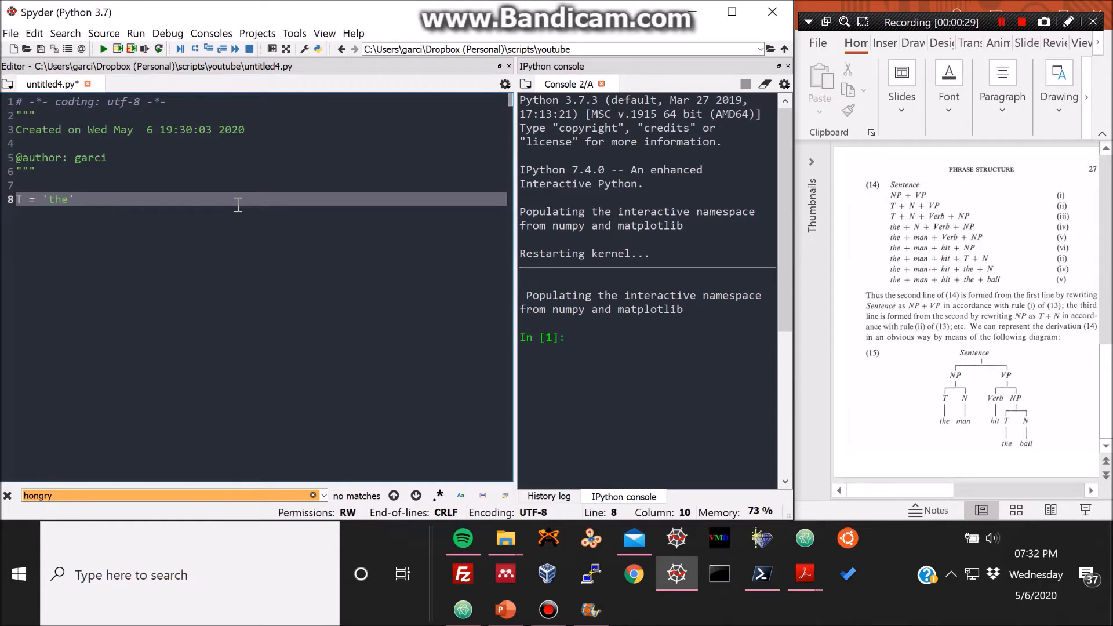
pyautogui.write('N=')
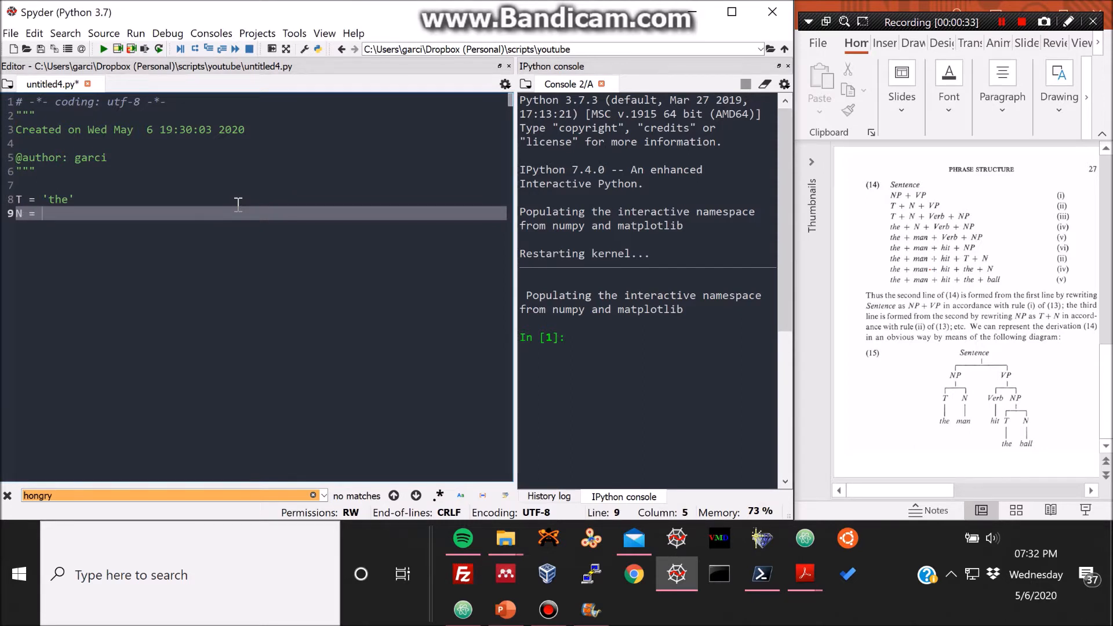
pyautogui.write("'man'")
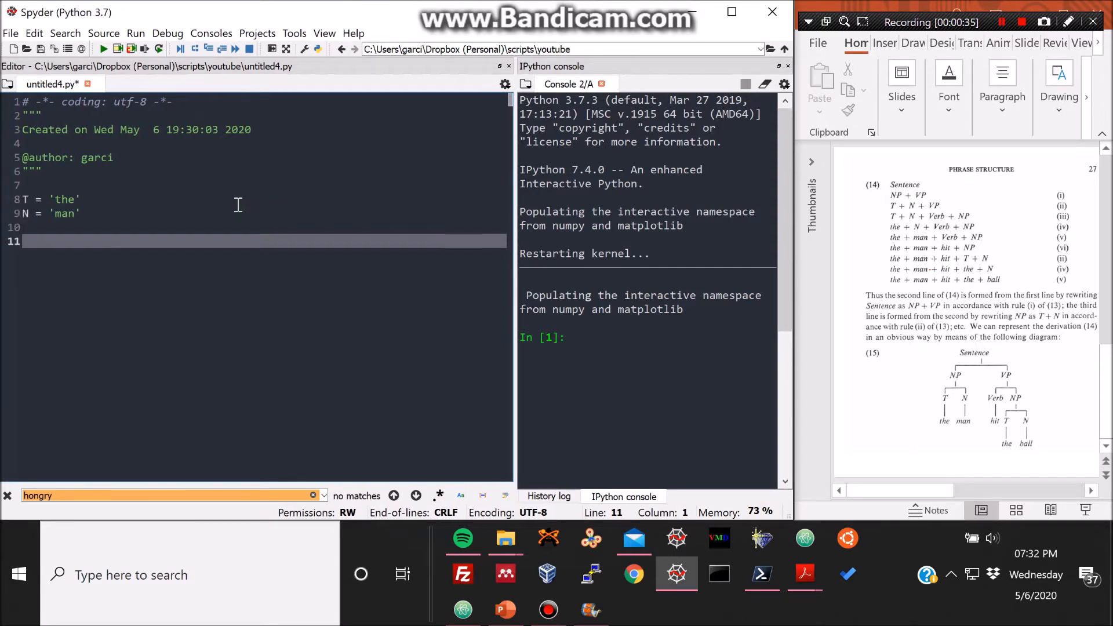
# Print T and N, run to get 'the man' in the console, then comment the print out.
pyautogui.write('print(T,')
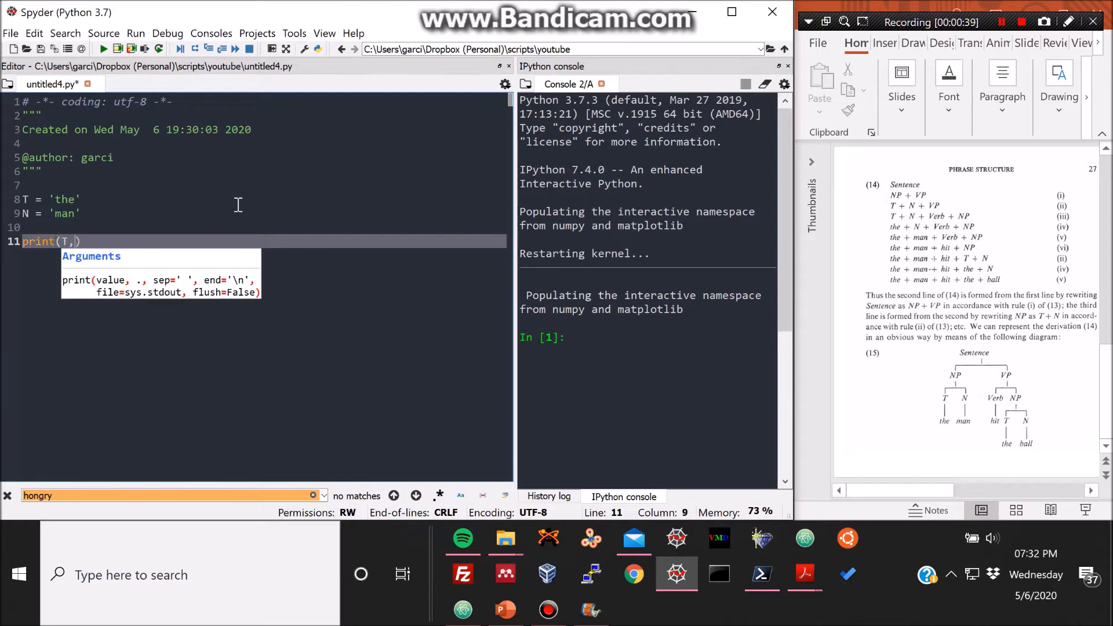
pyautogui.write('N')
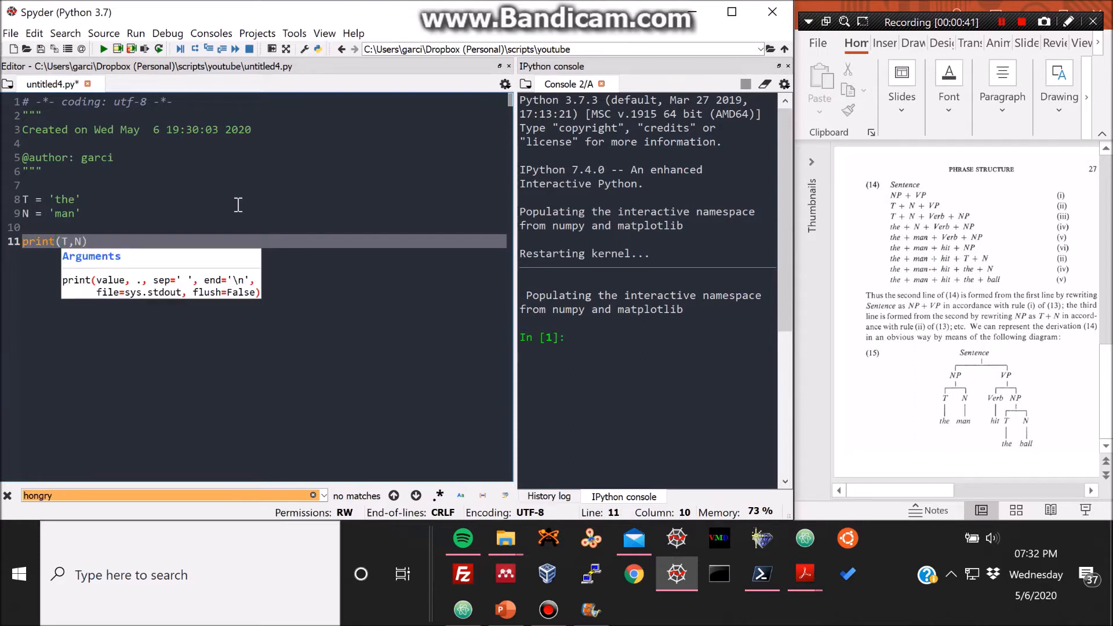
pyautogui.click(104, 49)
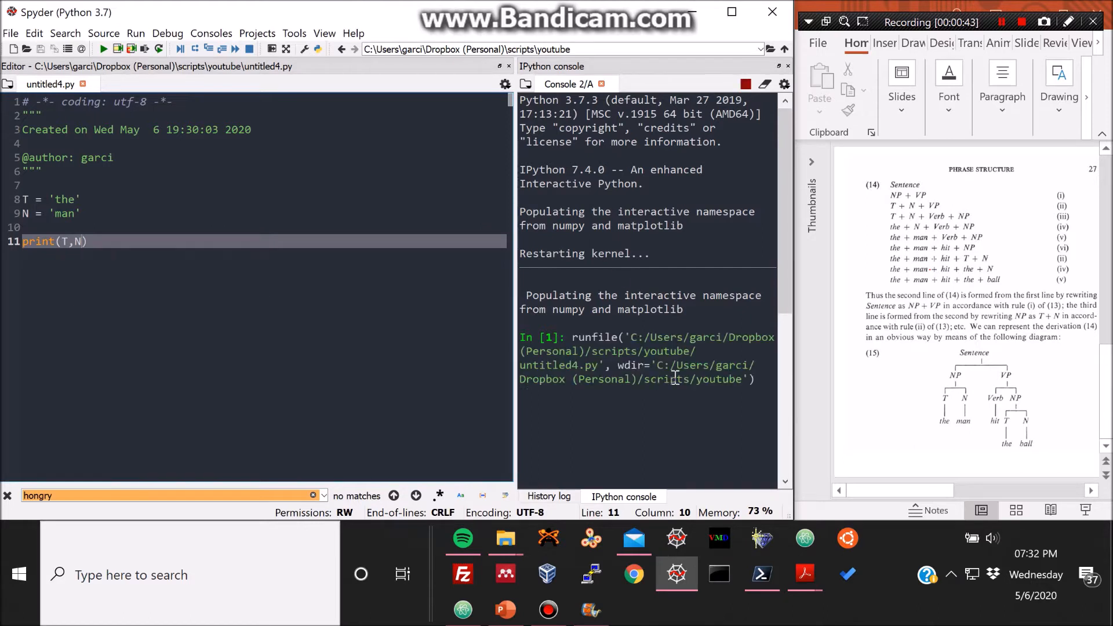
pyautogui.click(103, 48)
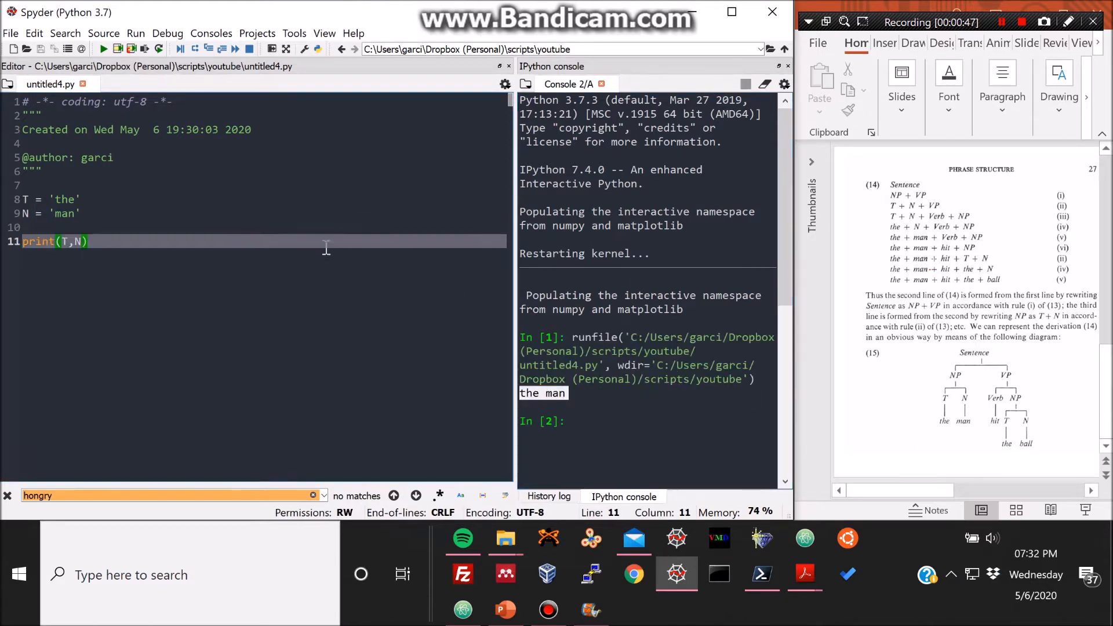
pyautogui.write('#')
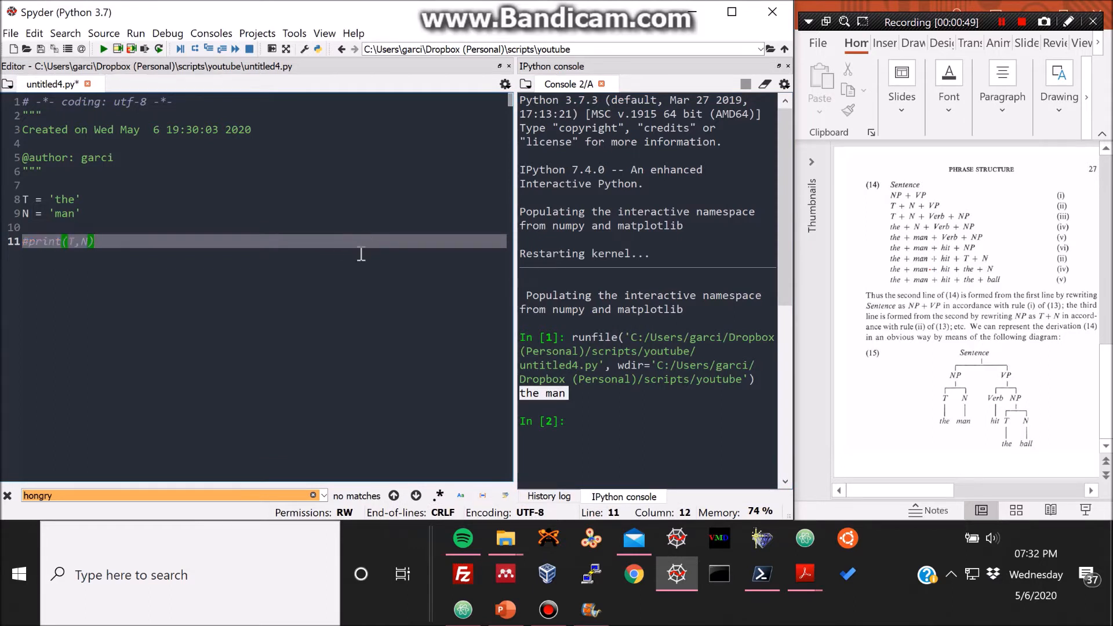
# Define assemble(*args) returning " ".join(args).
pyautogui.press('enter')
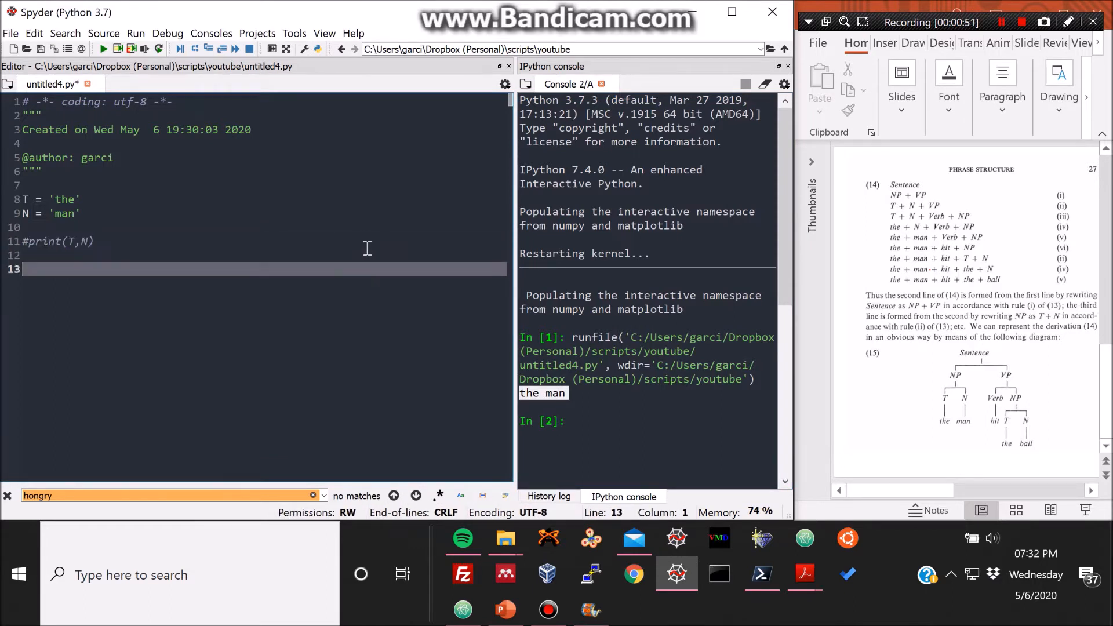
pyautogui.write('def asse')
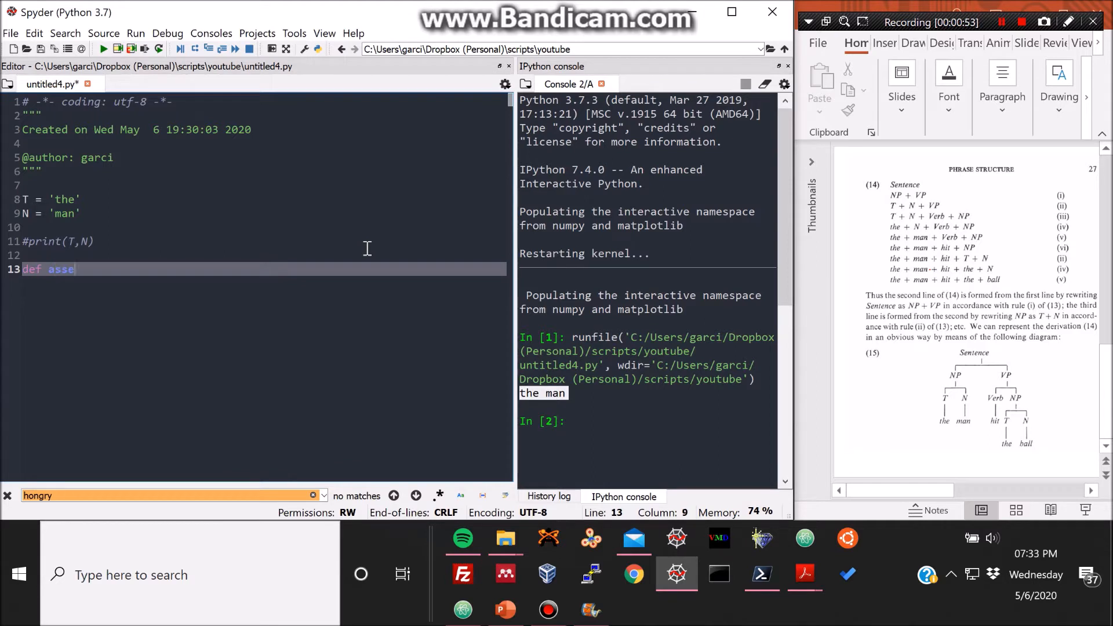
pyautogui.write('mble')
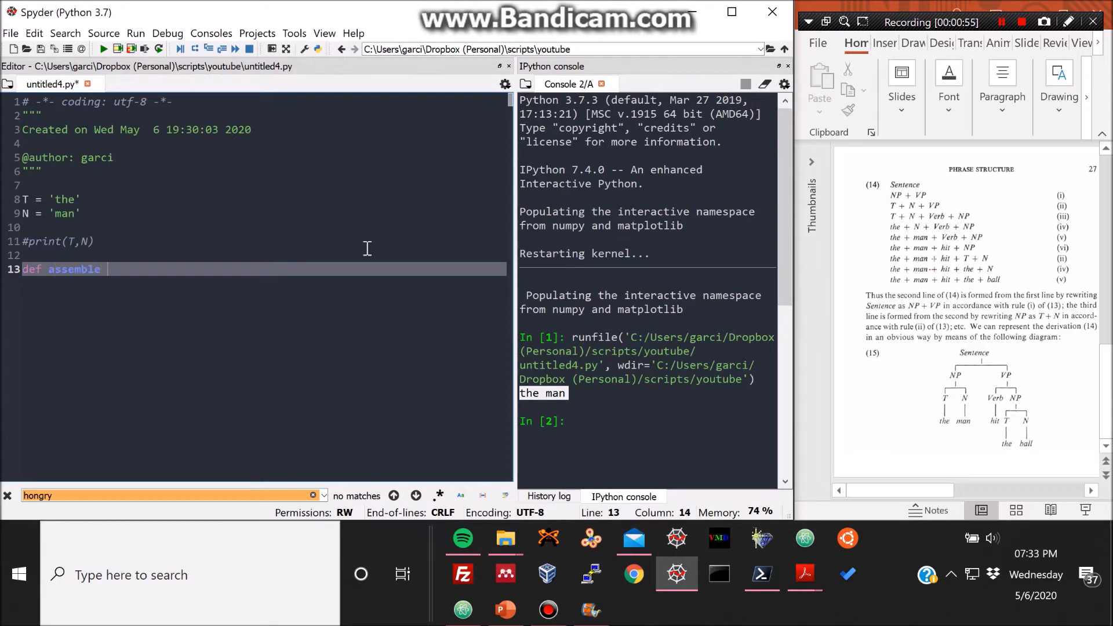
pyautogui.write('()')
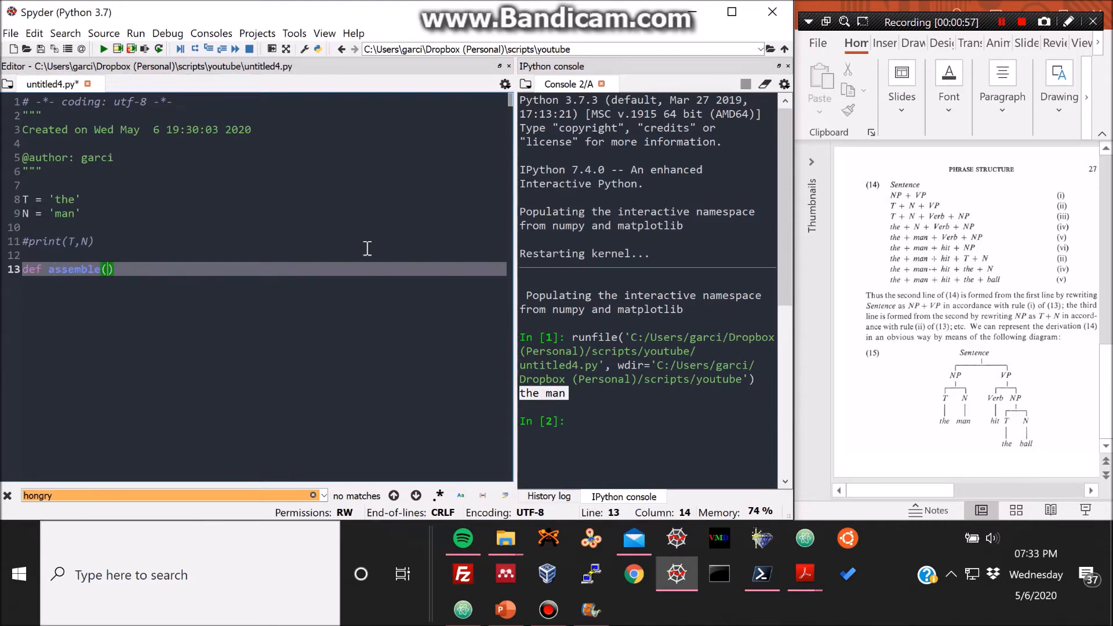
pyautogui.write('*args')
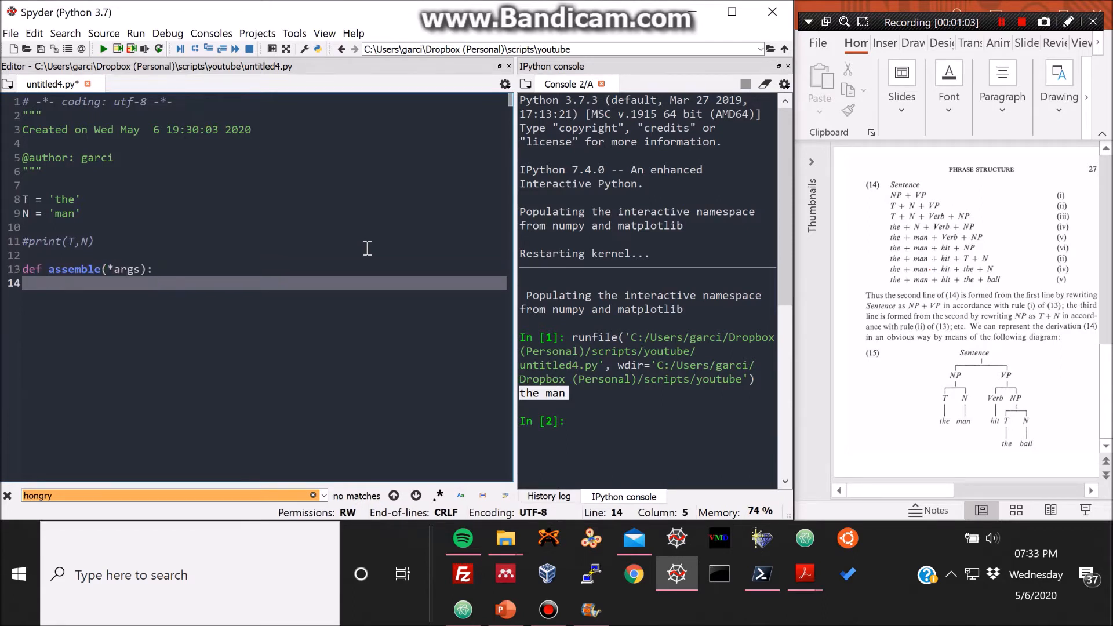
pyautogui.write('return')
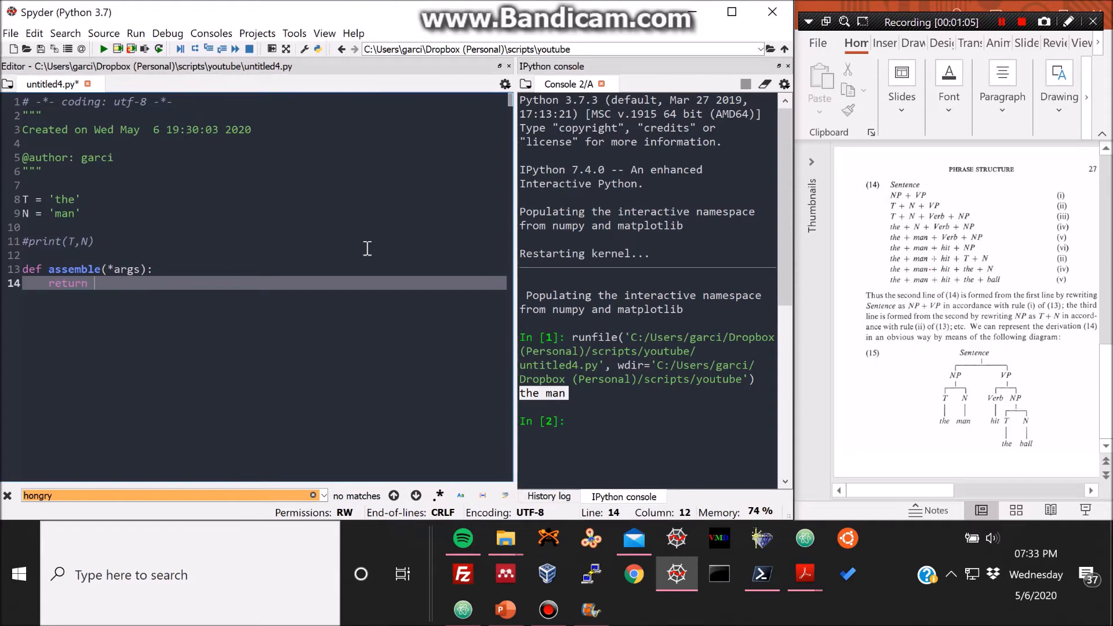
pyautogui.write('" "')
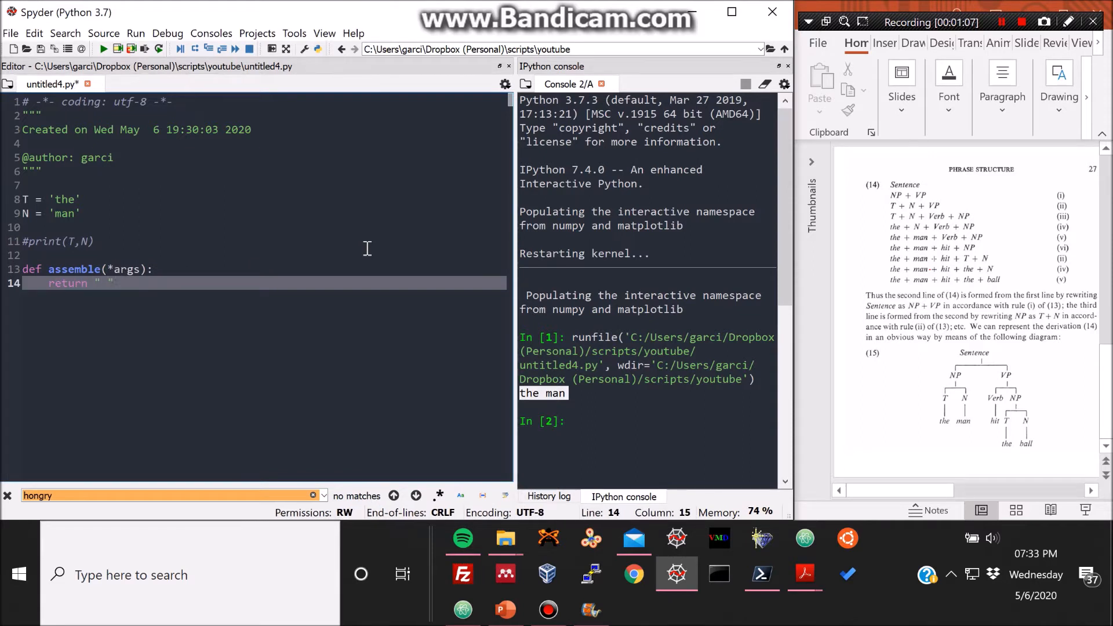
pyautogui.write('.join')
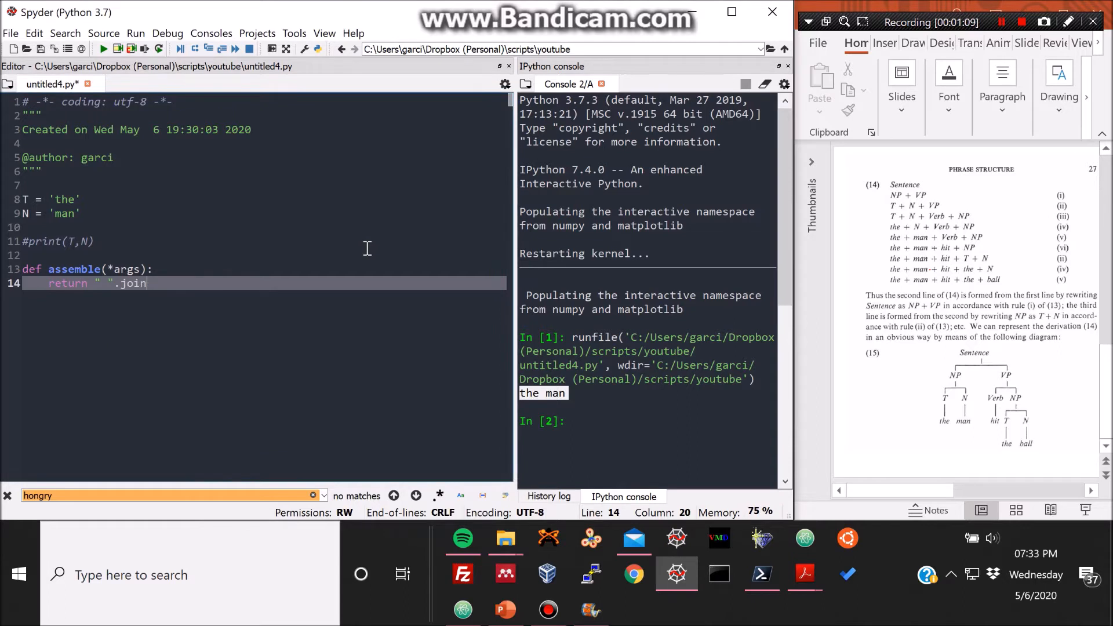
pyautogui.write('(args')
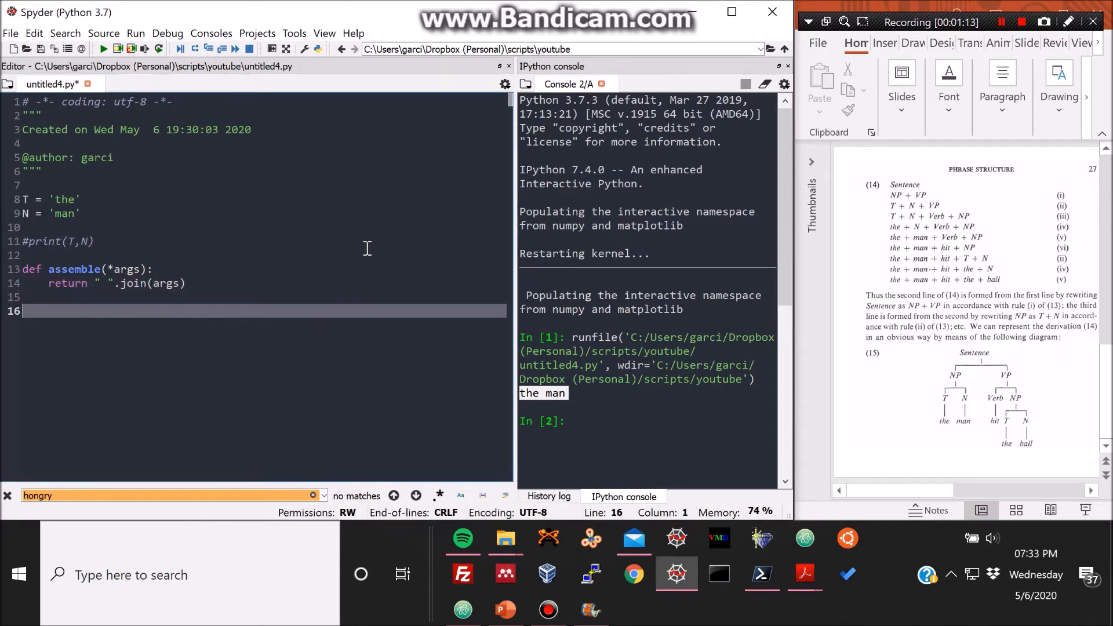
# Store a = assemble(T,N), run the script, and add print(a) to show 'the man'.
pyautogui.write('assemble(')
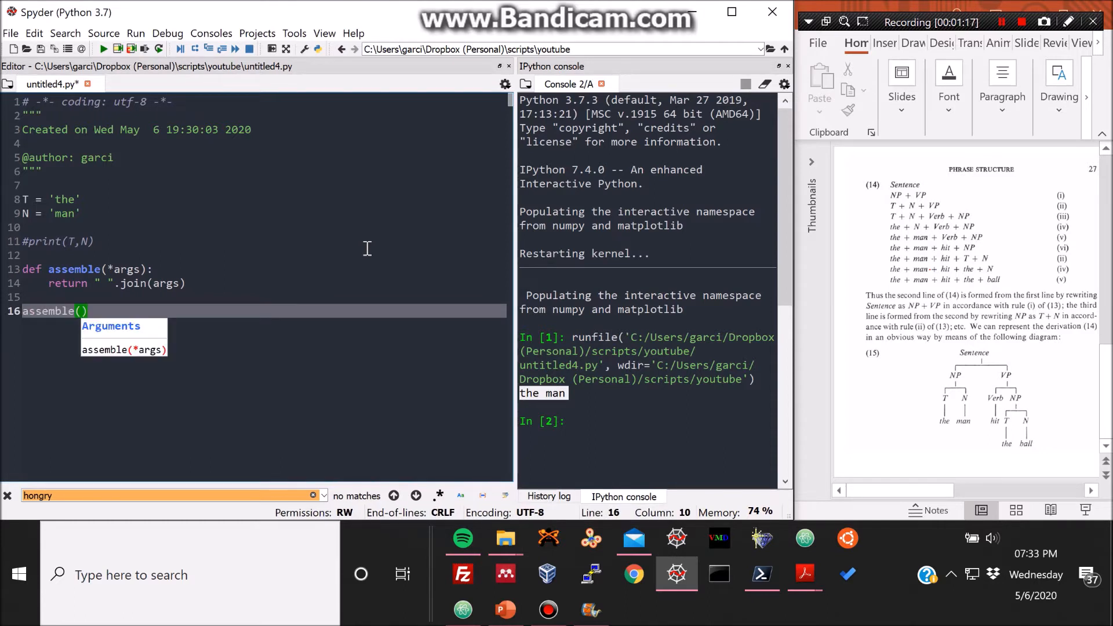
pyautogui.write('T,')
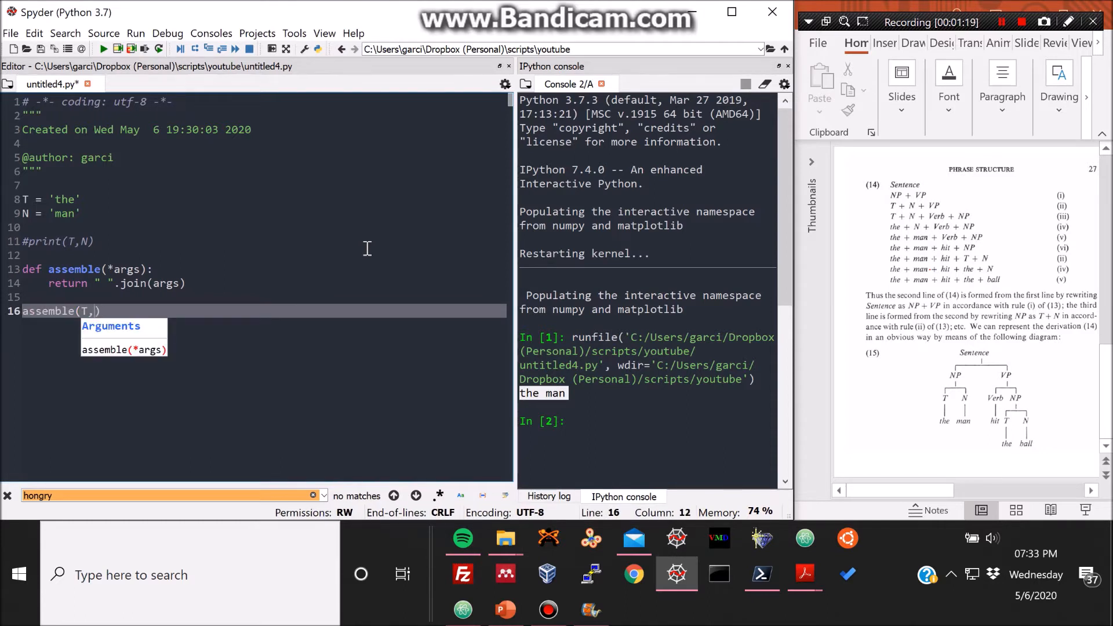
pyautogui.write('N')
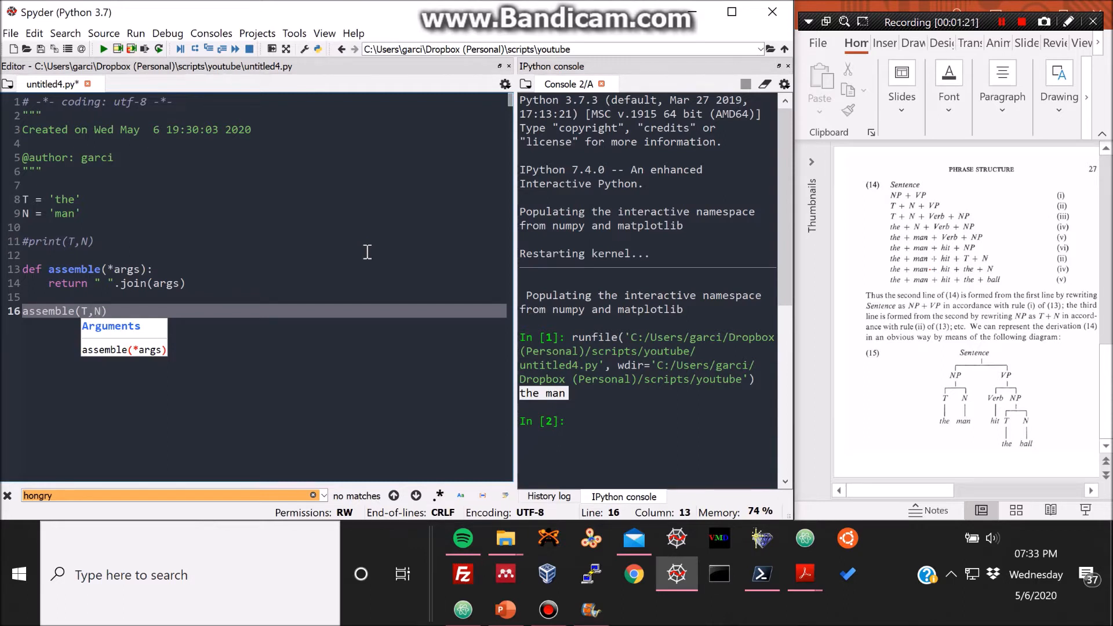
pyautogui.press('f5')
pyautogui.write('a=')
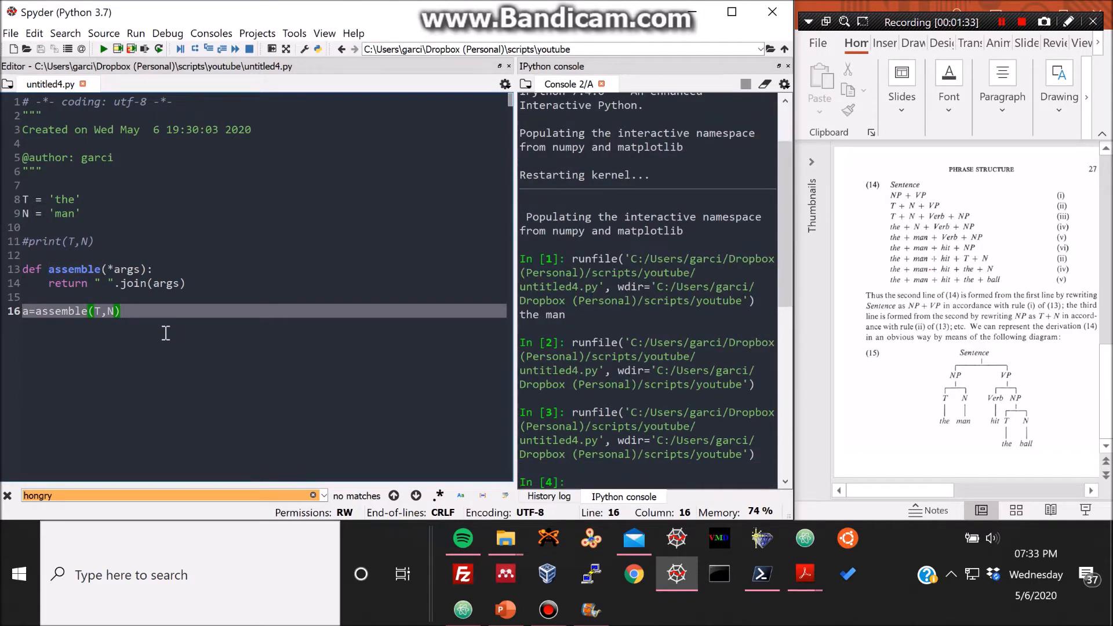
pyautogui.write('print(')
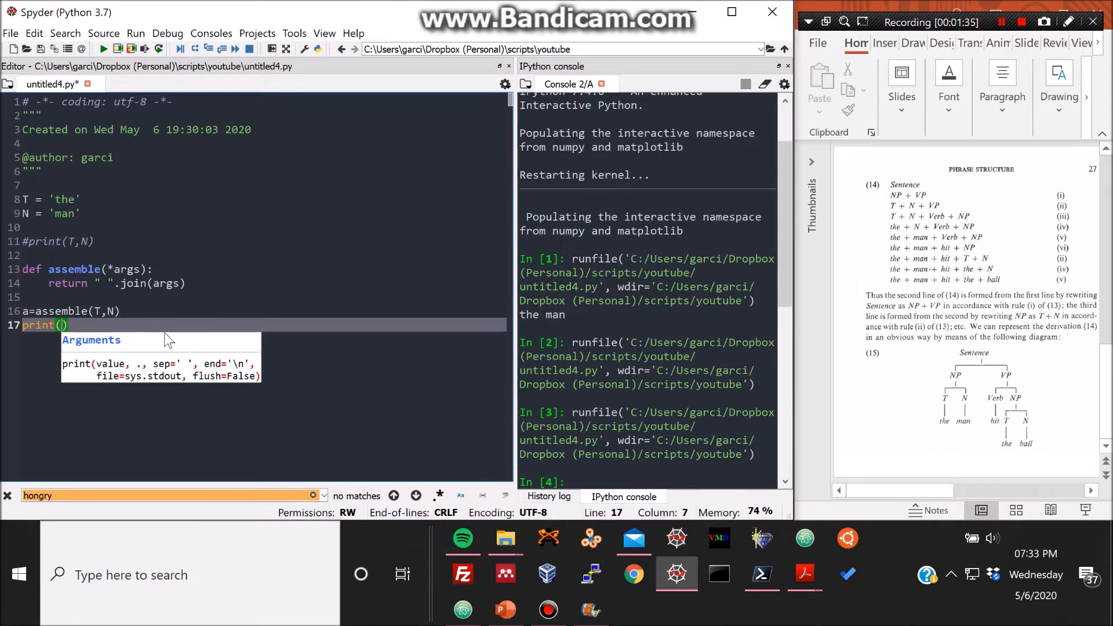
pyautogui.write('a')
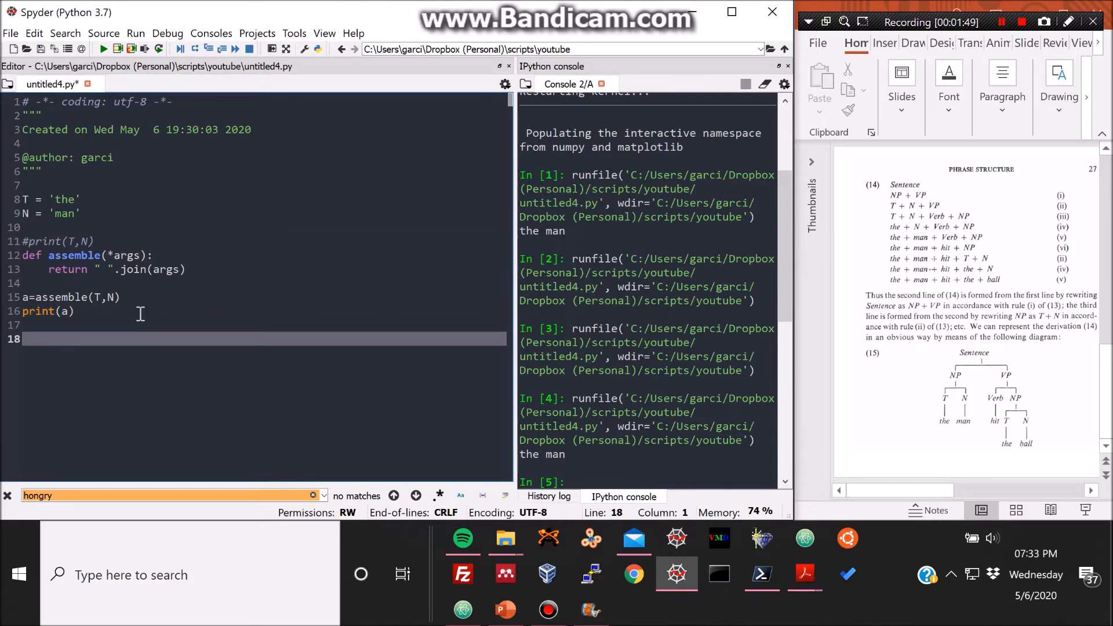
# Define NP(T,N) returning assemble(T,N).
pyautogui.write('de')
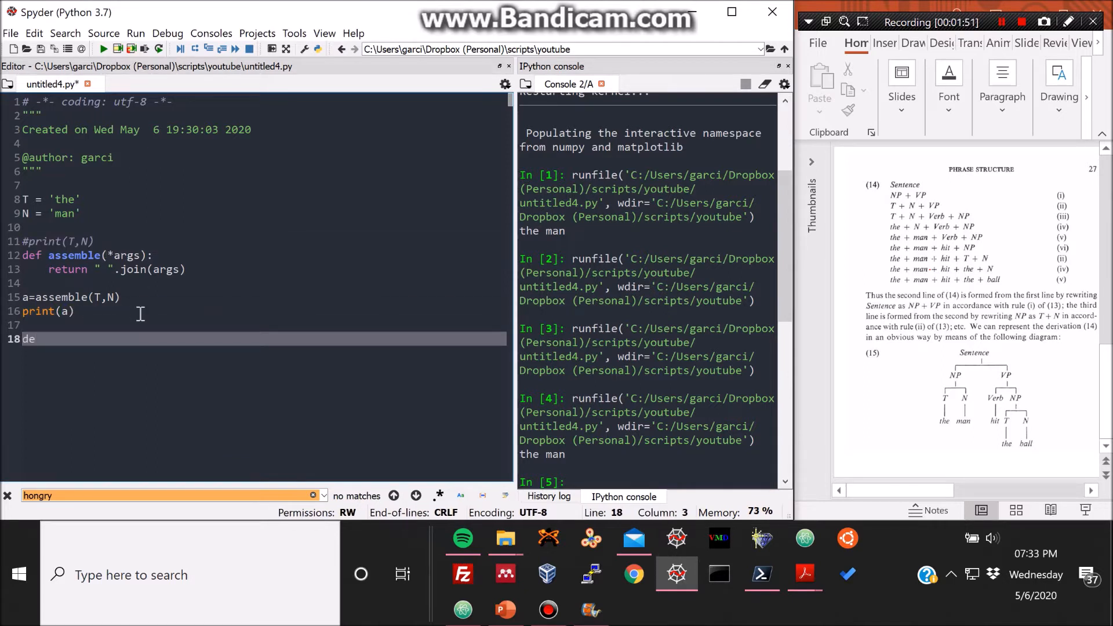
pyautogui.write('f NP')
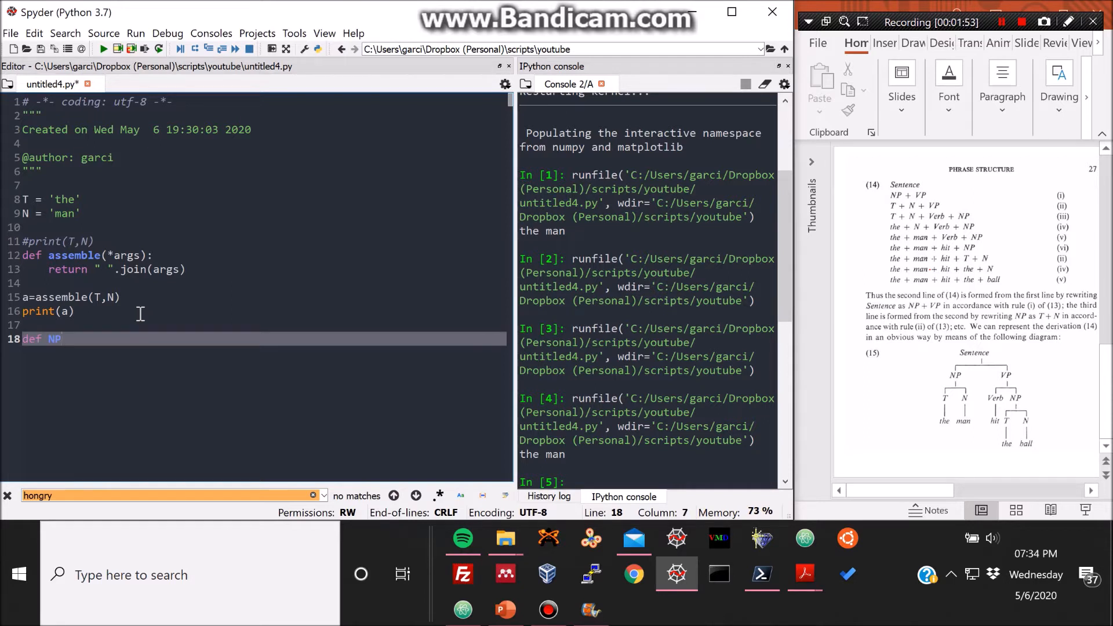
pyautogui.write('(T,)')
pyautogui.write('r')
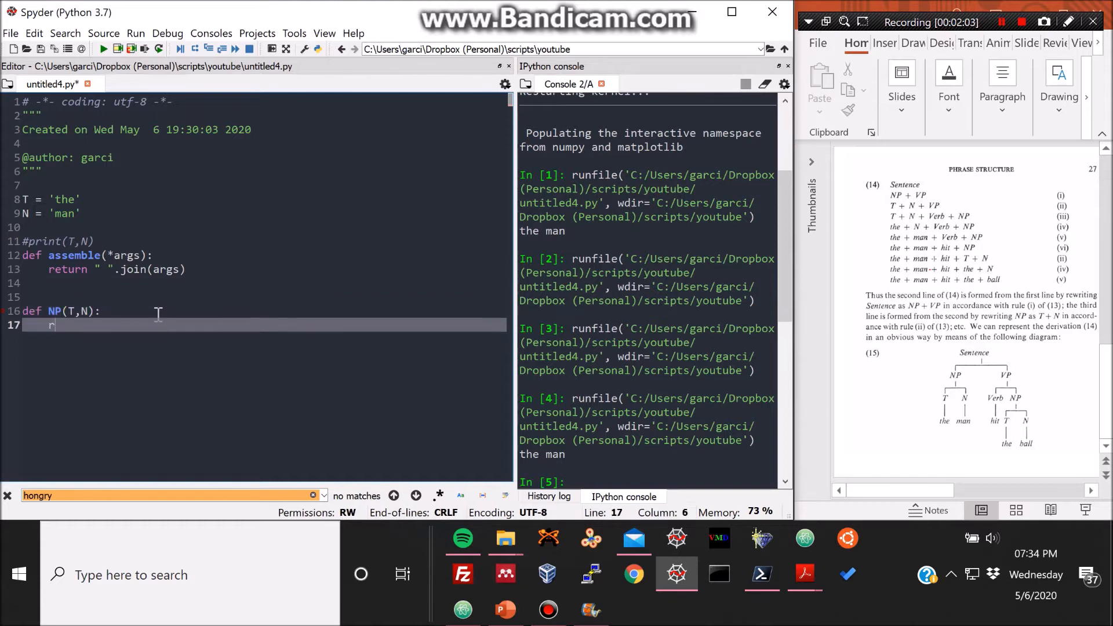
pyautogui.write('etun')
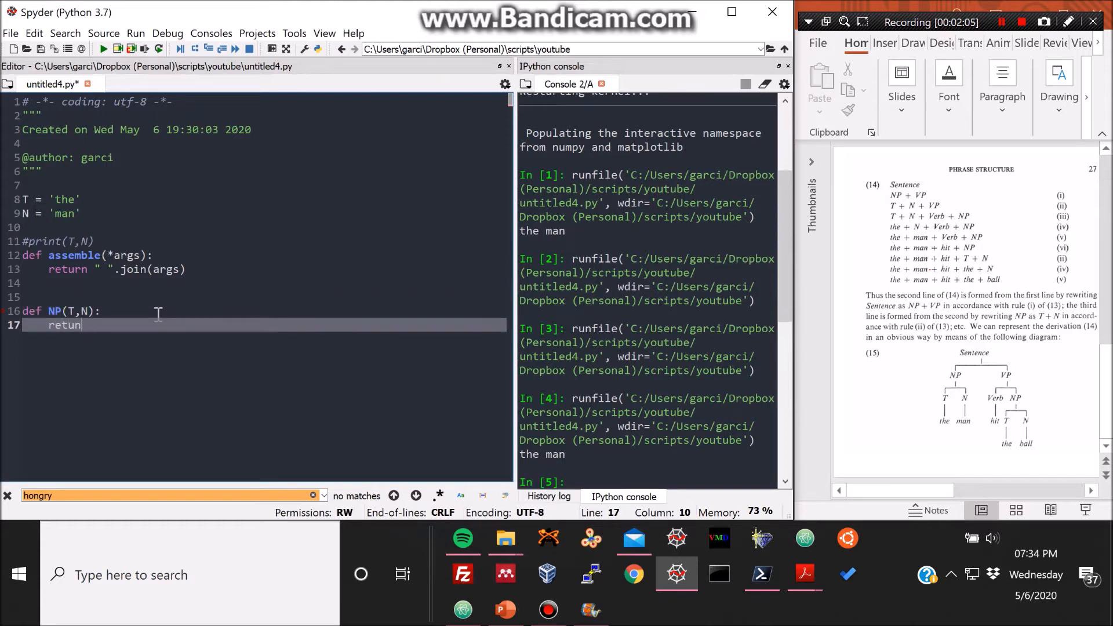
pyautogui.write('assemble(')
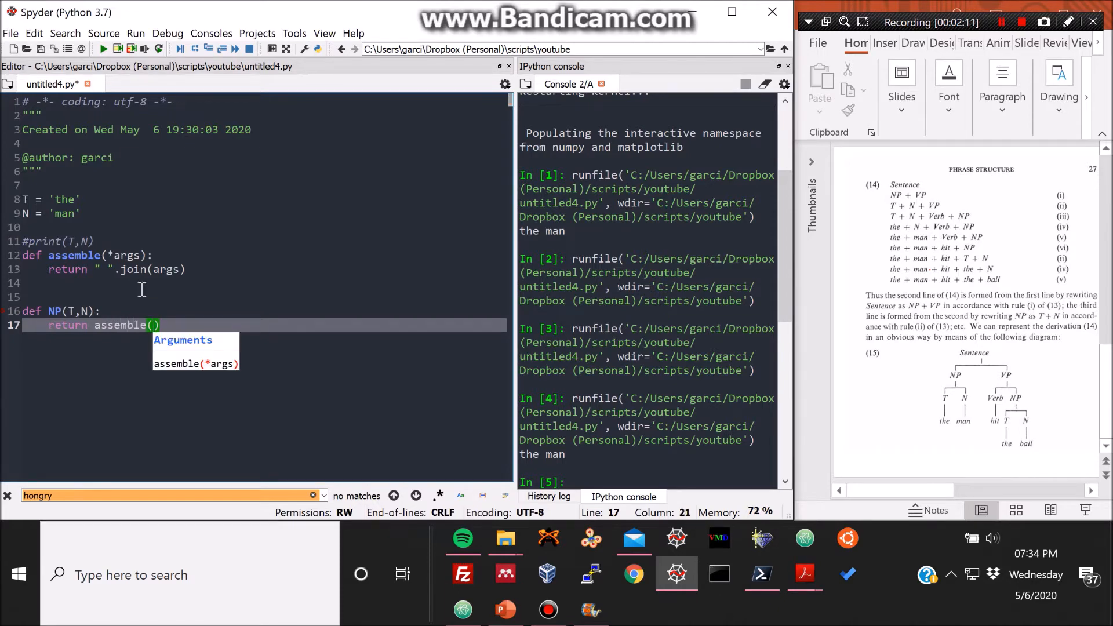
pyautogui.write('T,N')
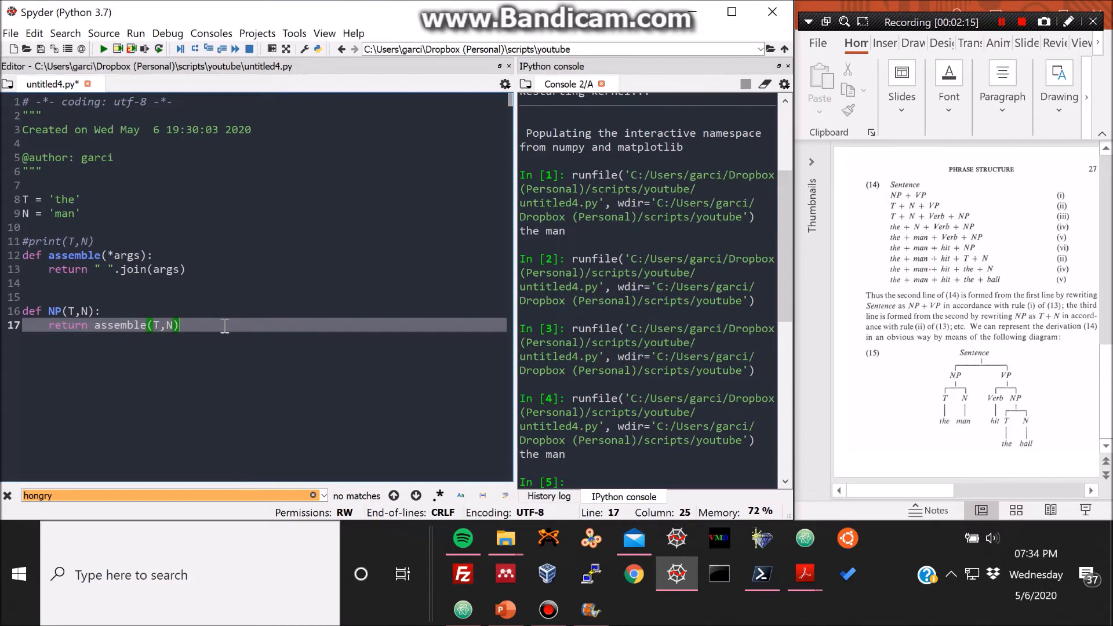
pyautogui.press('Return')
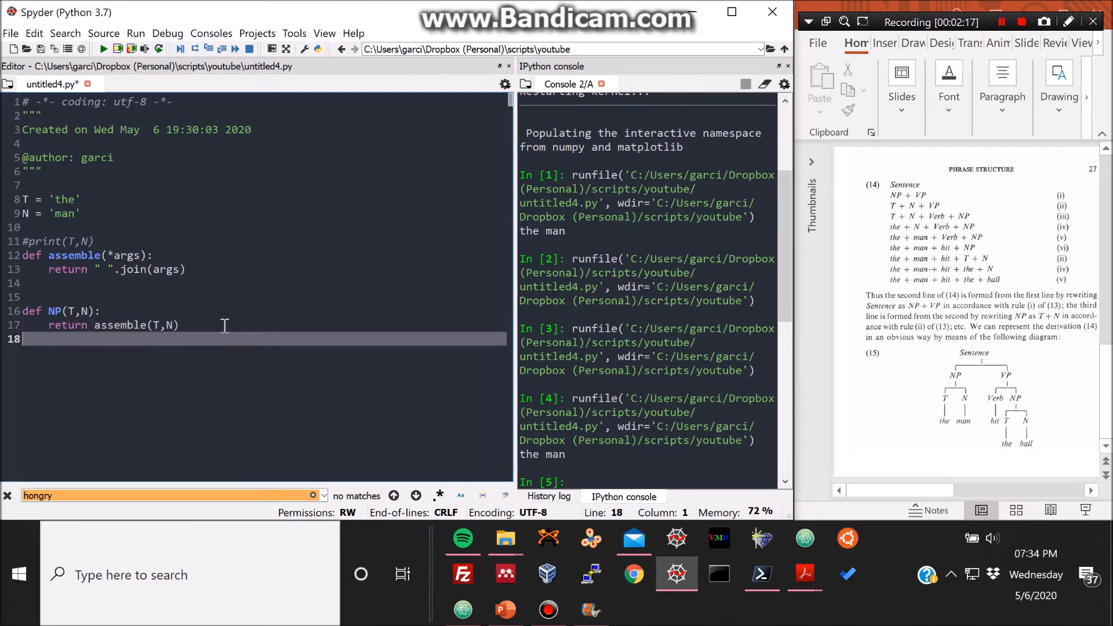
pyautogui.press('Return')
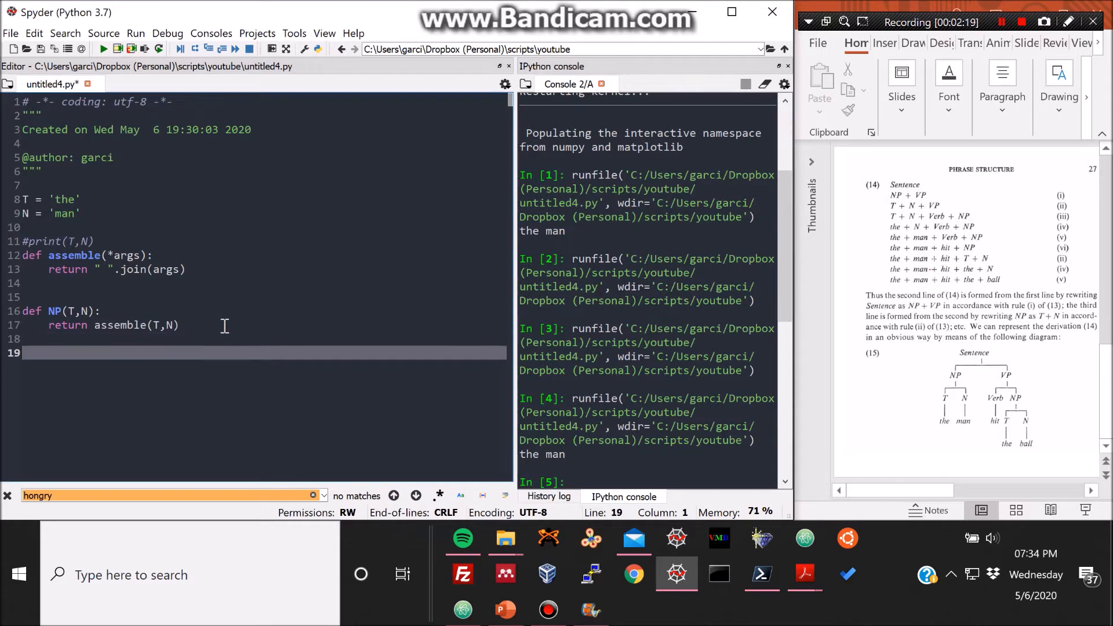
# Define VP(Verb,NP) returning assemble(Verb,NP).
pyautogui.write('def')
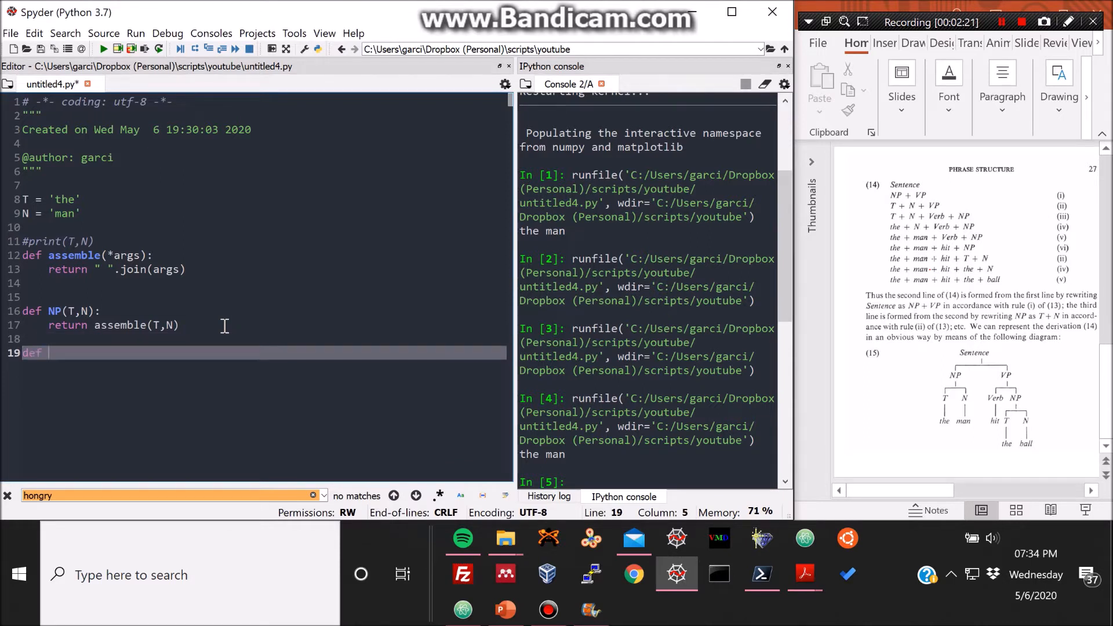
pyautogui.write('VP')
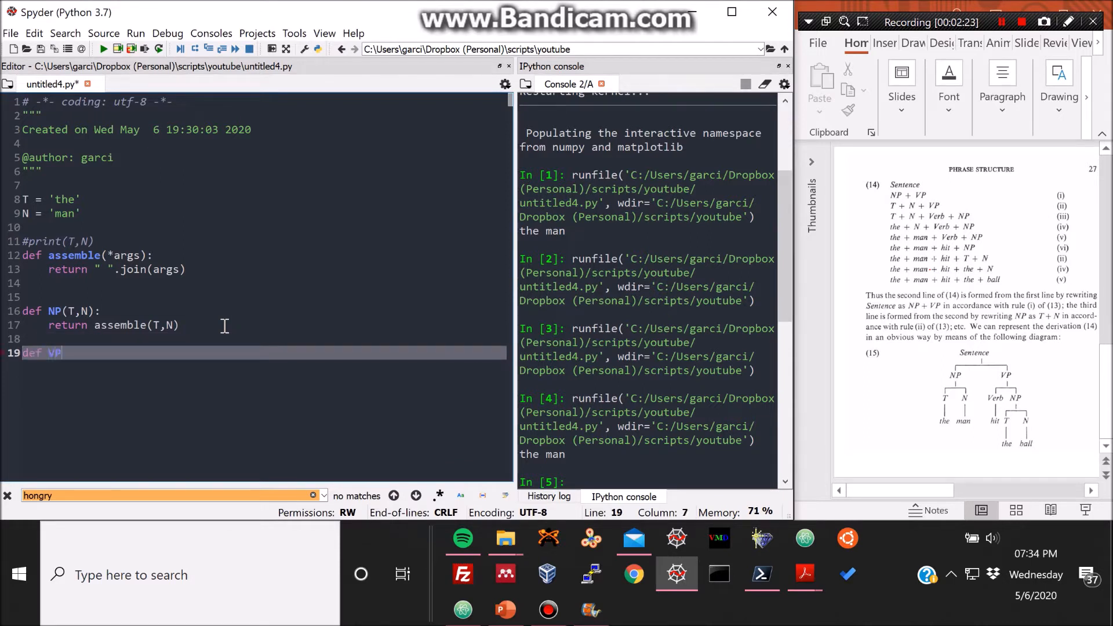
pyautogui.write('()')
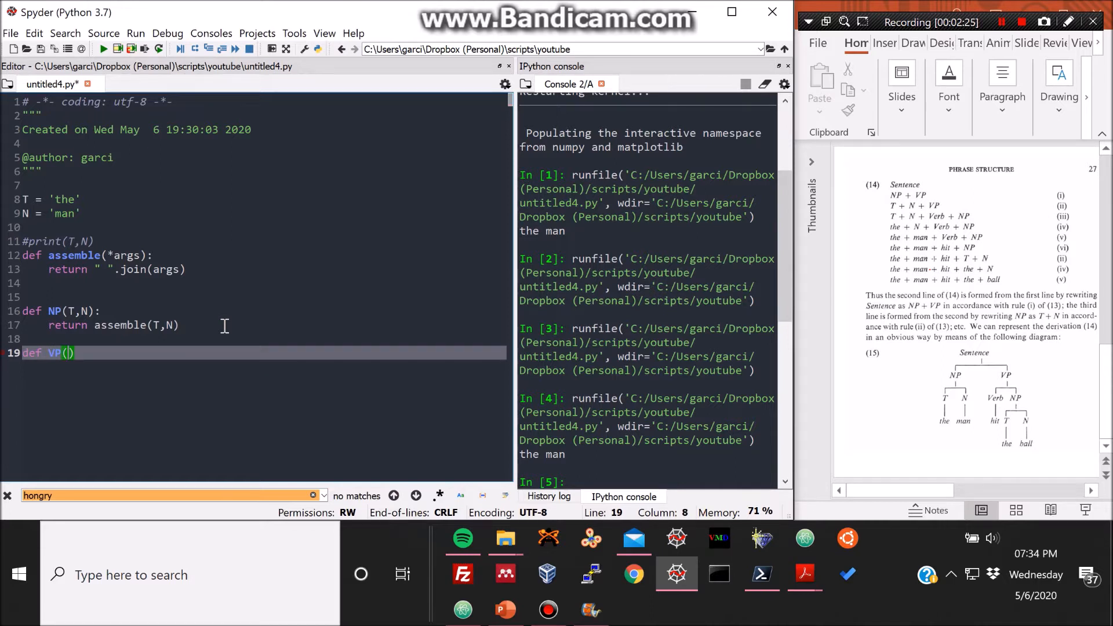
pyautogui.write('Verb')
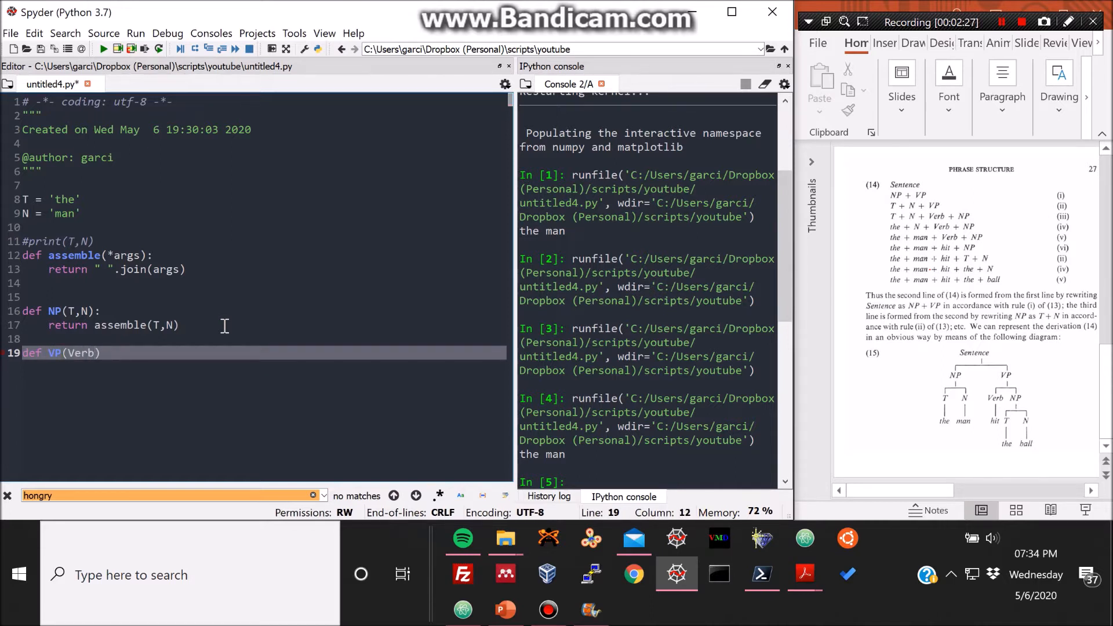
pyautogui.write(',NO')
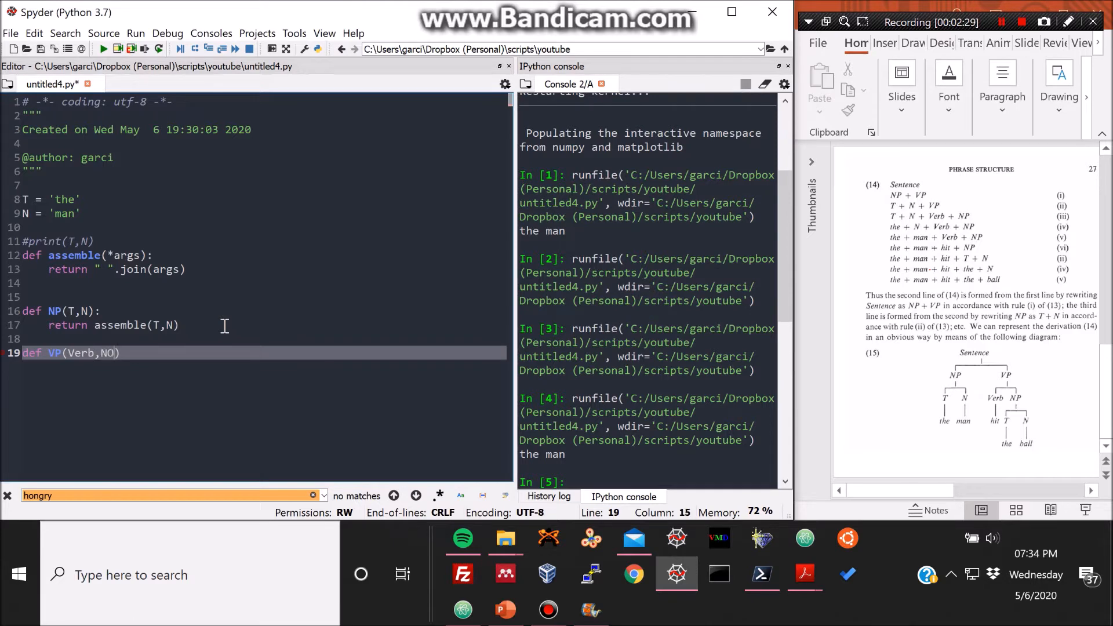
pyautogui.write('P)')
pyautogui.write('return assemble(')
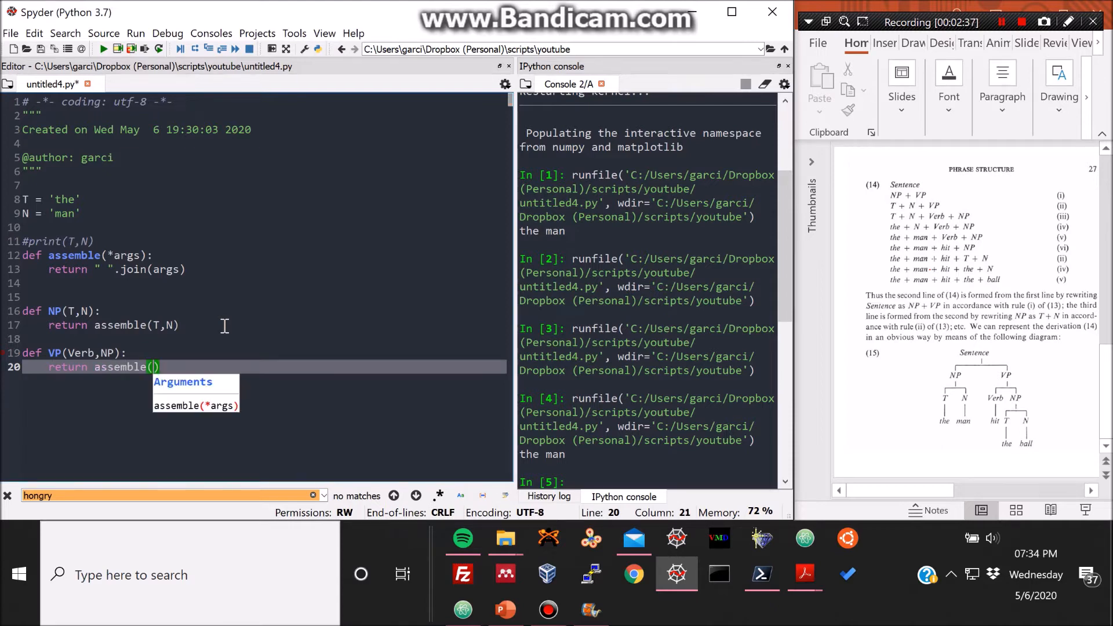
pyautogui.write('Verb,NP')
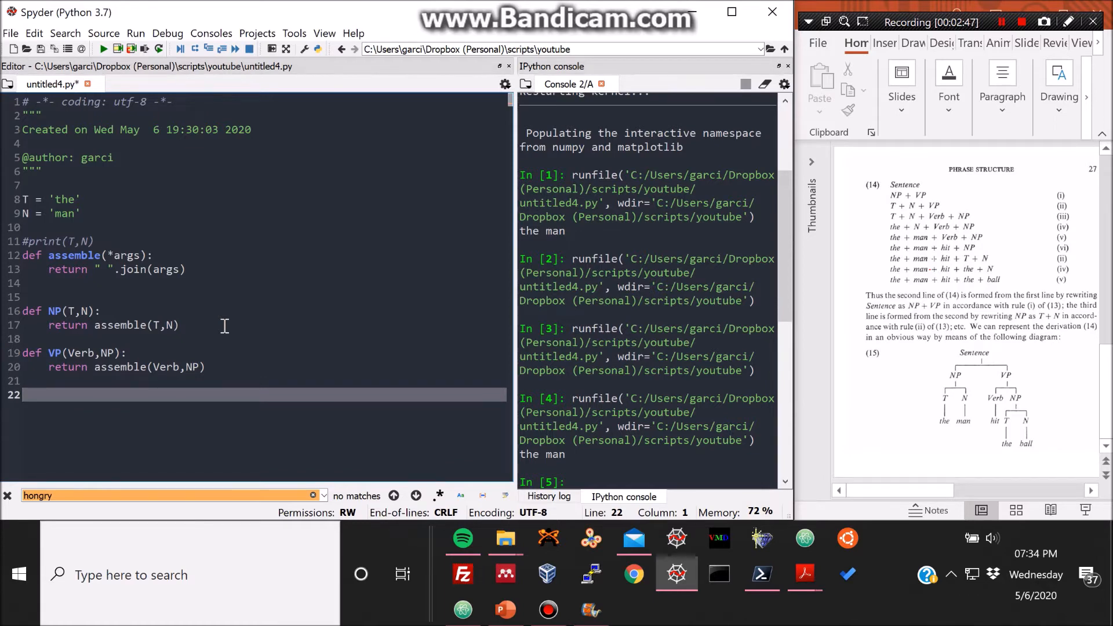
# Define sentence(NP,VP) returning assemble(NP,VP), with blank lines below it.
pyautogui.write('d')
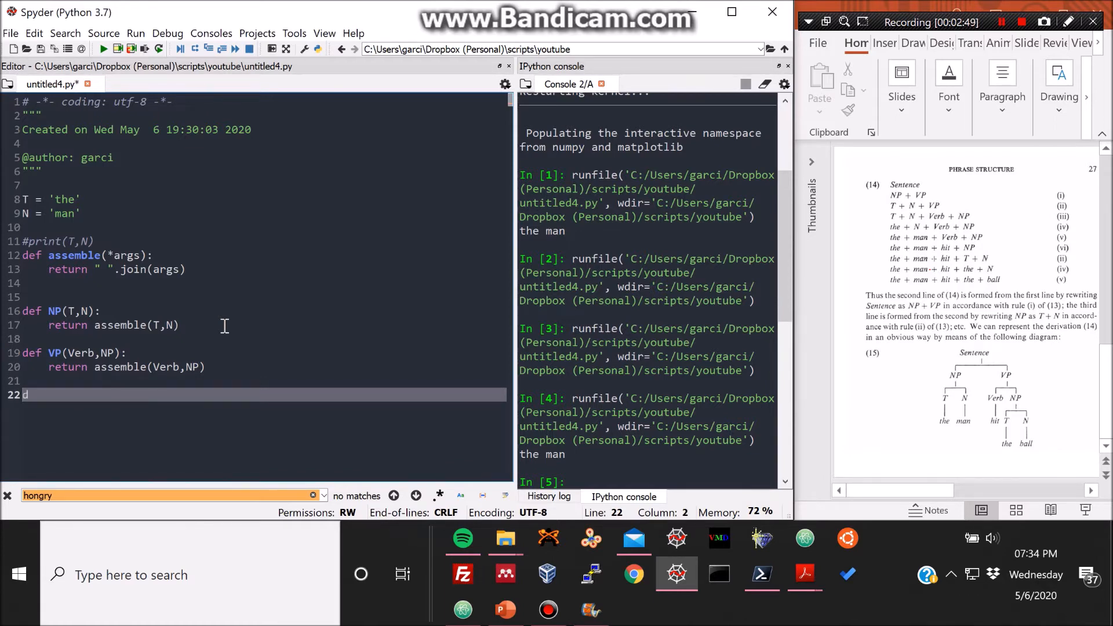
pyautogui.write('ef sen')
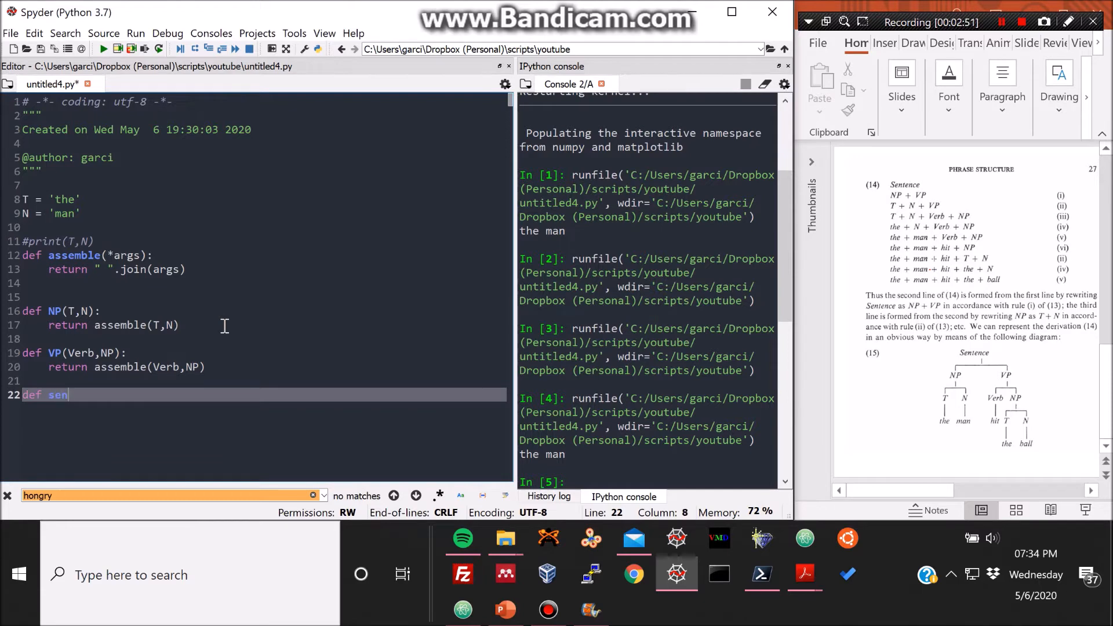
pyautogui.write('t()')
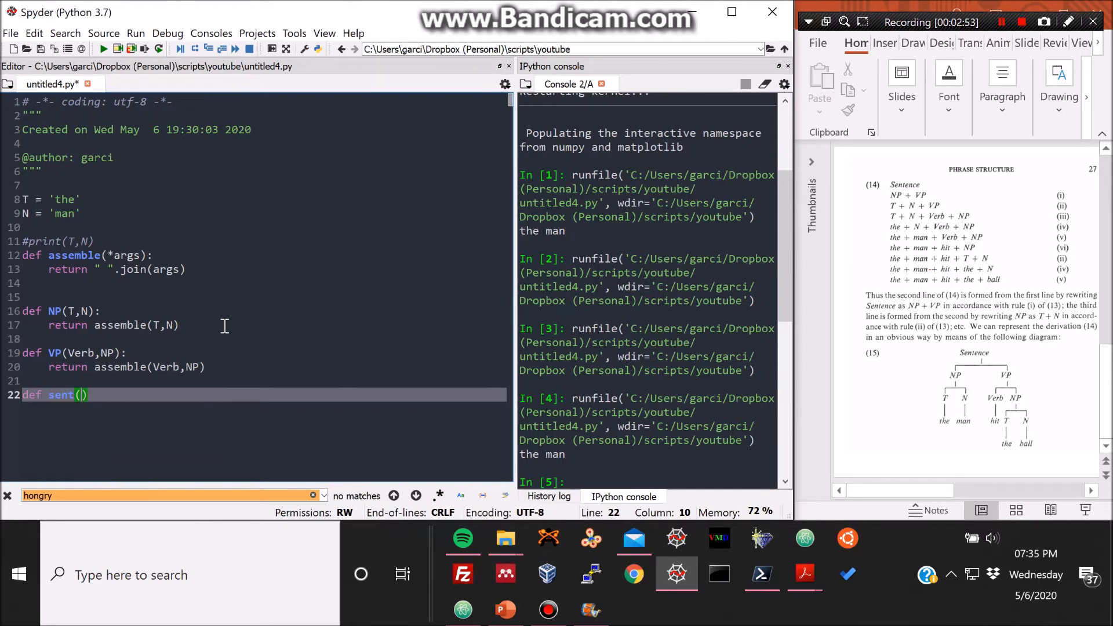
pyautogui.write('ence')
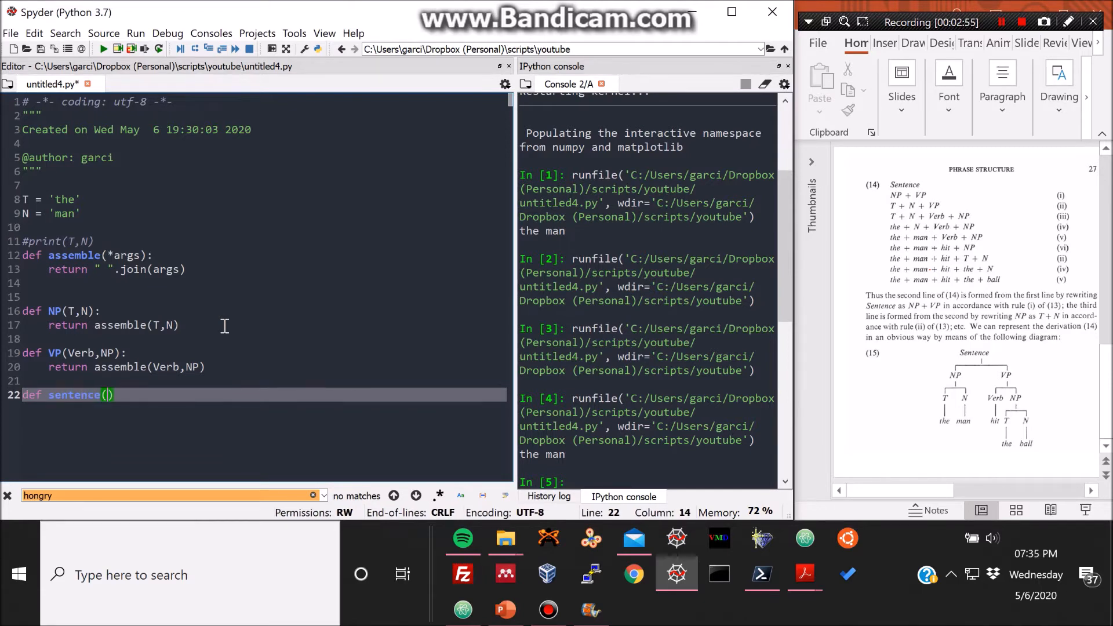
pyautogui.write('NP,VP')
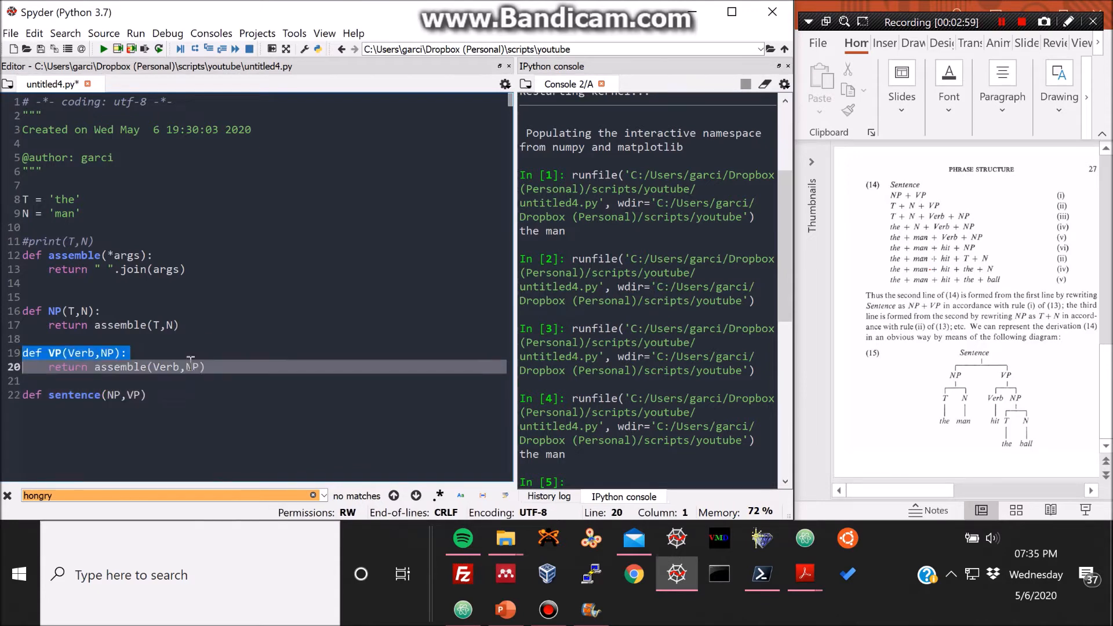
pyautogui.click(148, 394)
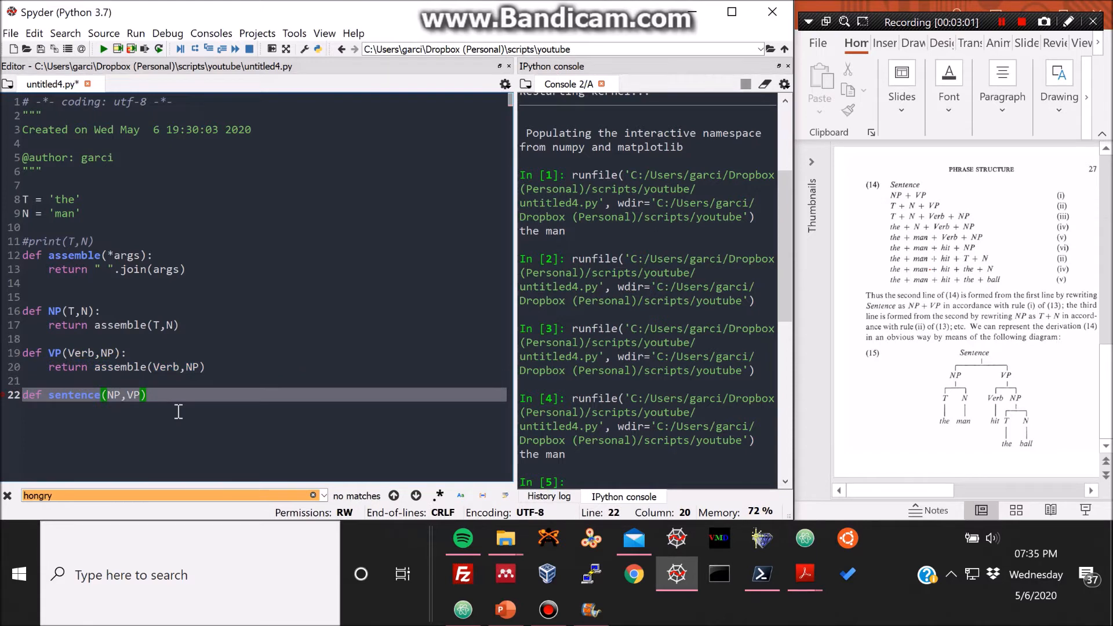
pyautogui.write('L:')
pyautogui.write('return assemble(NP,VP)')
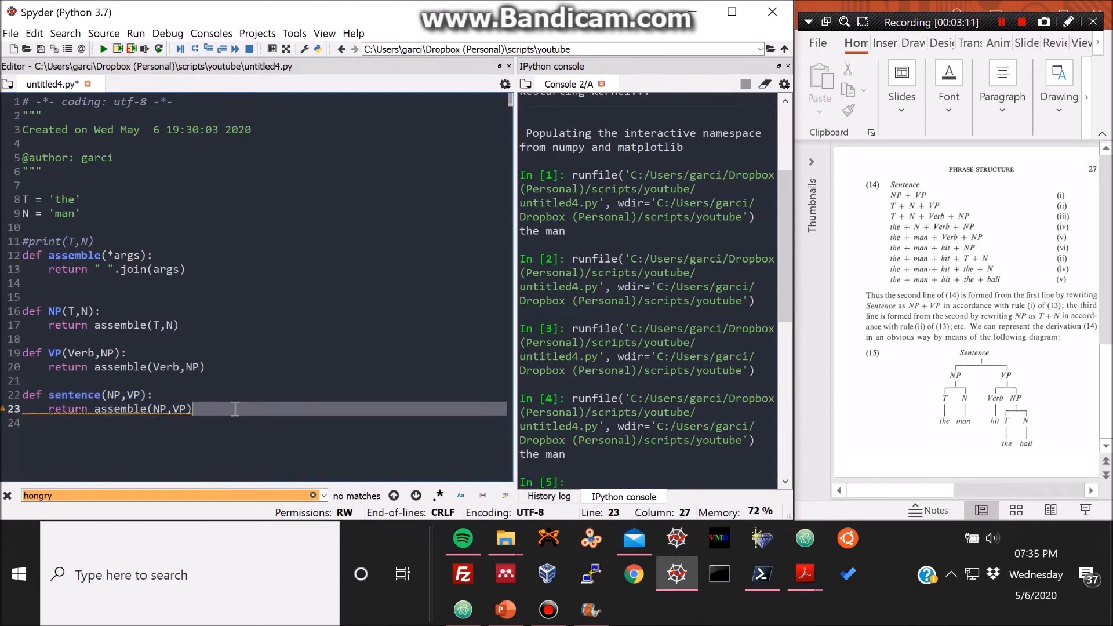
pyautogui.press('enter')
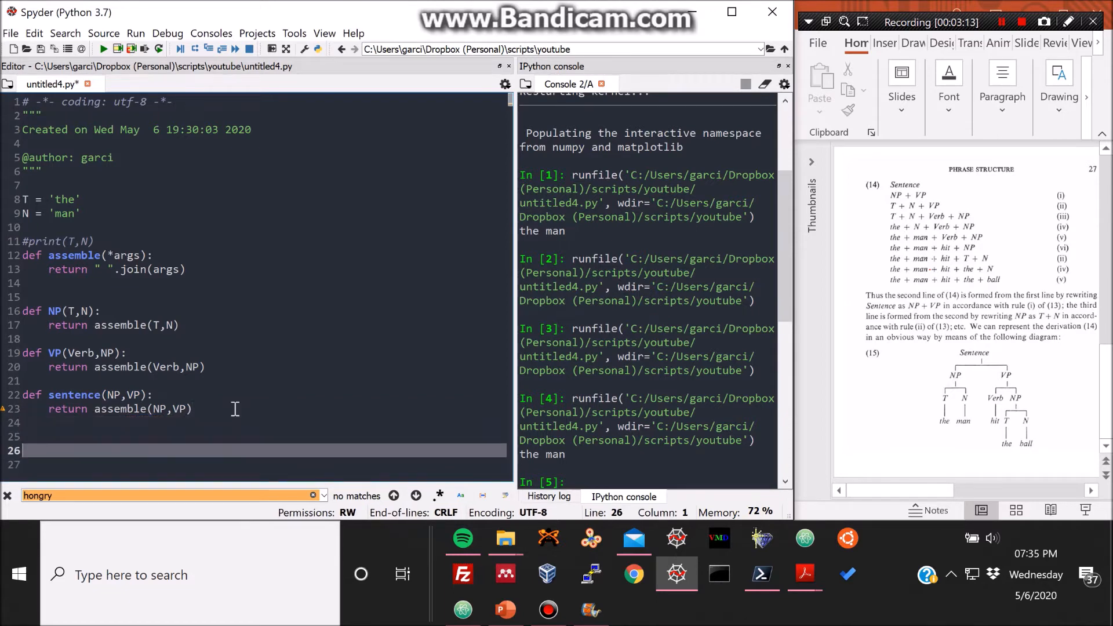
pyautogui.moveTo(171, 293)
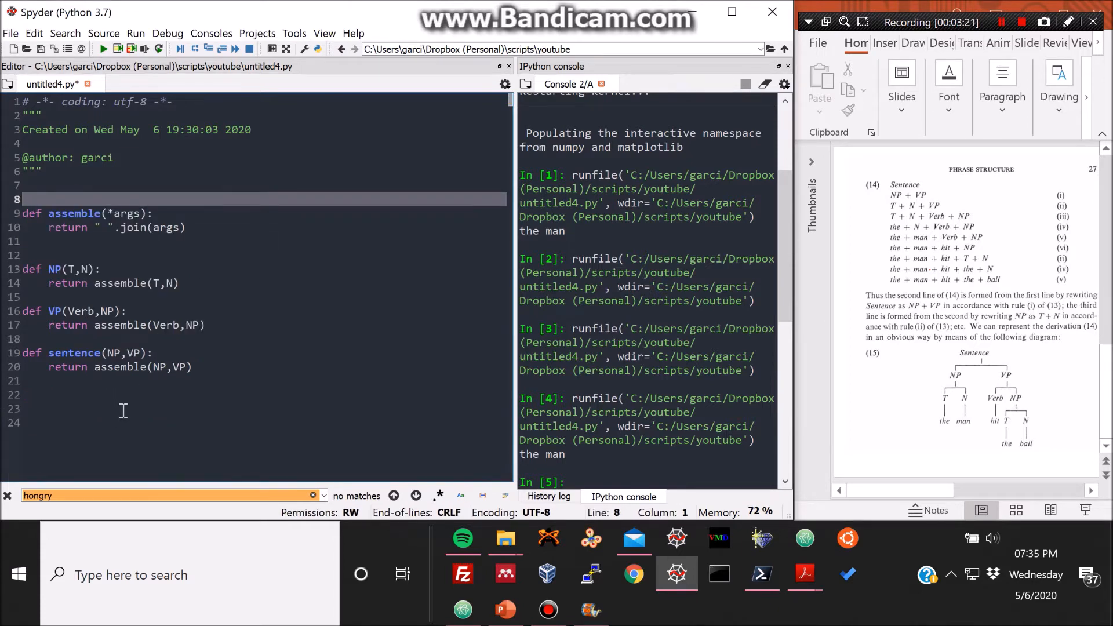
# Add an NP(T,N) call and a Verb = 'ball' assignment at the end of the script.
pyautogui.click(106, 408)
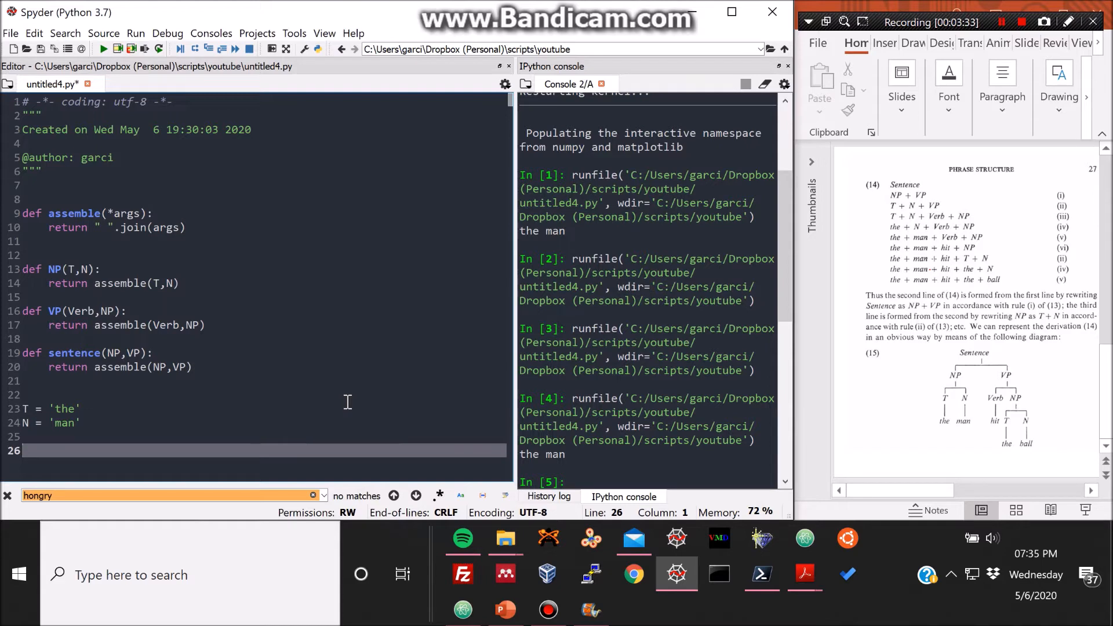
pyautogui.write('NP')
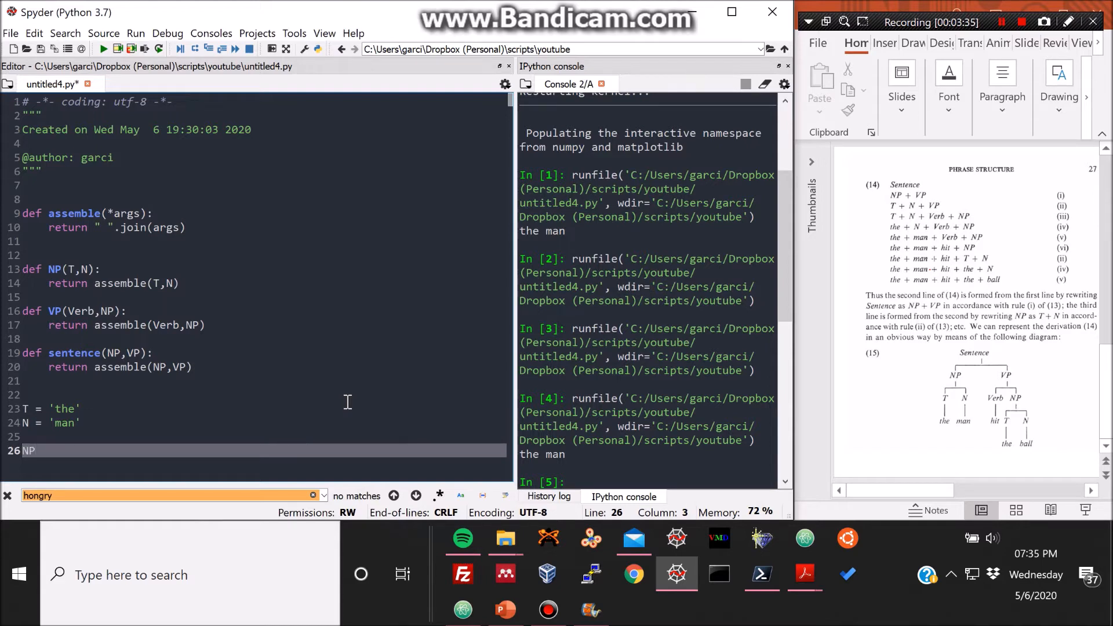
pyautogui.write('(T,N)')
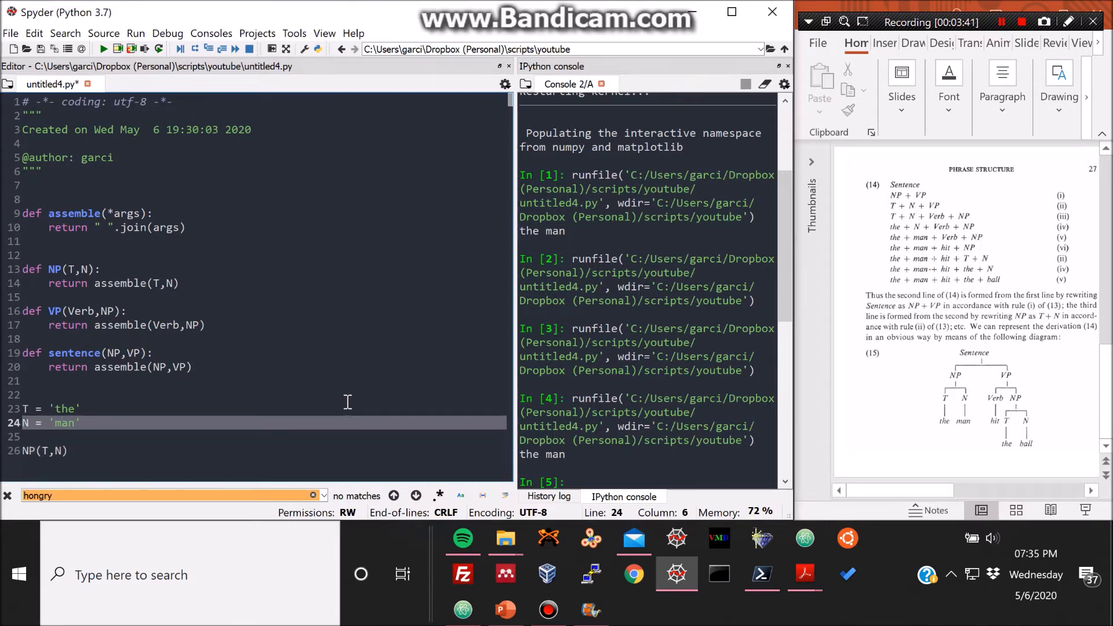
pyautogui.write('Ve')
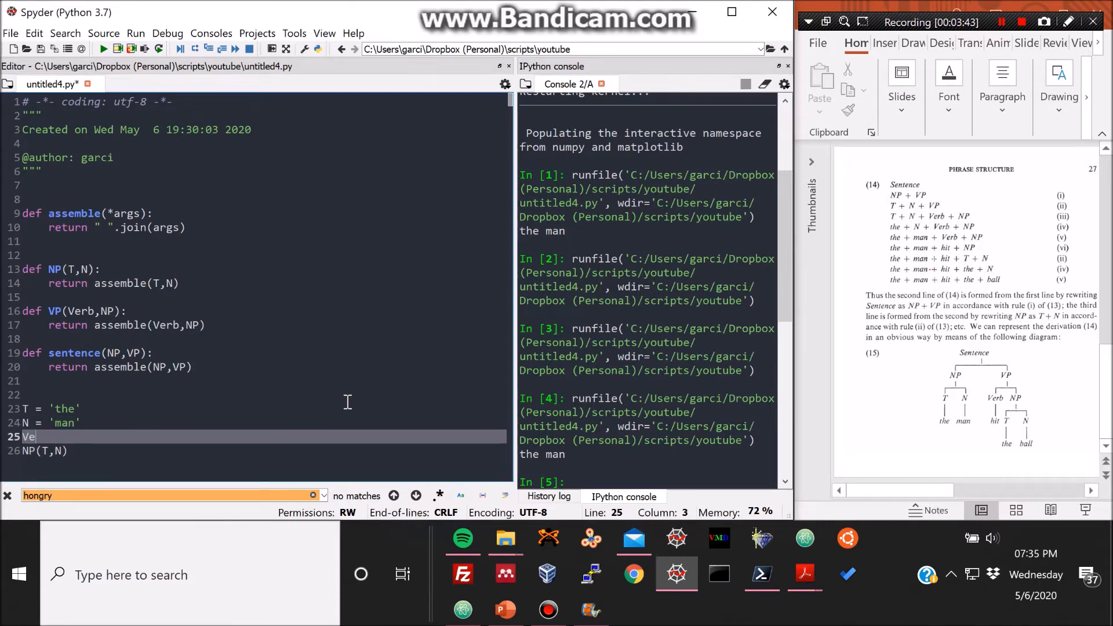
pyautogui.write('rb =')
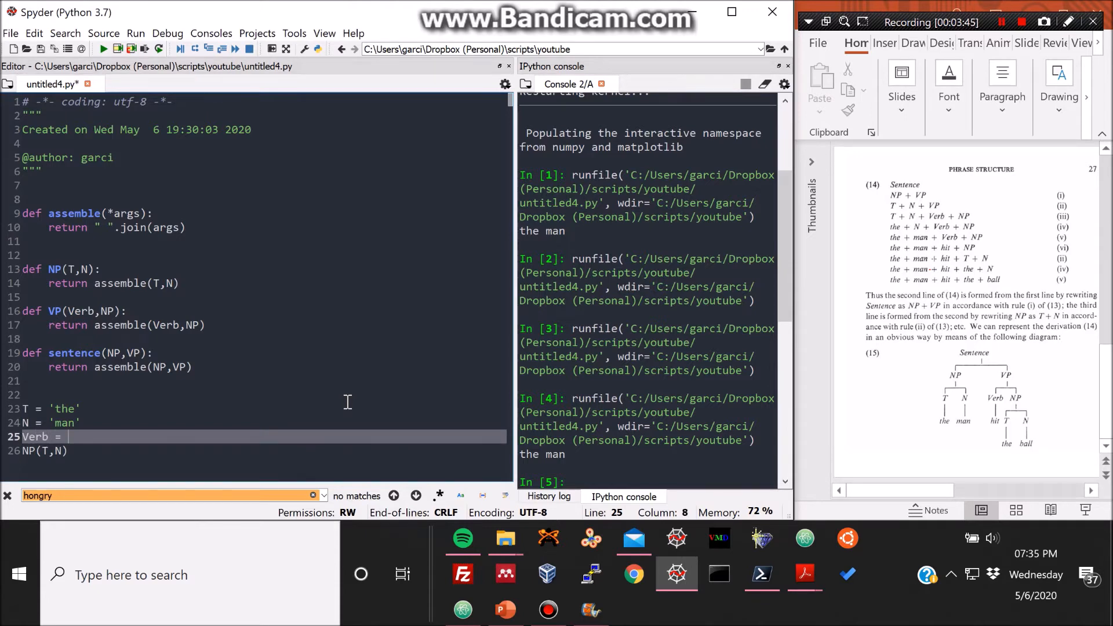
pyautogui.write("'ball")
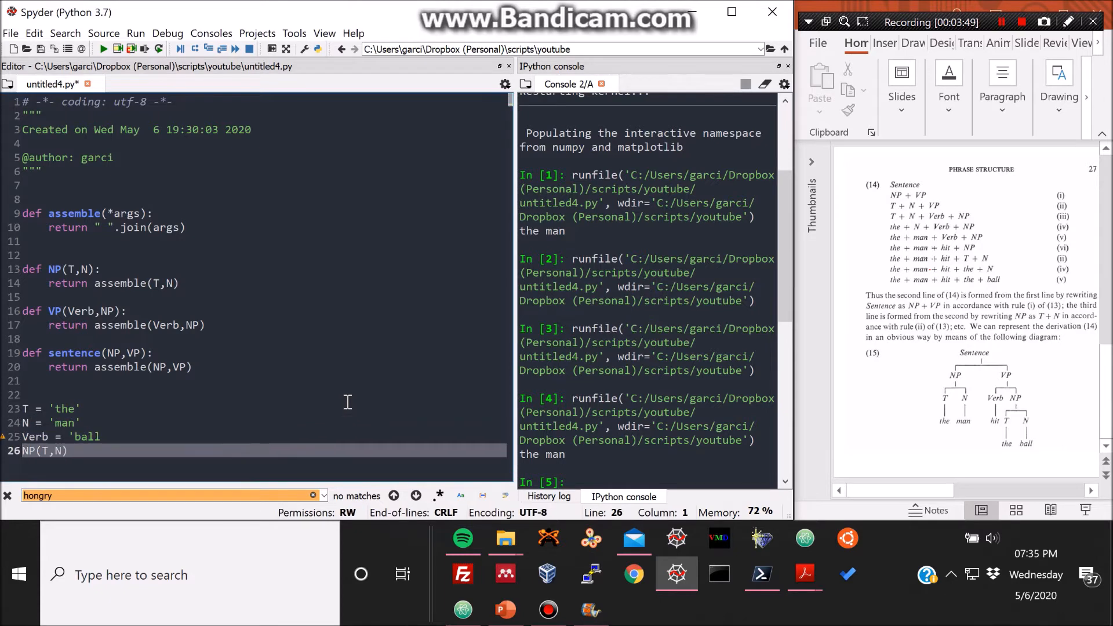
pyautogui.click(102, 437)
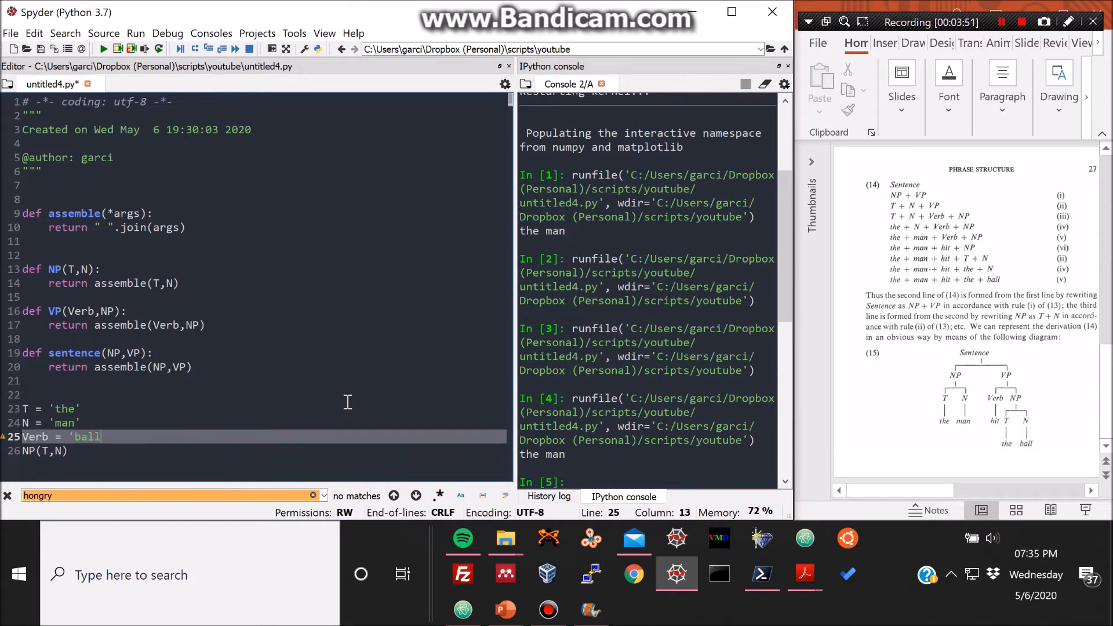
pyautogui.press('Return')
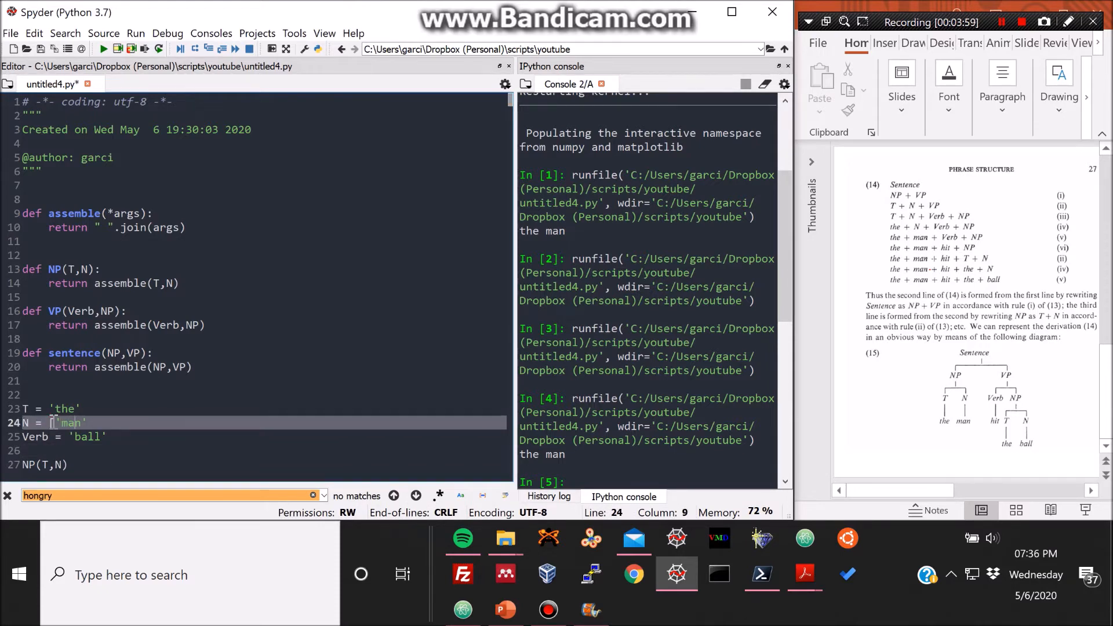
# Make N = ['man','ball'], Verb = 'hit', and the call NP(T,N[0]).
pyautogui.write("',")
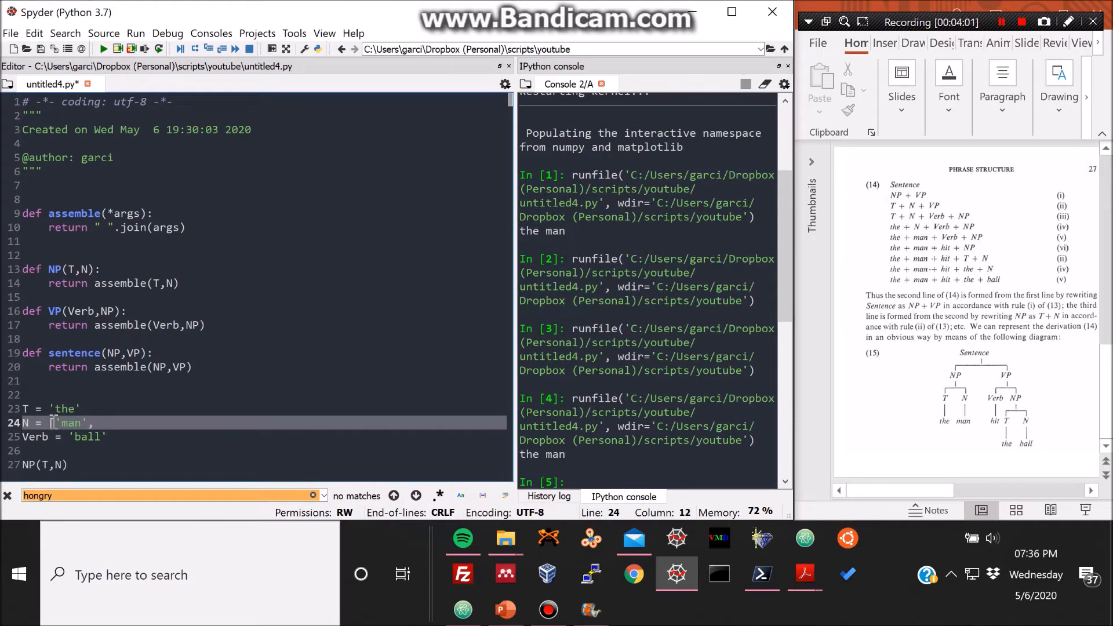
pyautogui.write(",'ball'")
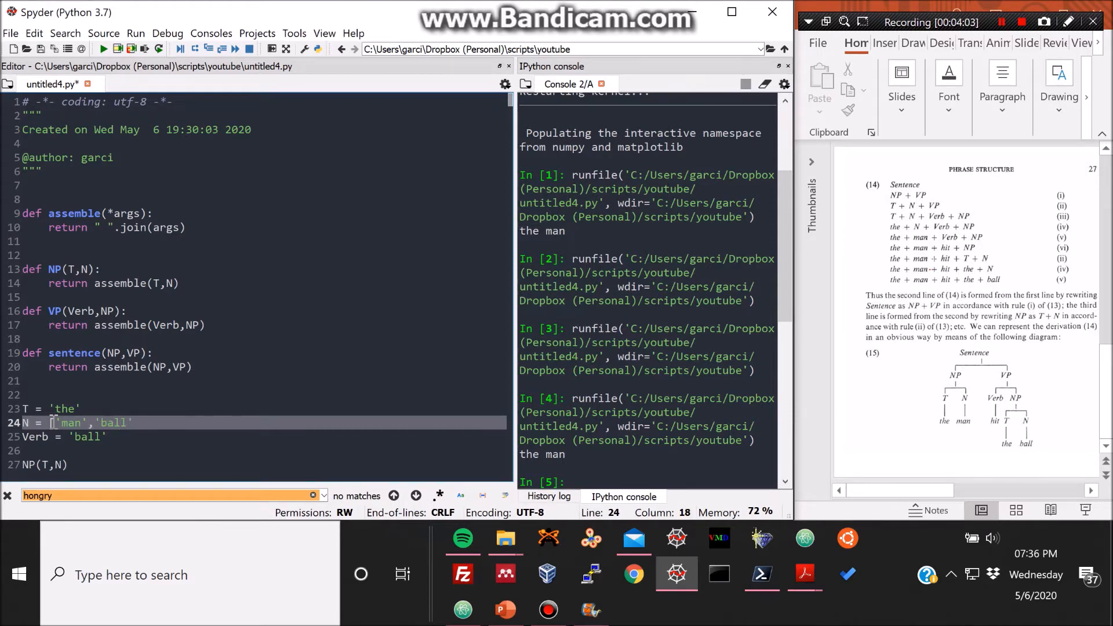
pyautogui.doubleClick(88, 437)
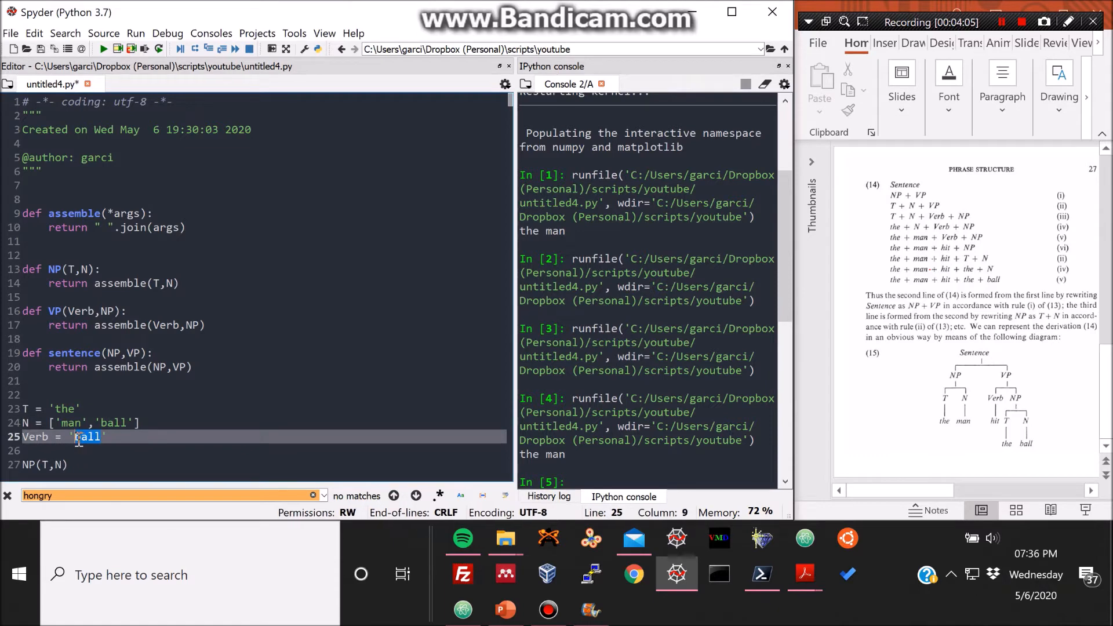
pyautogui.write('hit')
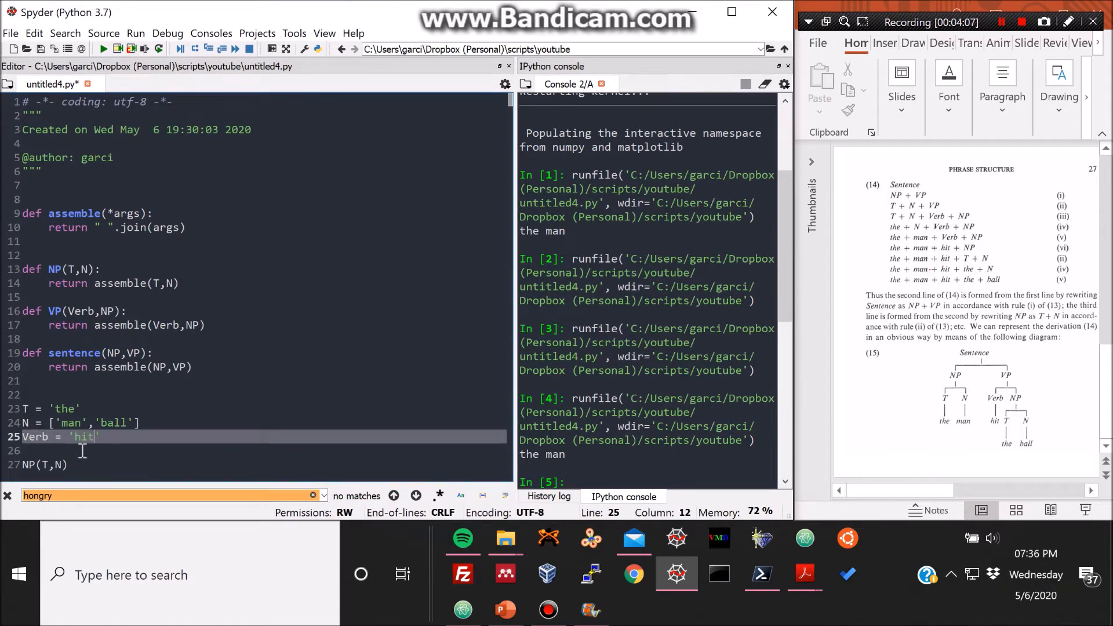
pyautogui.click(53, 465)
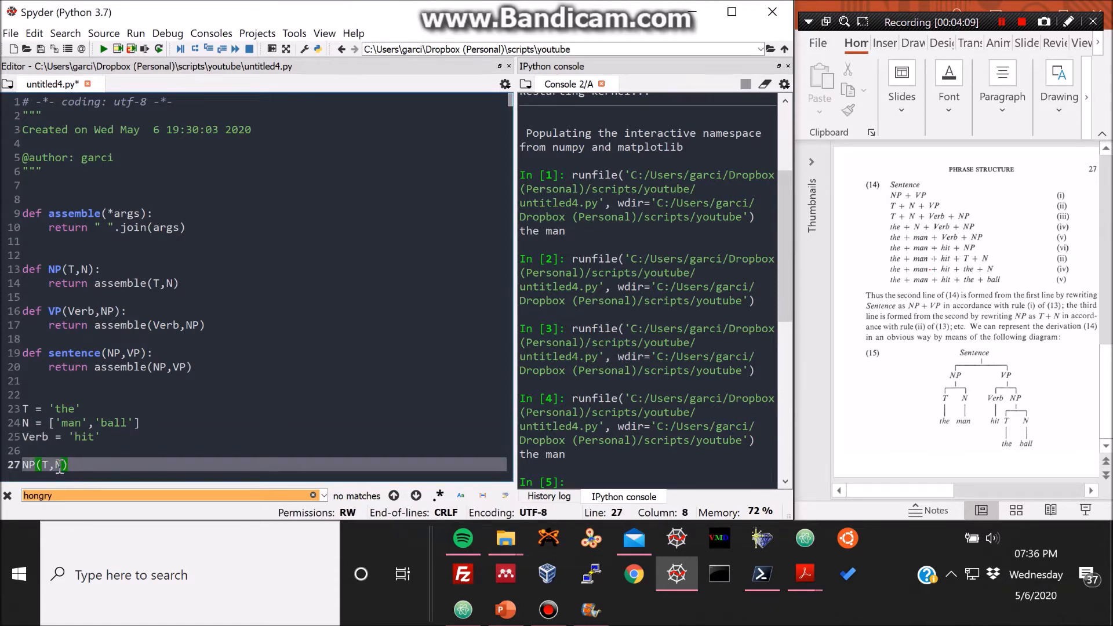
pyautogui.write('[0')
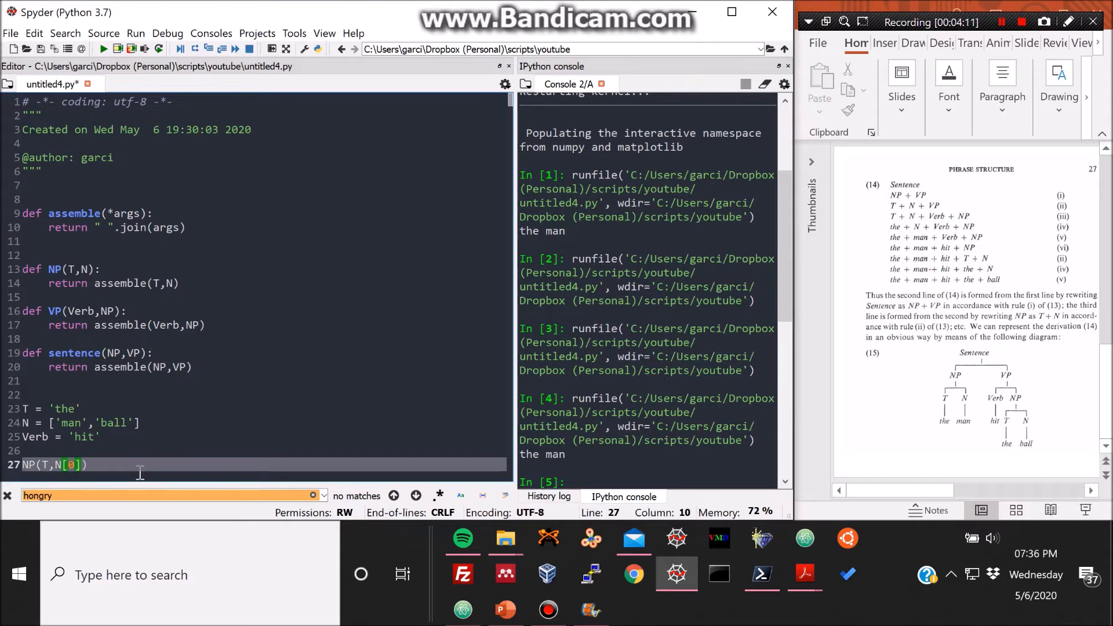
# Add a VP(Verb,NP) call on a new line below the NP call.
pyautogui.press('enter')
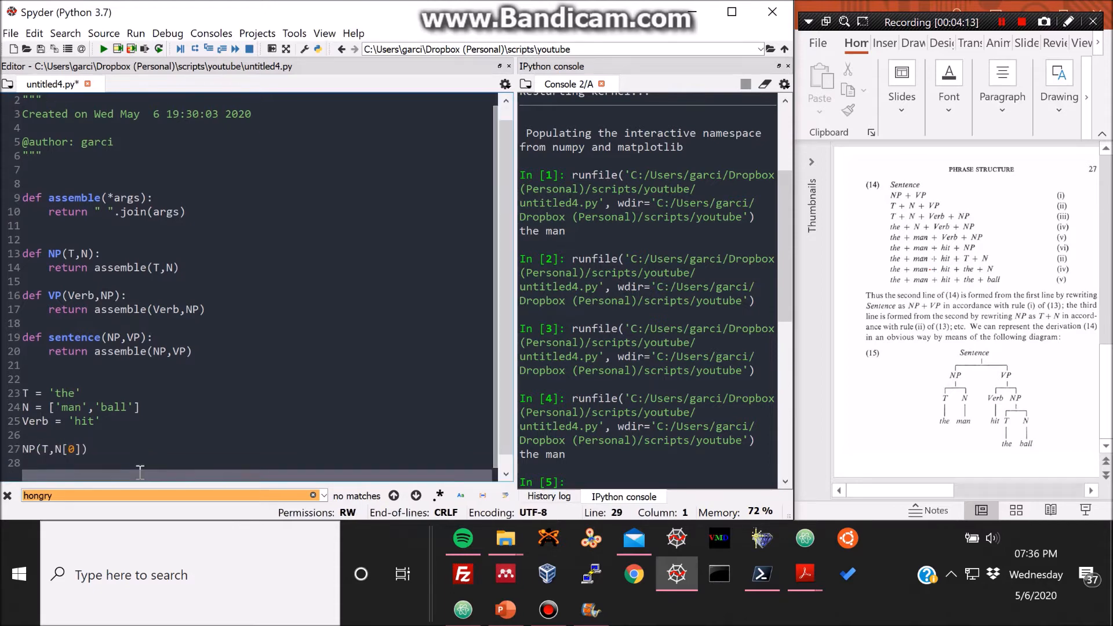
pyautogui.scroll(-3)
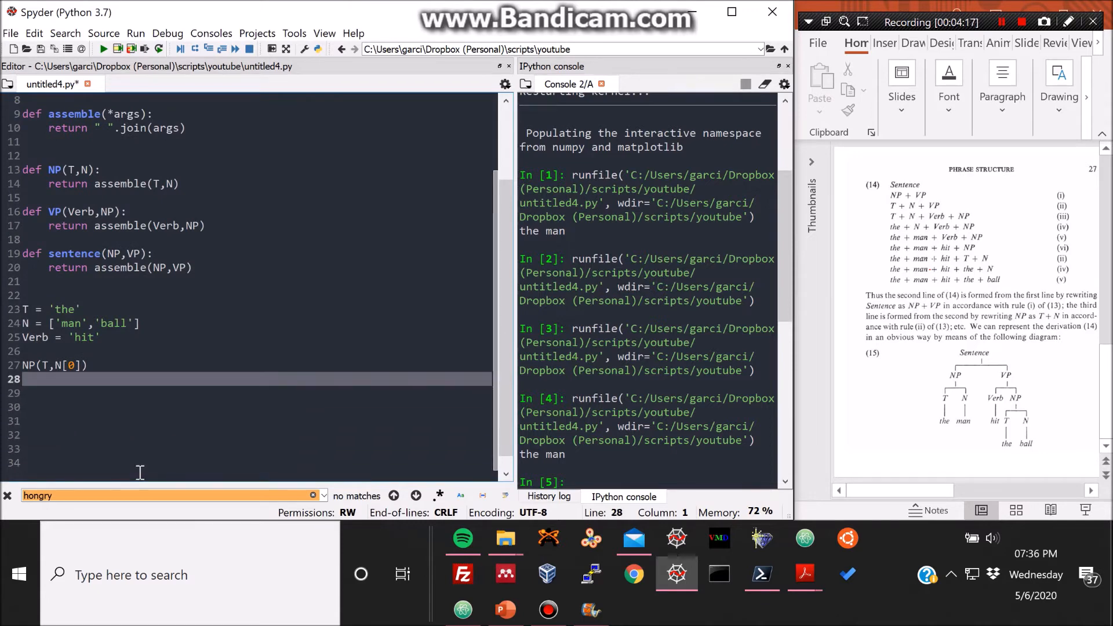
pyautogui.write('VP')
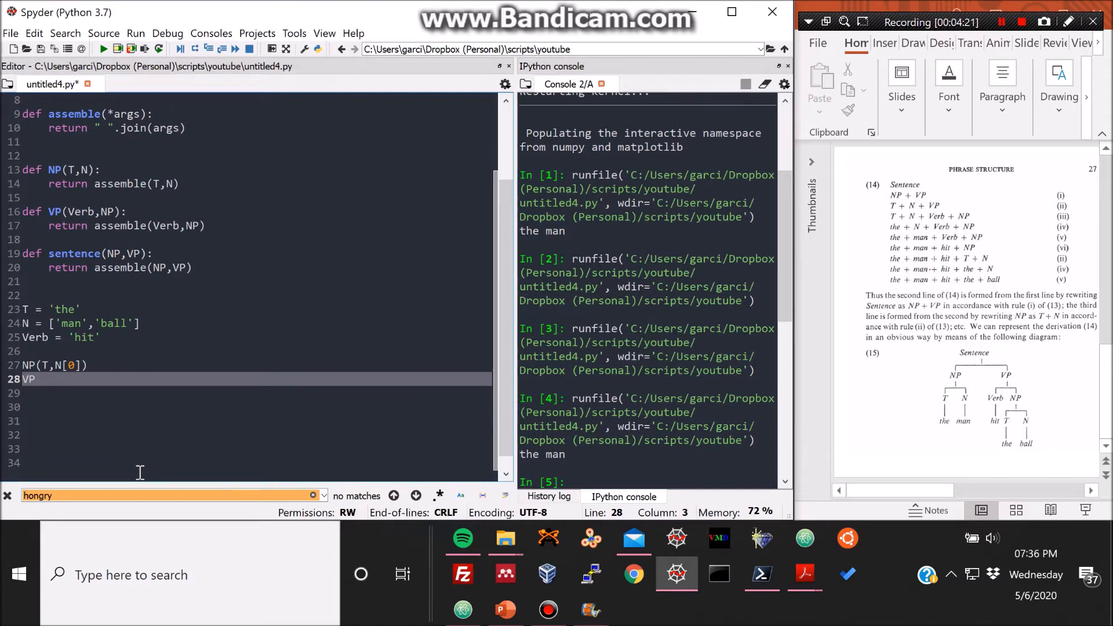
pyautogui.write('(')
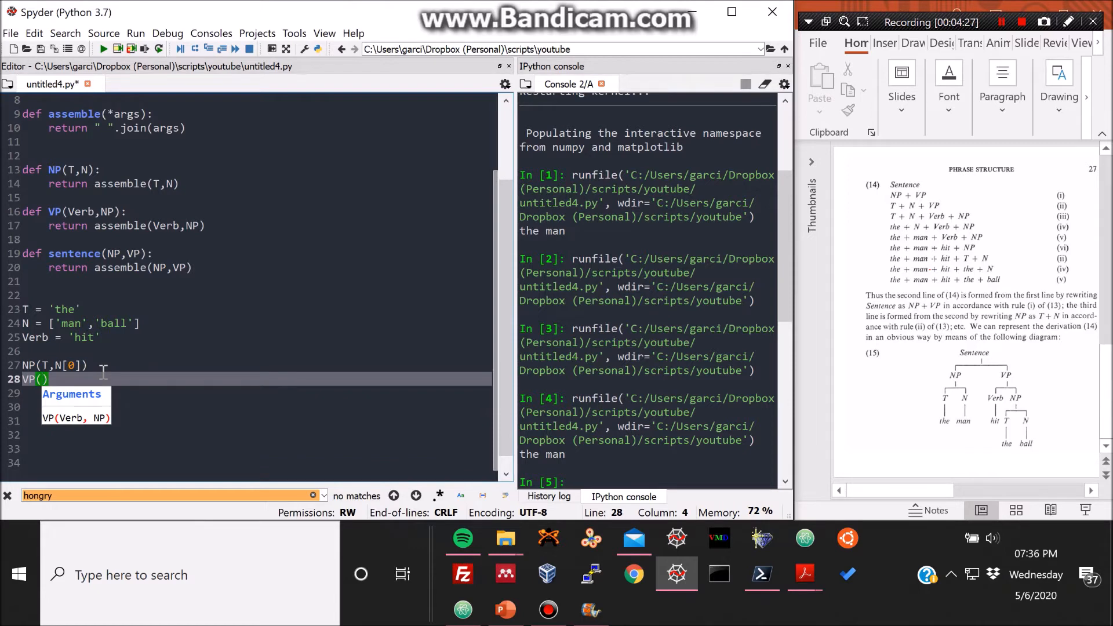
pyautogui.write('Verb,N[')
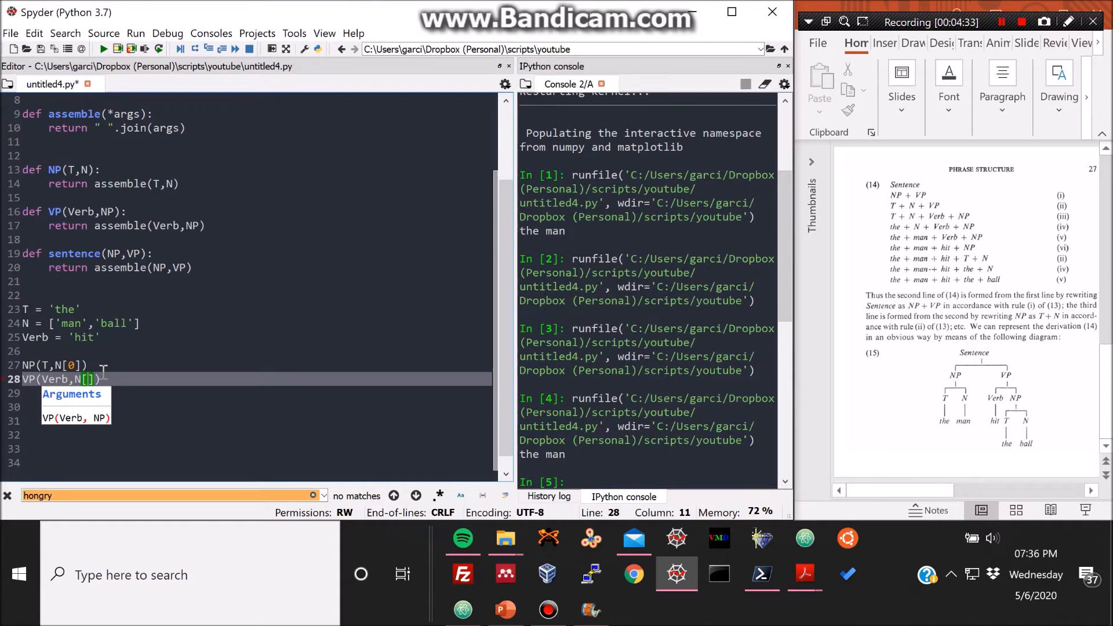
pyautogui.write('O')
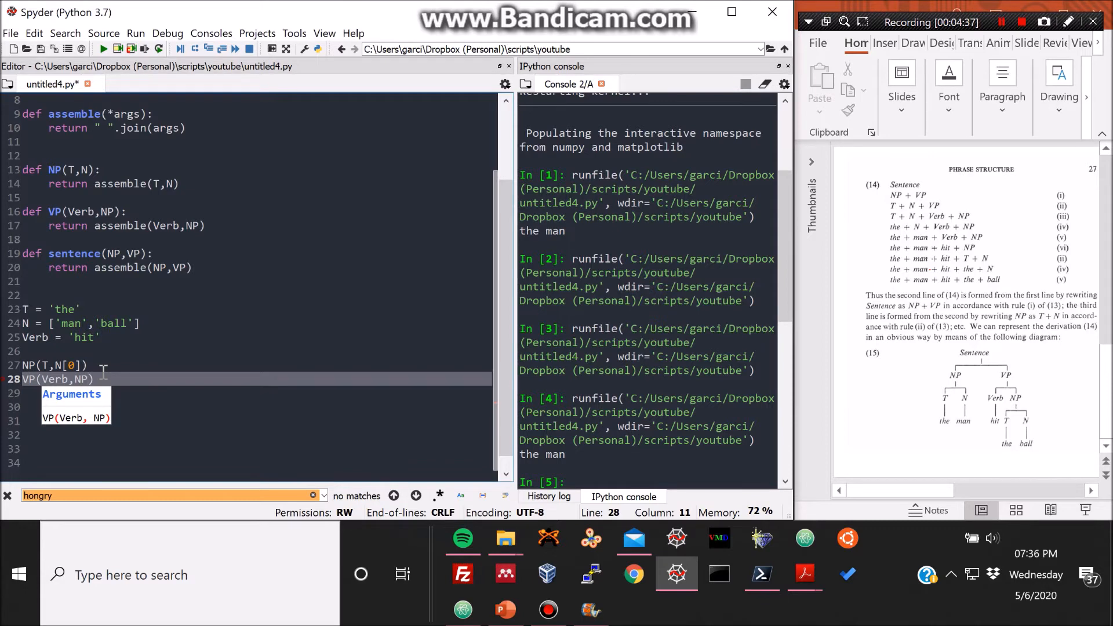
pyautogui.click(24, 365)
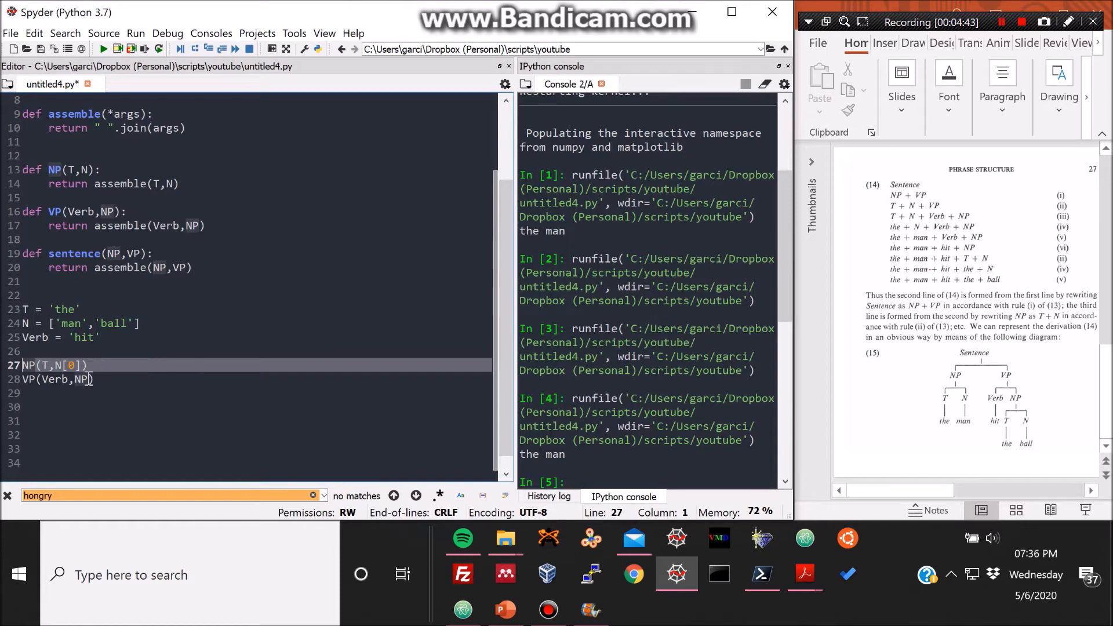
# Name the results NP1 = NP(T,N[0]), NP2 = NP(T,N[1]) and VP1 = VP(Verb,NP2).
pyautogui.doubleClick(56, 365)
pyautogui.write('NP(T,N[1')
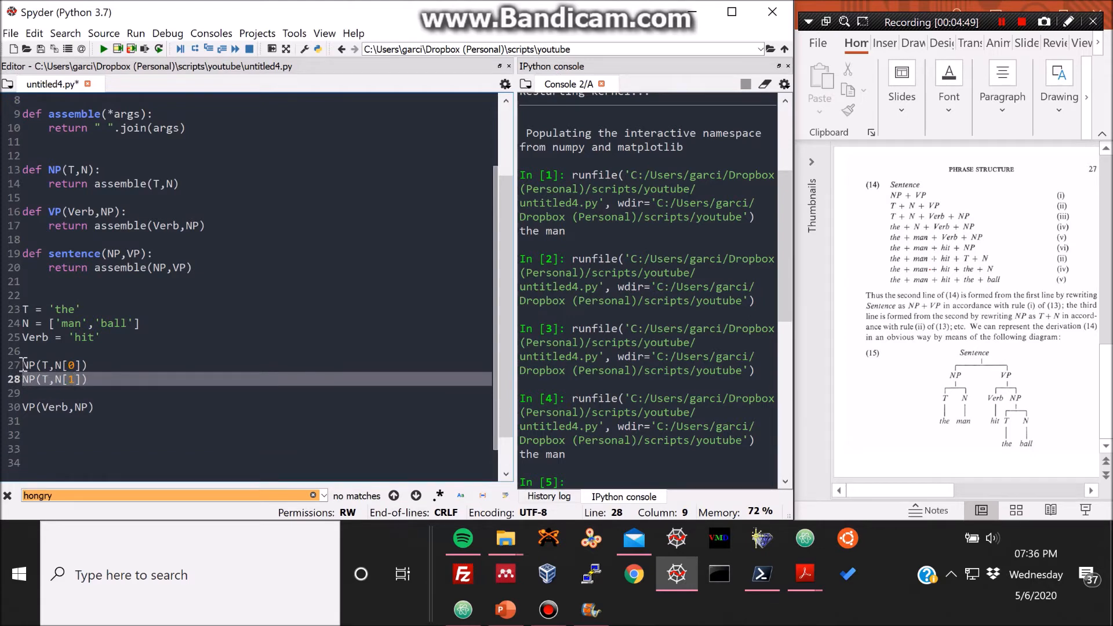
pyautogui.write('NP1=')
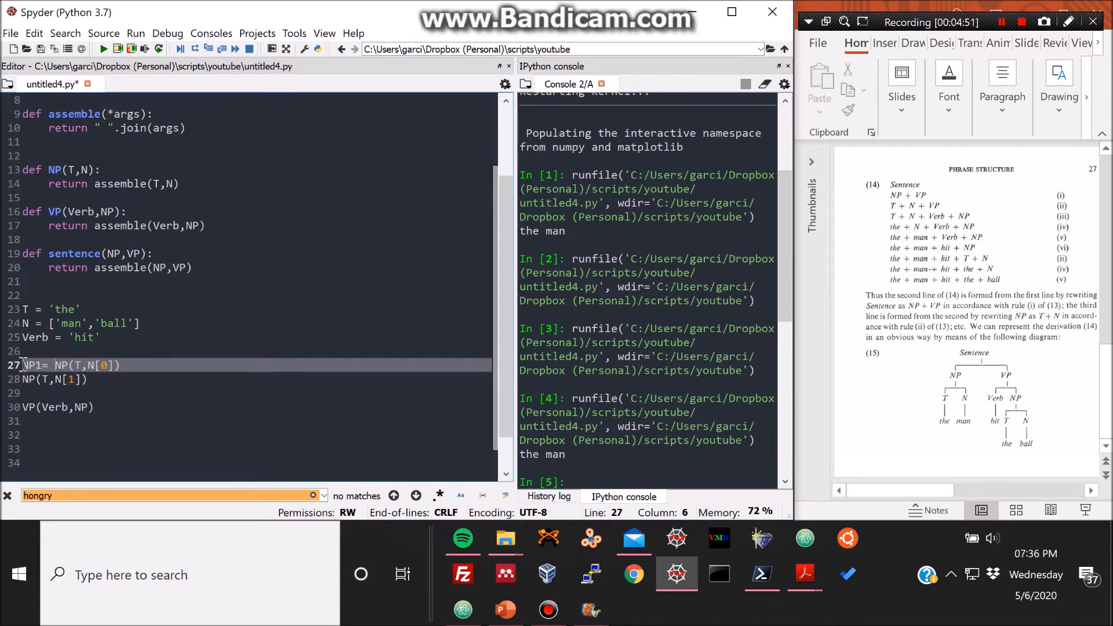
pyautogui.click(25, 379)
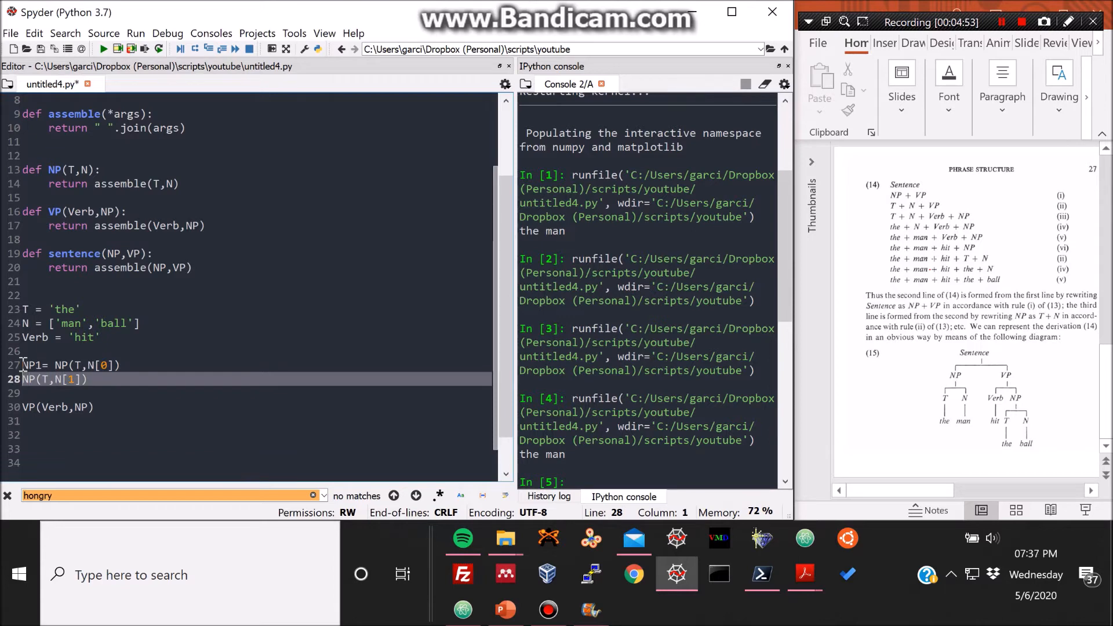
pyautogui.write('NP2=')
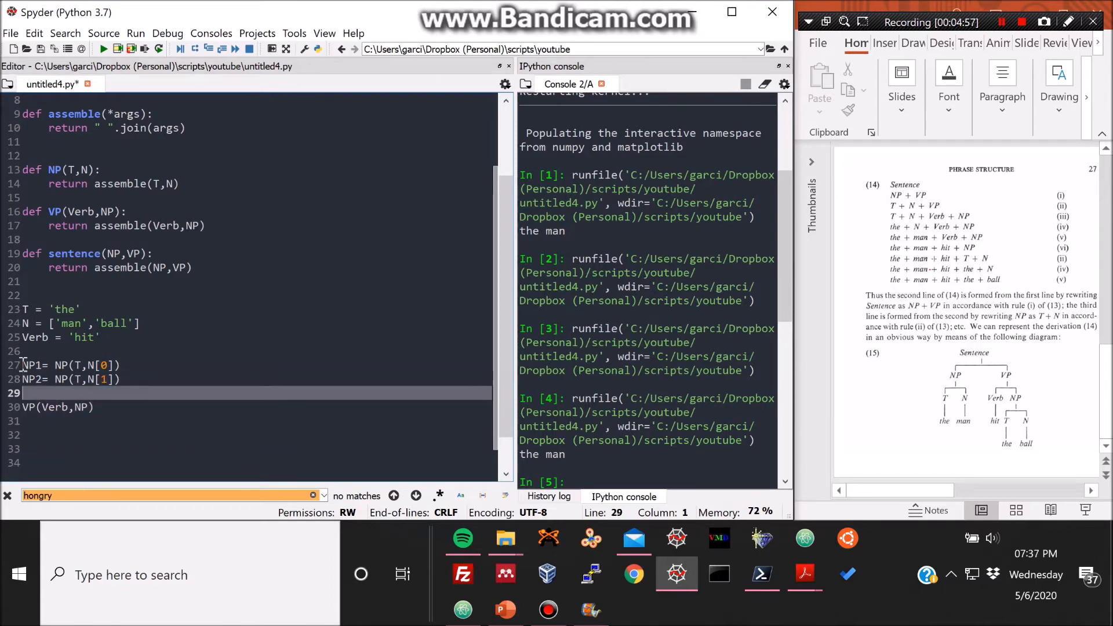
pyautogui.write('V')
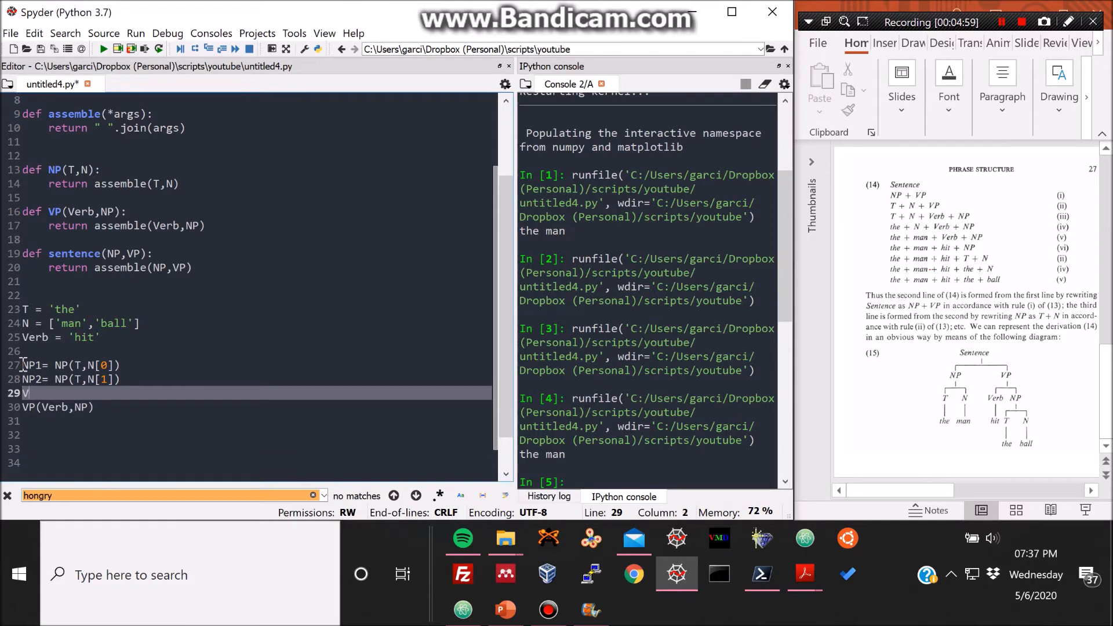
pyautogui.write('P1 = VP(Verb,NP')
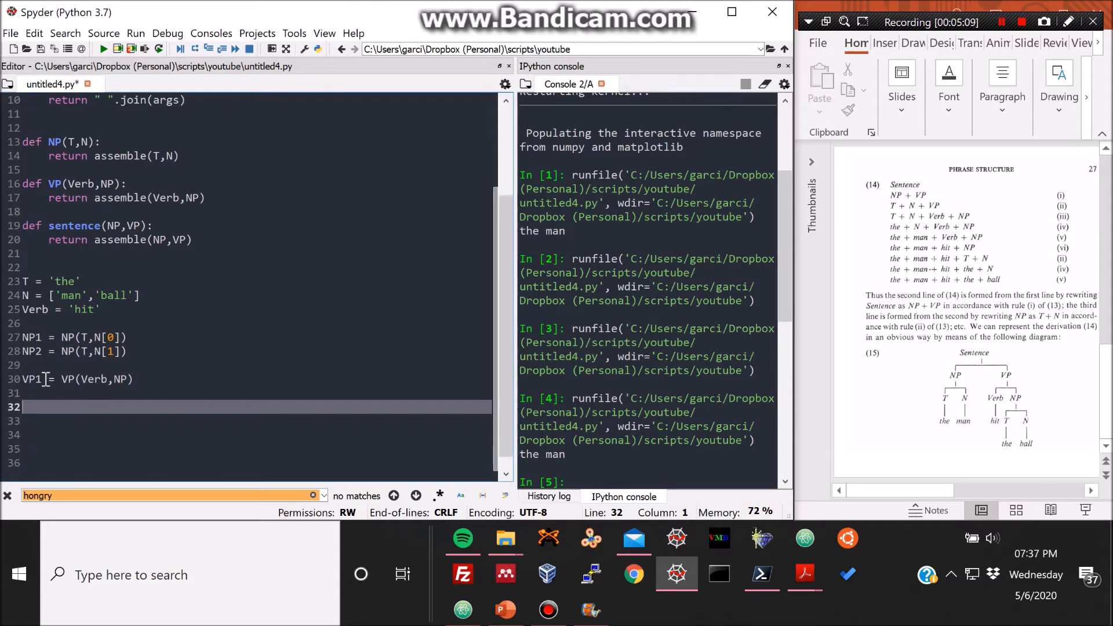
pyautogui.scroll(3)
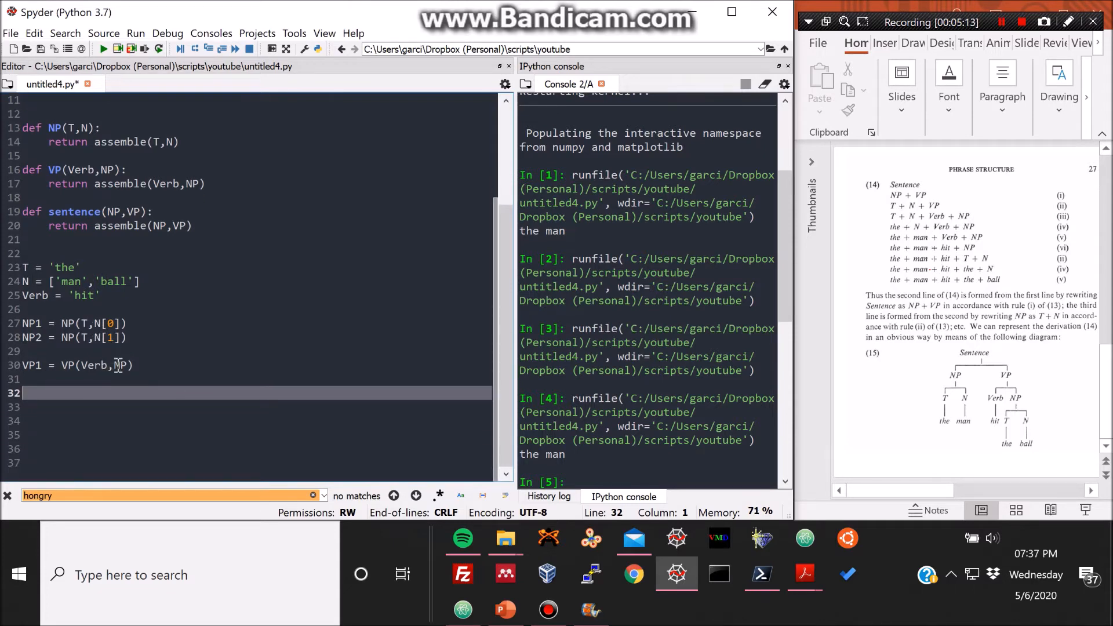
pyautogui.write('2')
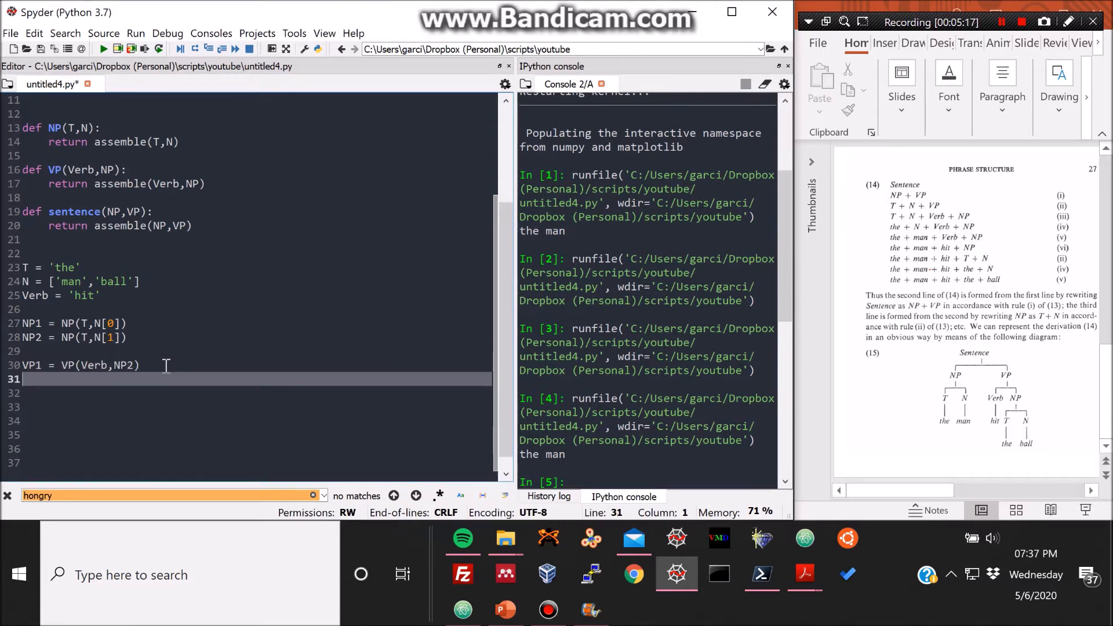
# Add print(sentence(NP1,VP1)) so the console shows 'the man hit the ball'.
pyautogui.write('s')
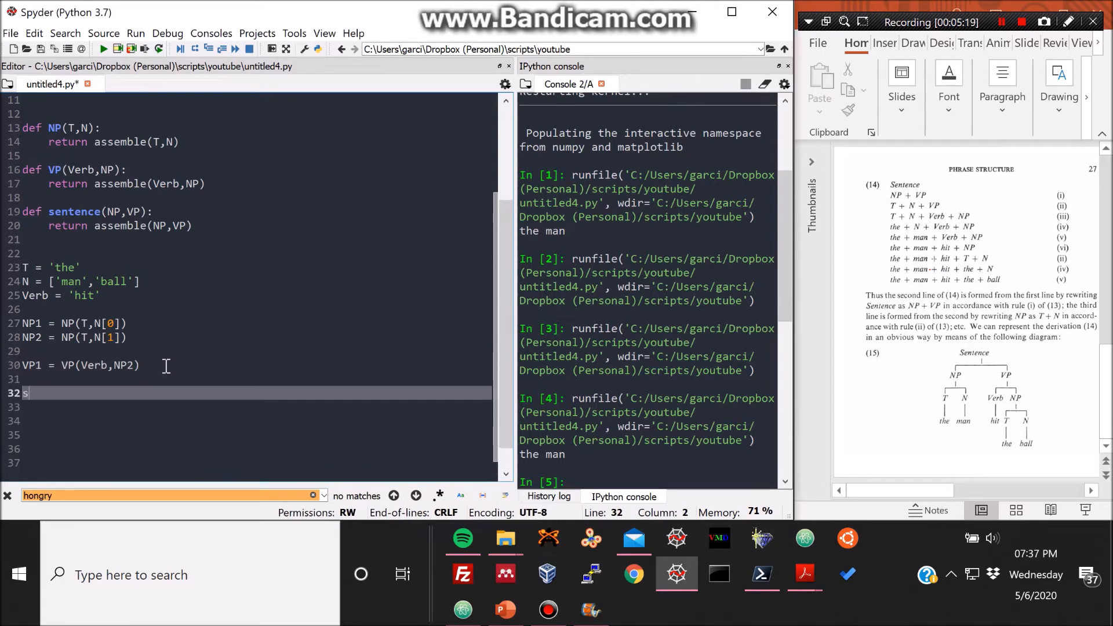
pyautogui.write('entence(')
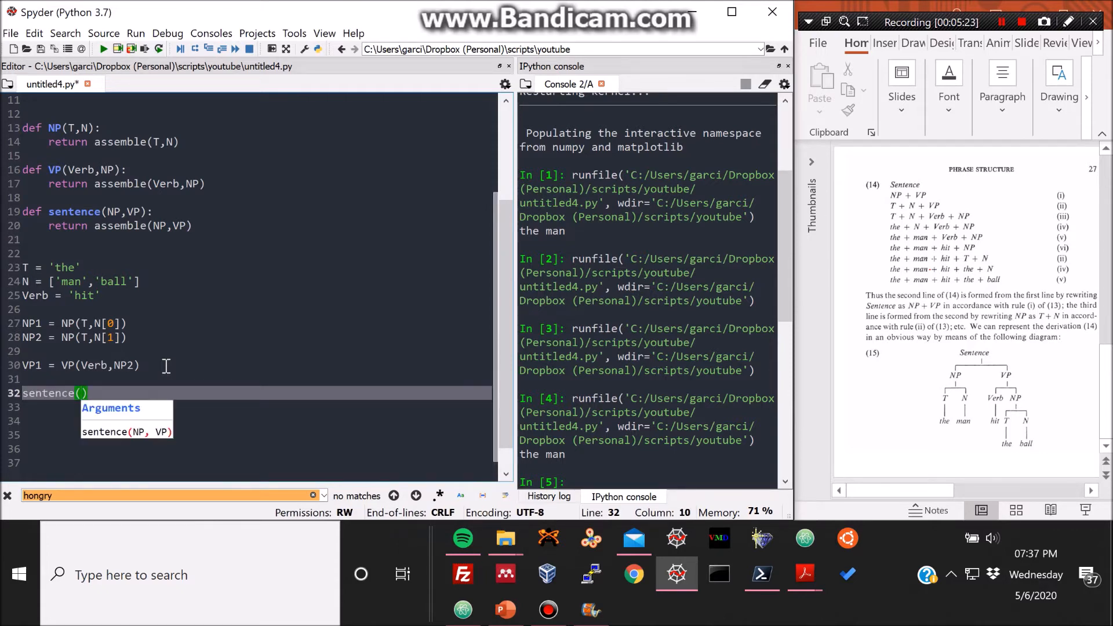
pyautogui.moveTo(236, 412)
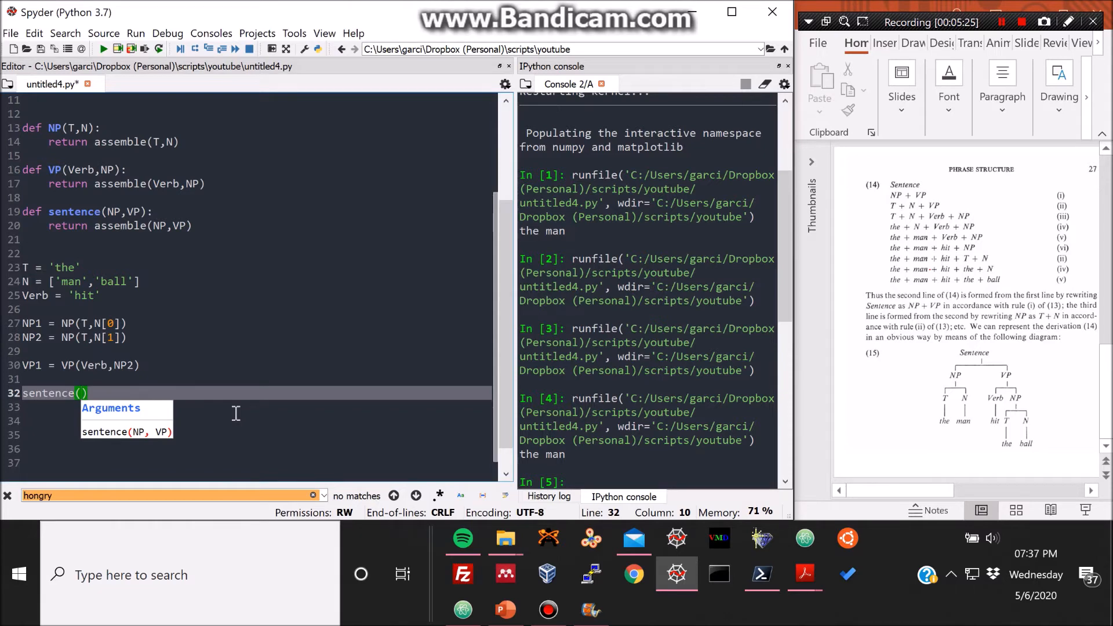
pyautogui.write('NP1')
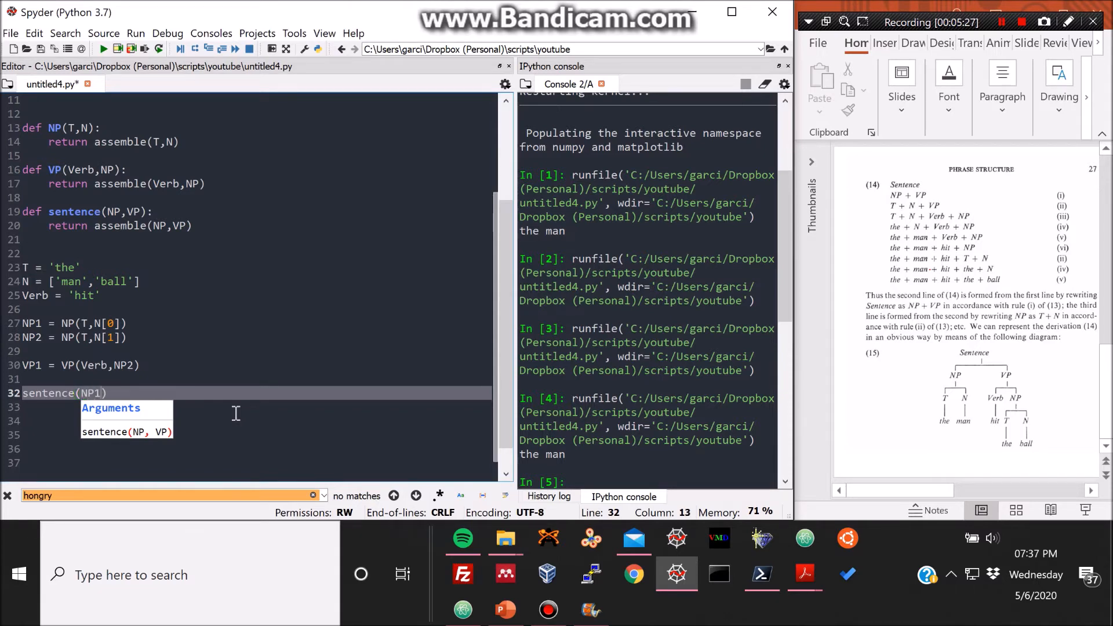
pyautogui.write(',')
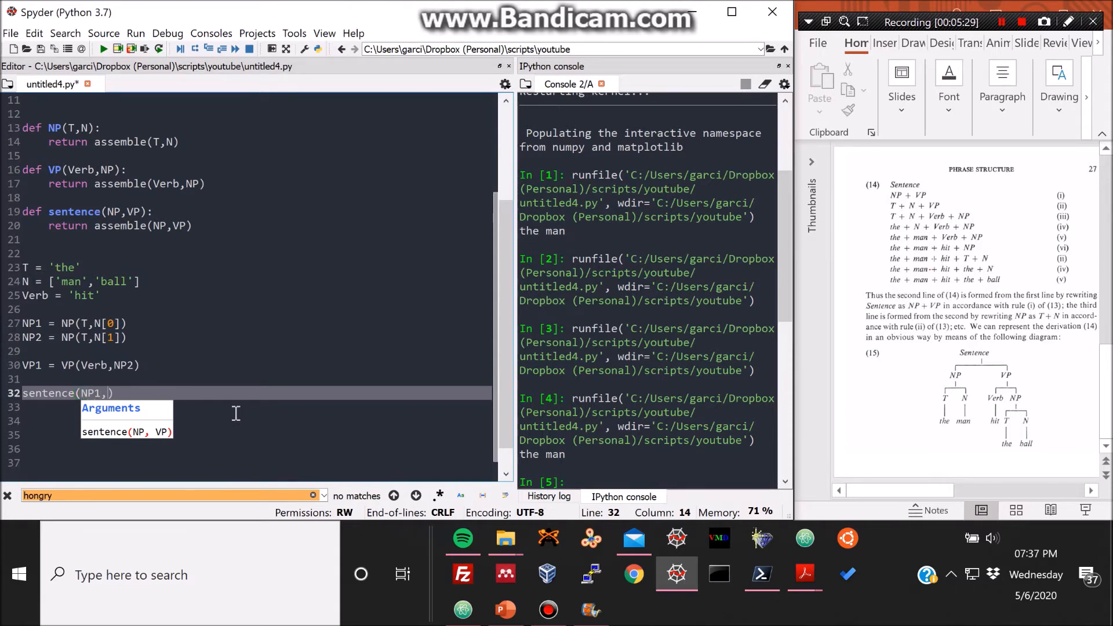
pyautogui.write('V')
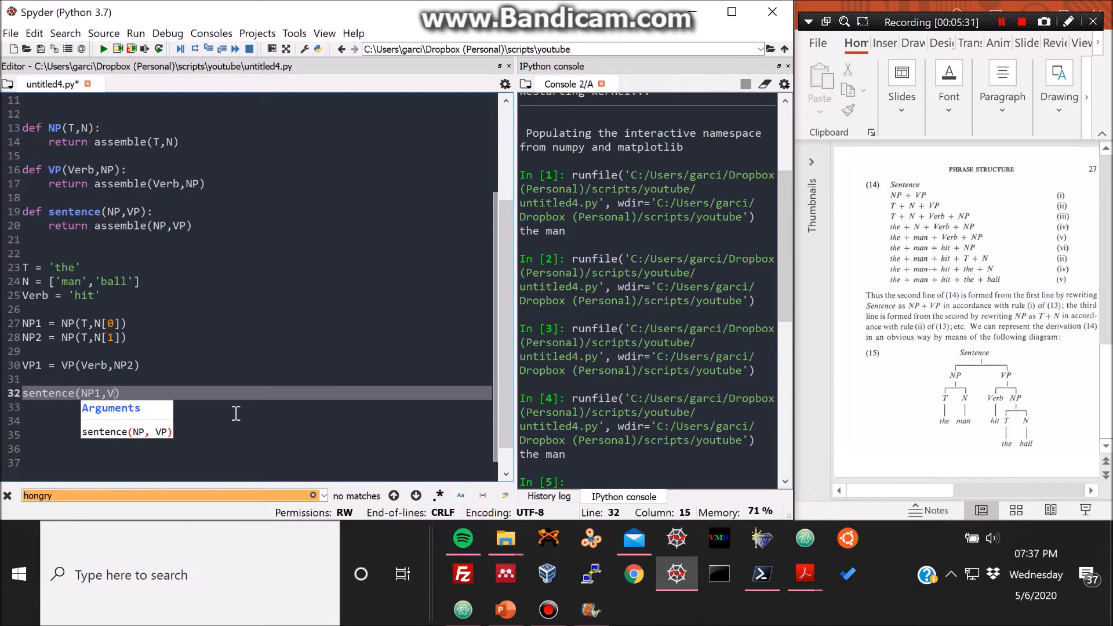
pyautogui.write('P1')
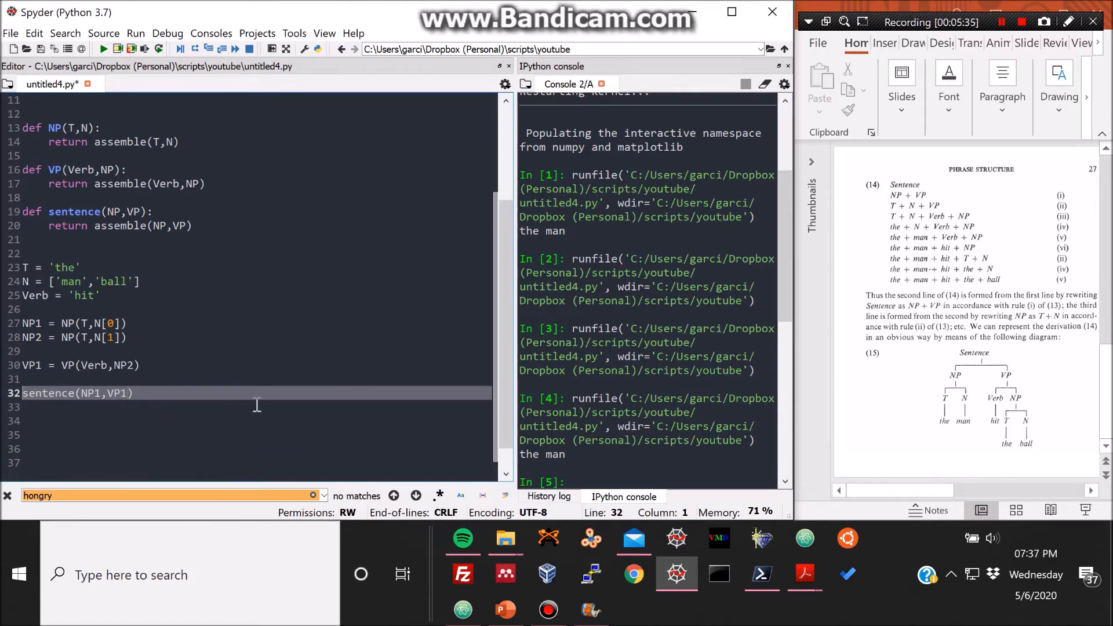
pyautogui.write('print(')
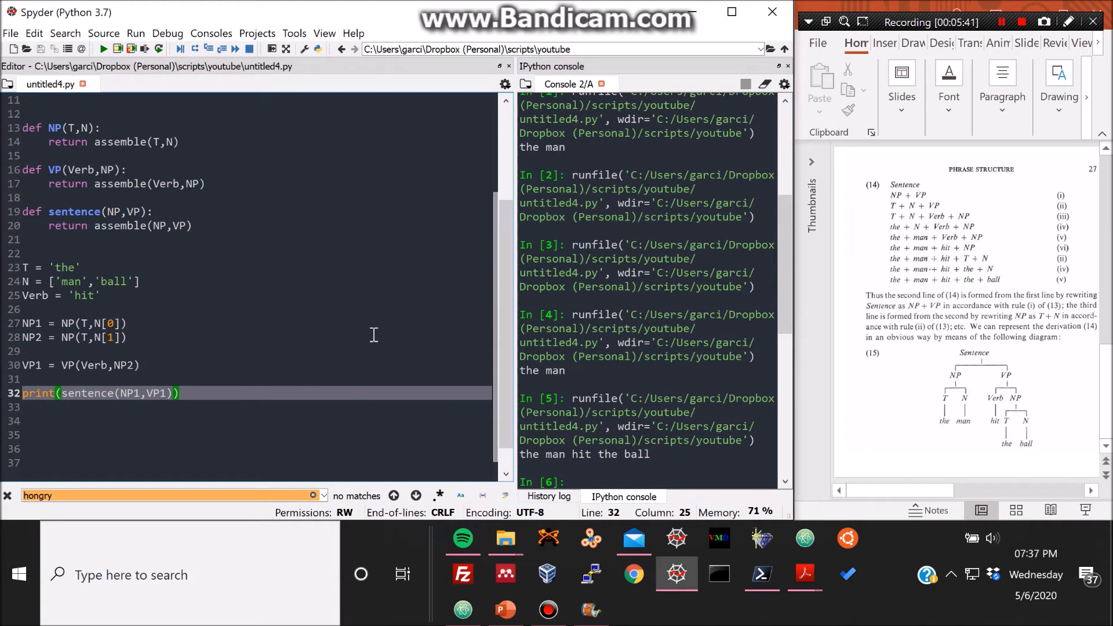
pyautogui.moveTo(330, 437)
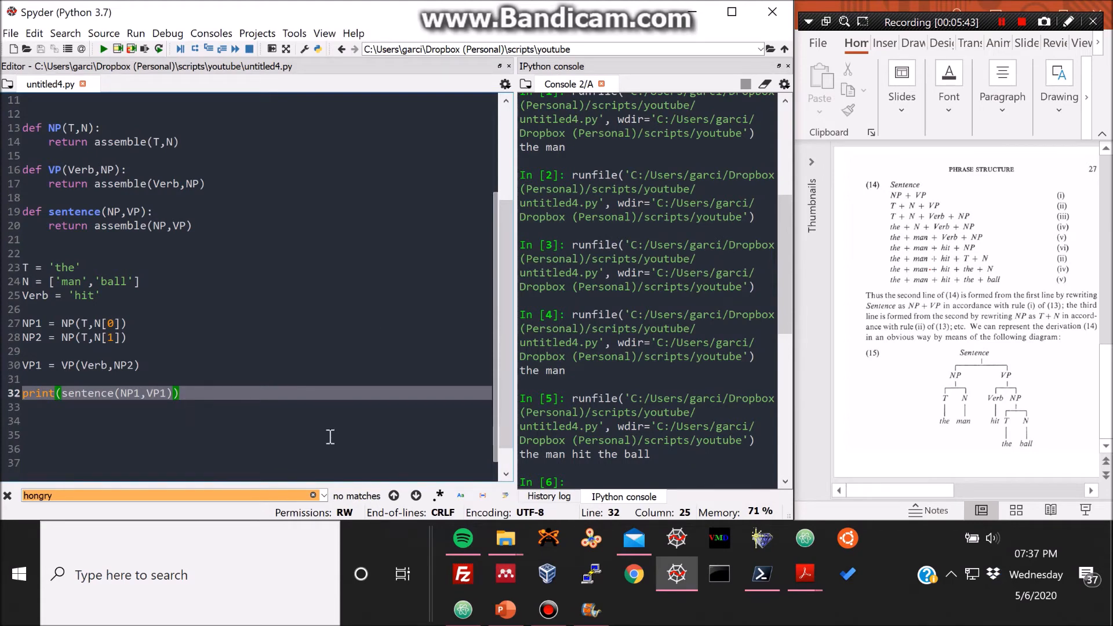
pyautogui.moveTo(122, 296)
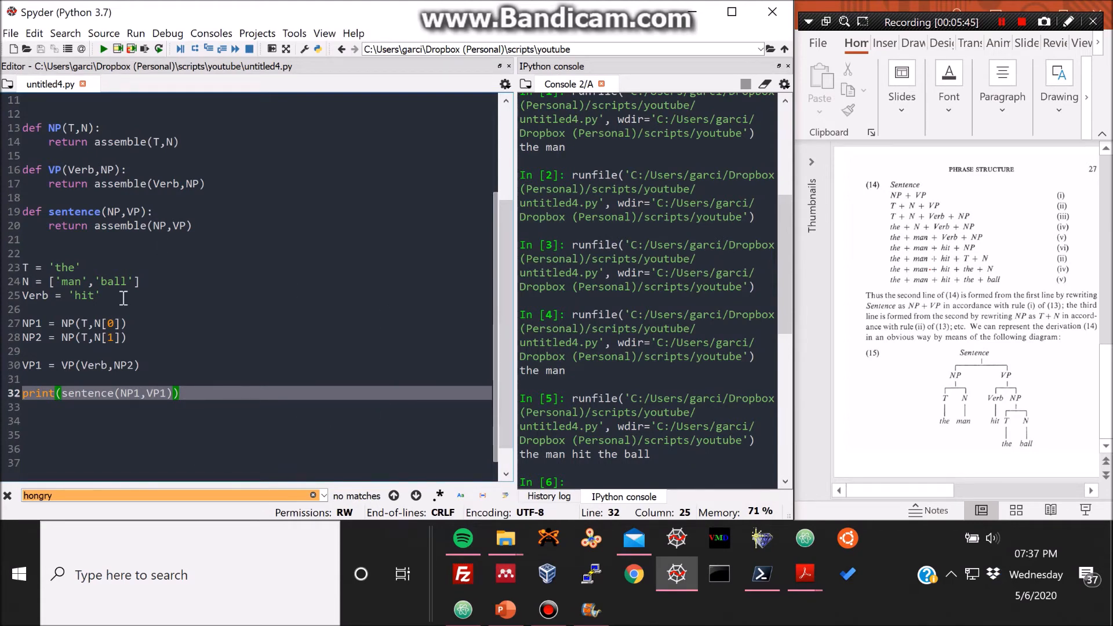
pyautogui.moveTo(231, 256)
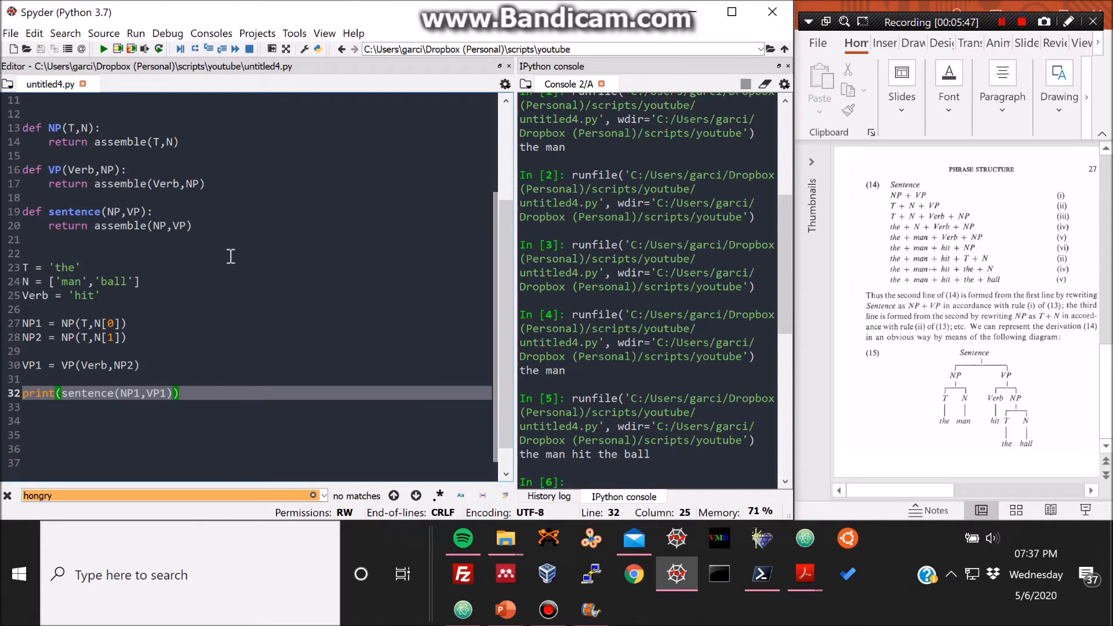
# Define loop(X) with a for i in range(X): line after the sentence function.
pyautogui.press('Enter')
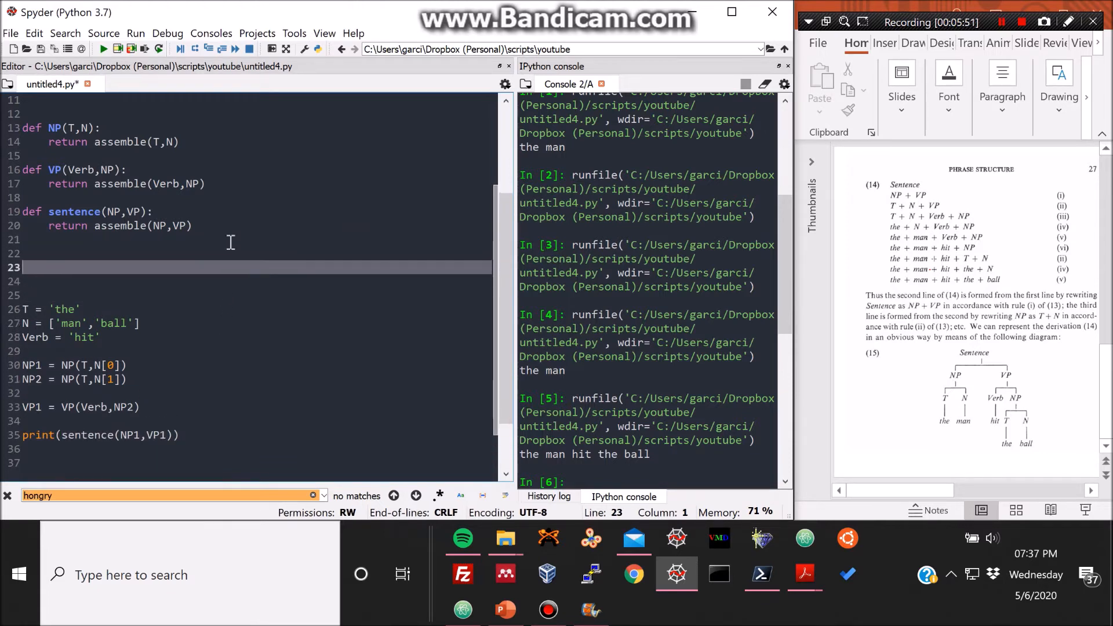
pyautogui.write('def loop')
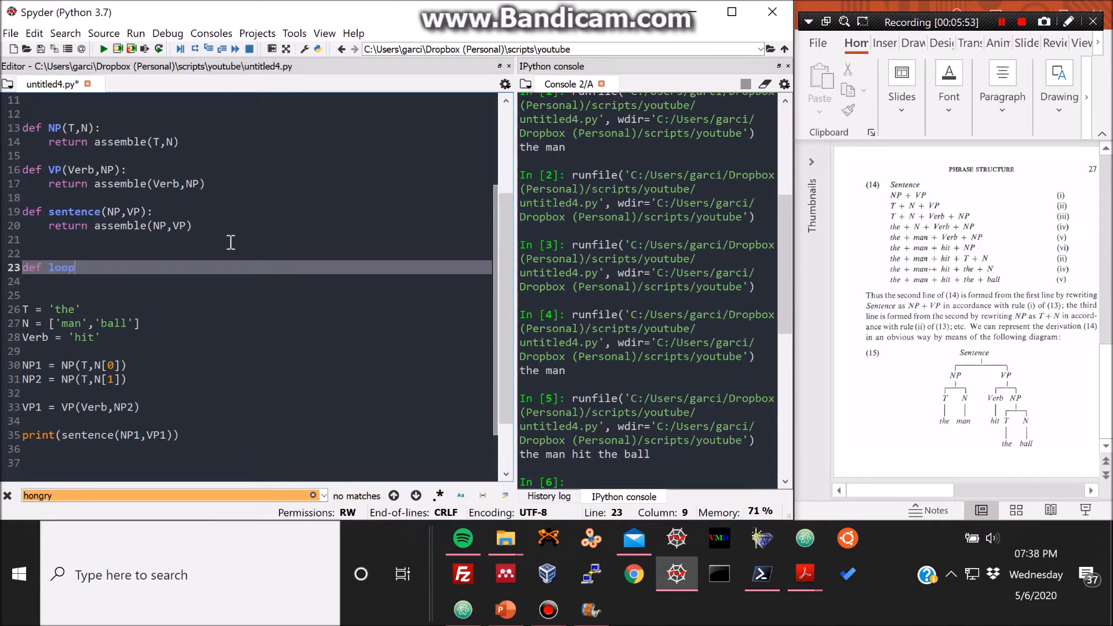
pyautogui.write('()')
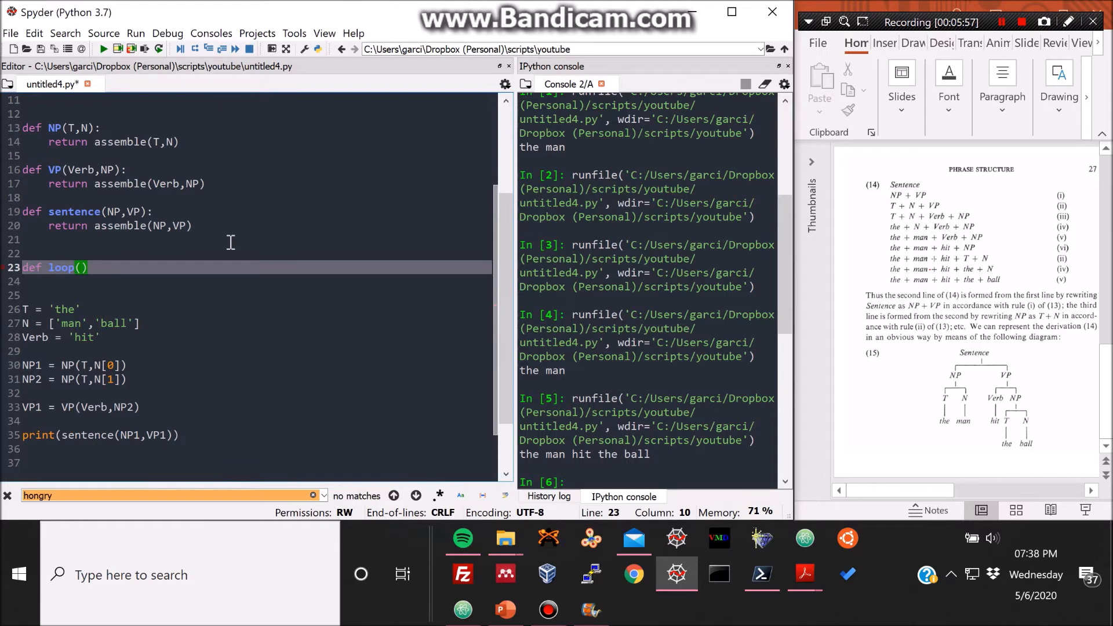
pyautogui.write('i):')
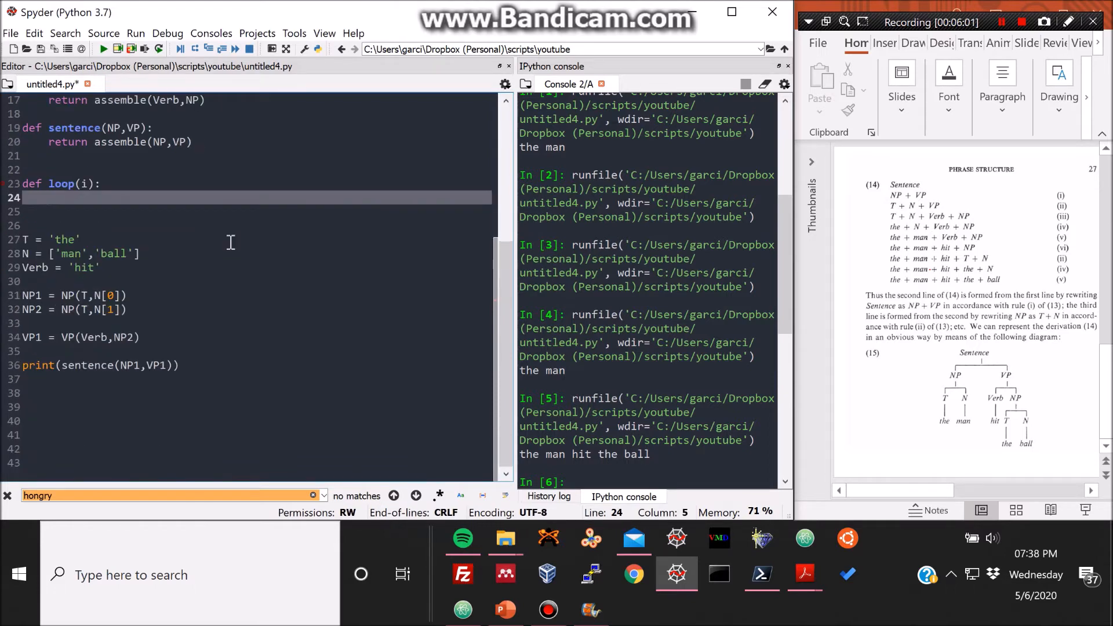
pyautogui.write('for i')
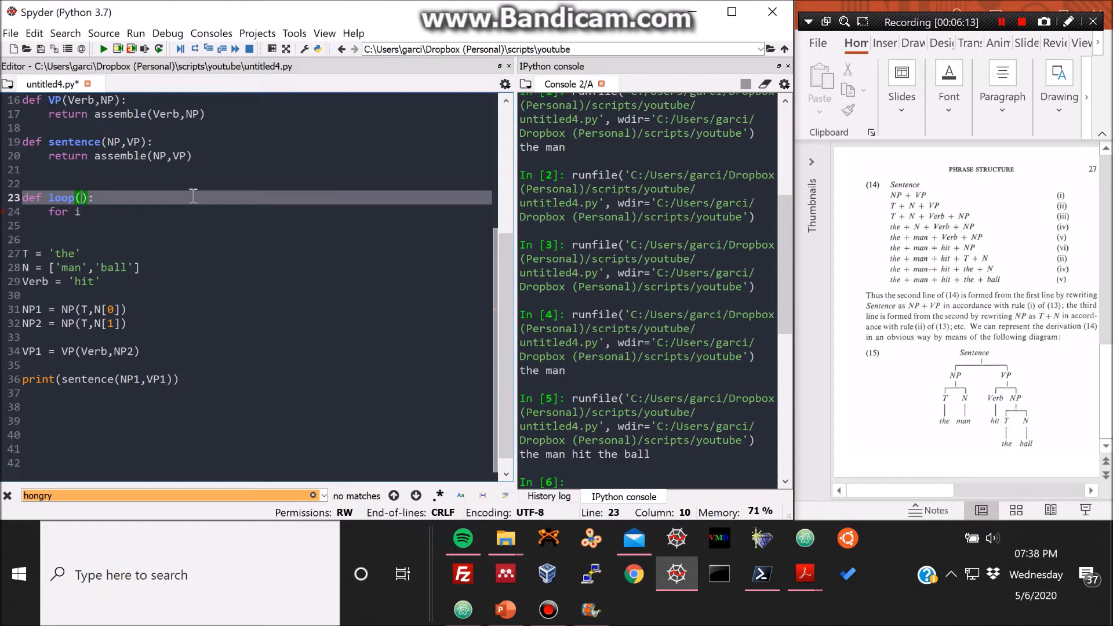
pyautogui.write('X')
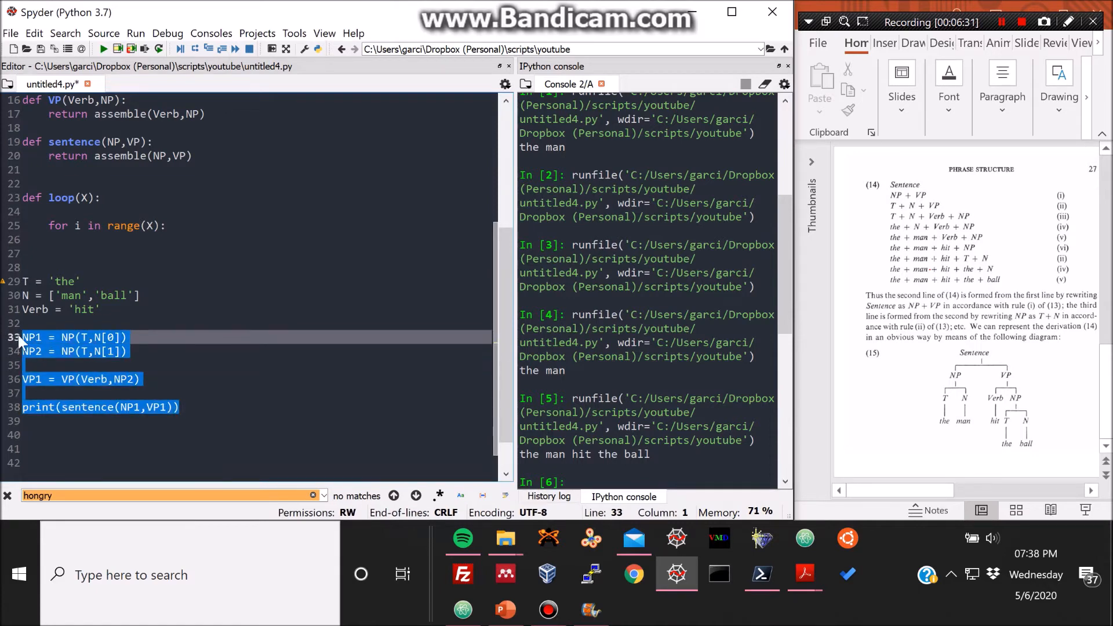
pyautogui.moveTo(156, 263)
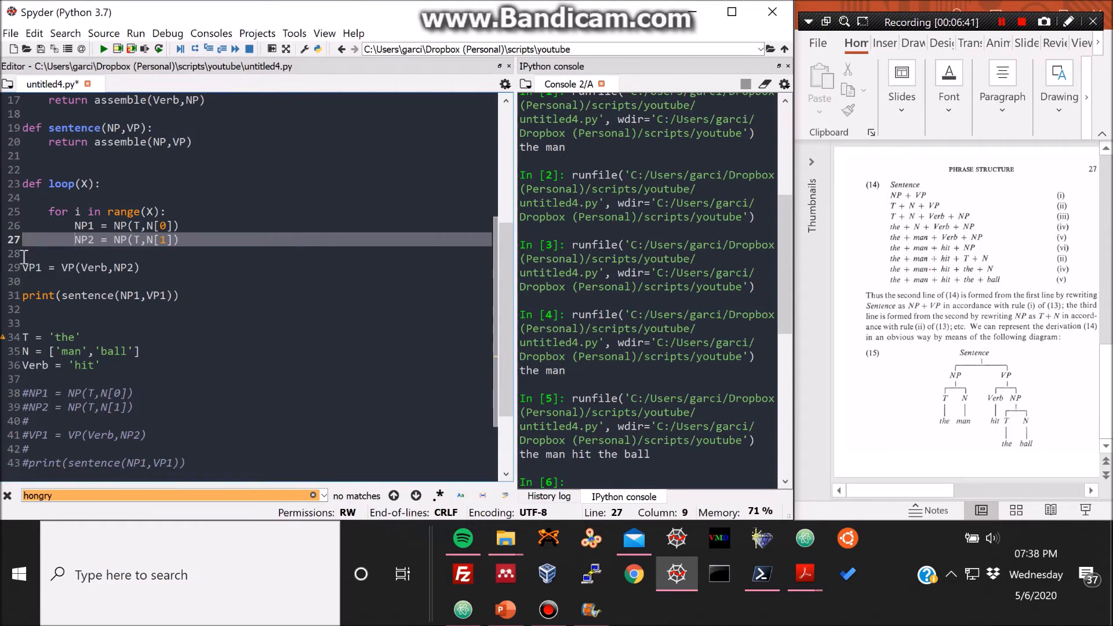
# Move T, N, Verb and the phrase/print statements into loop(X), commenting out the originals with Ctrl+1.
pyautogui.click(85, 266)
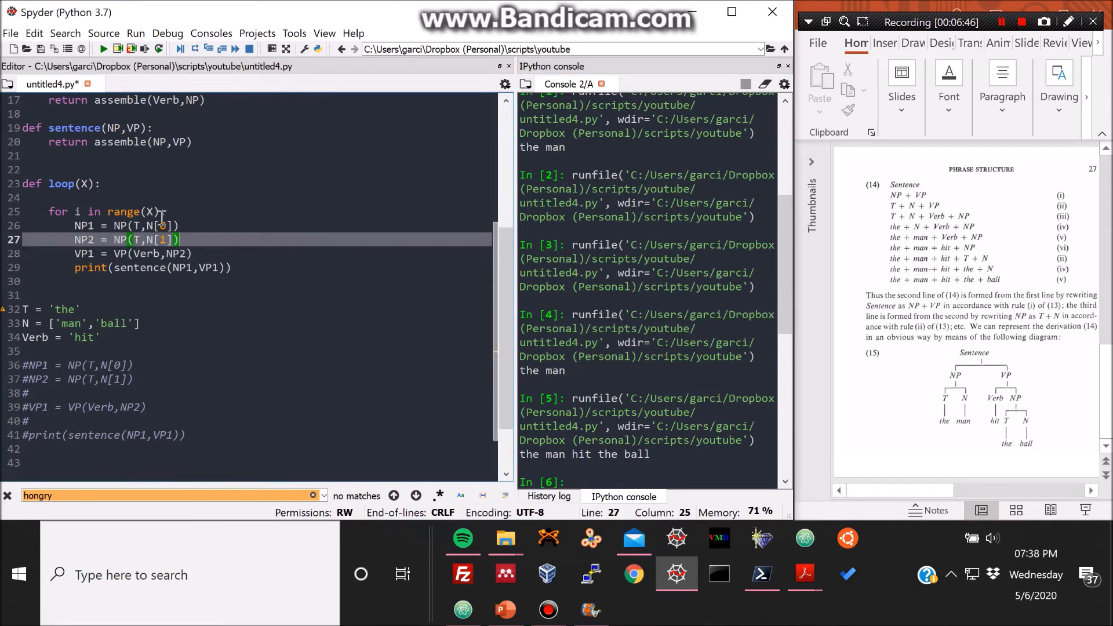
pyautogui.click(166, 211)
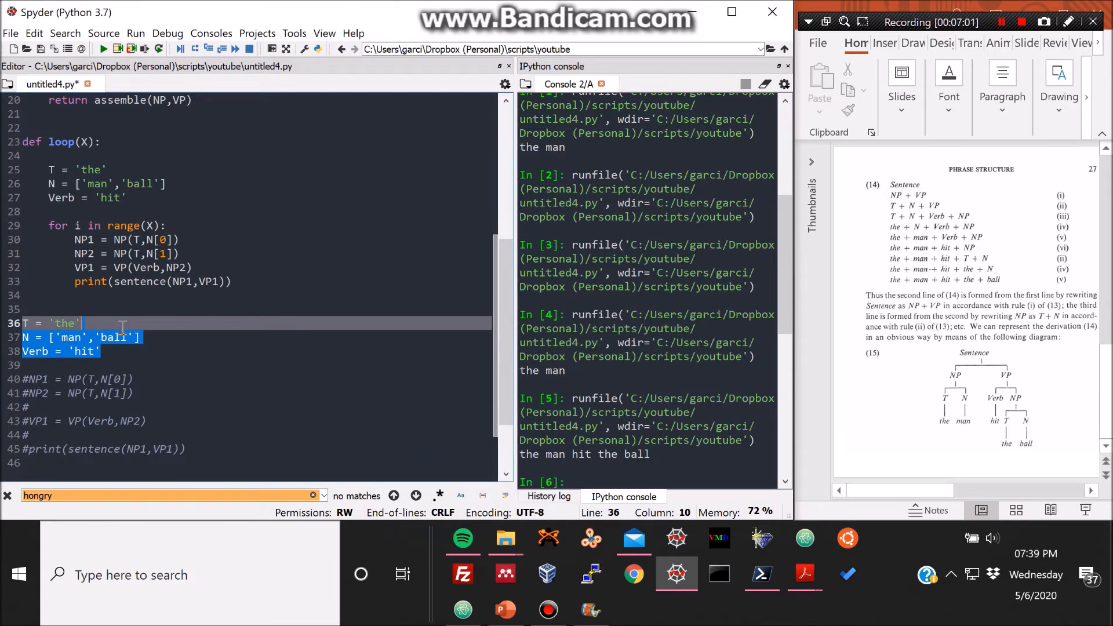
pyautogui.press('ctrl+1')
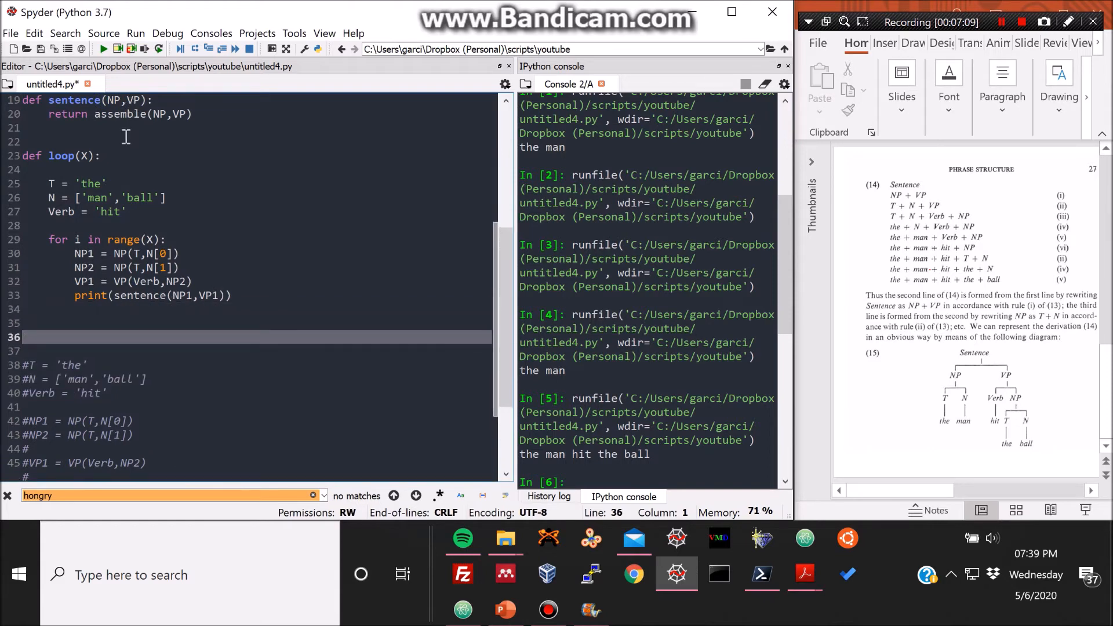
pyautogui.click(141, 140)
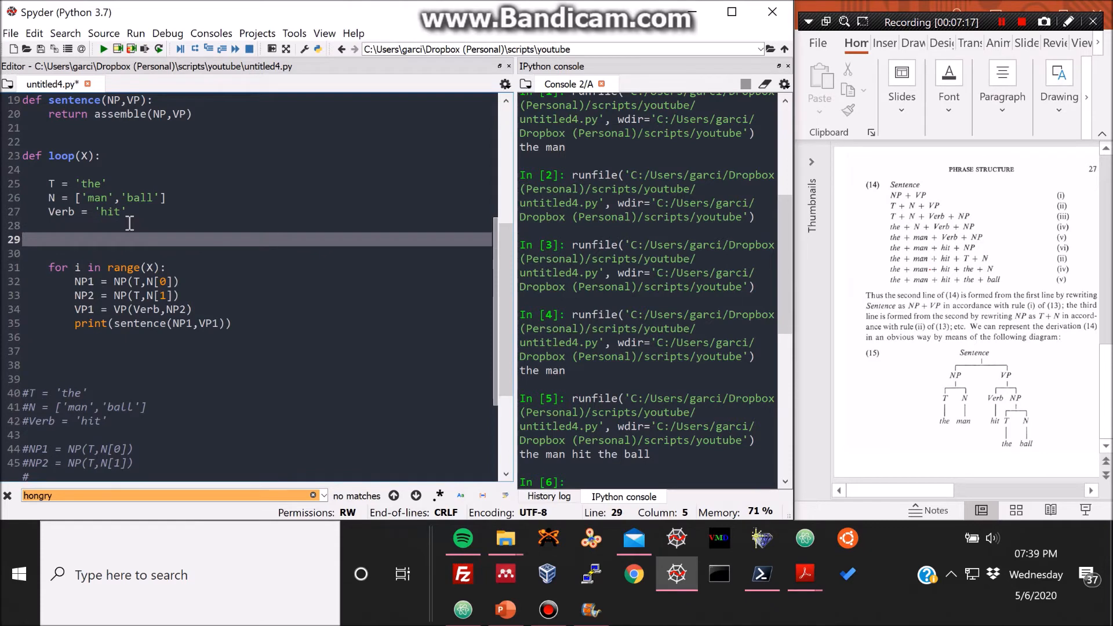
# Add import random as ran inside loop(X) and begin an empty line for the loop body.
pyautogui.write('import random as ran')
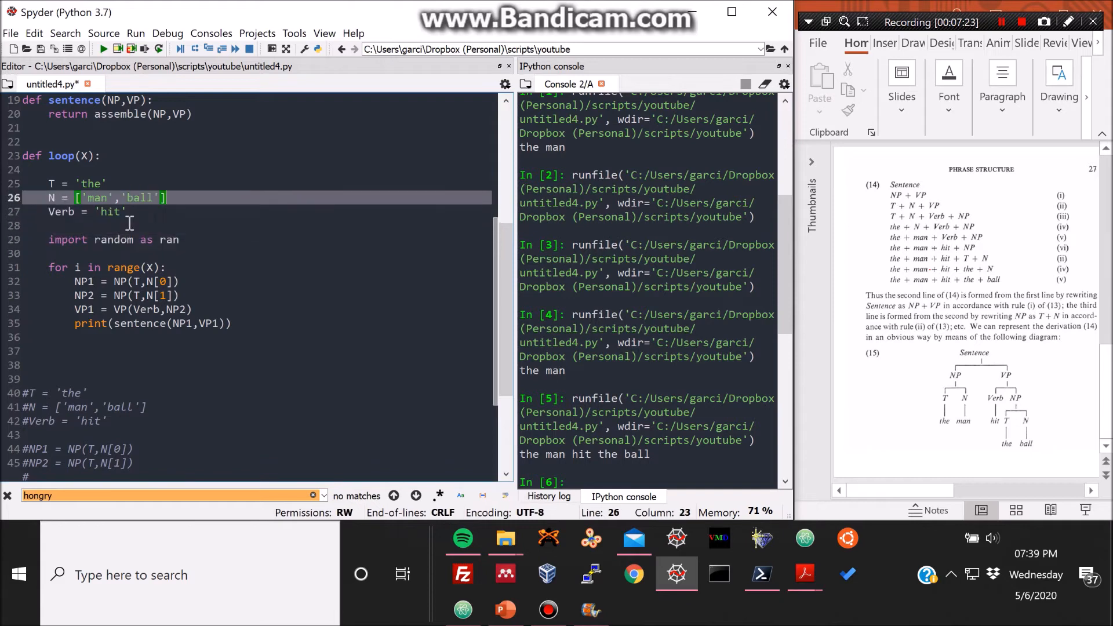
pyautogui.click(107, 184)
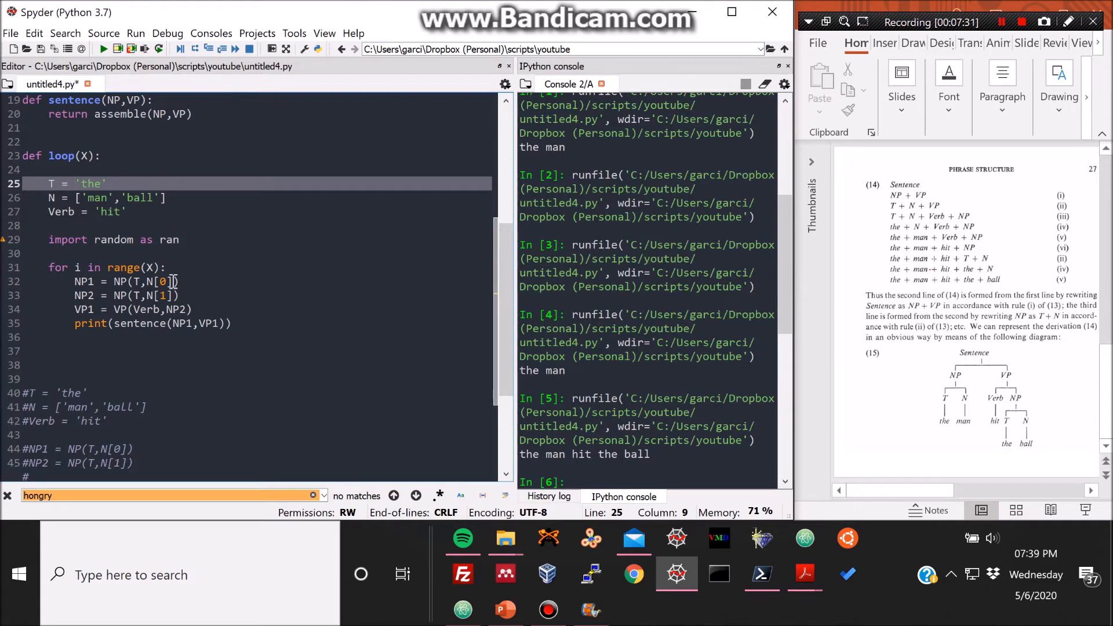
pyautogui.click(288, 268)
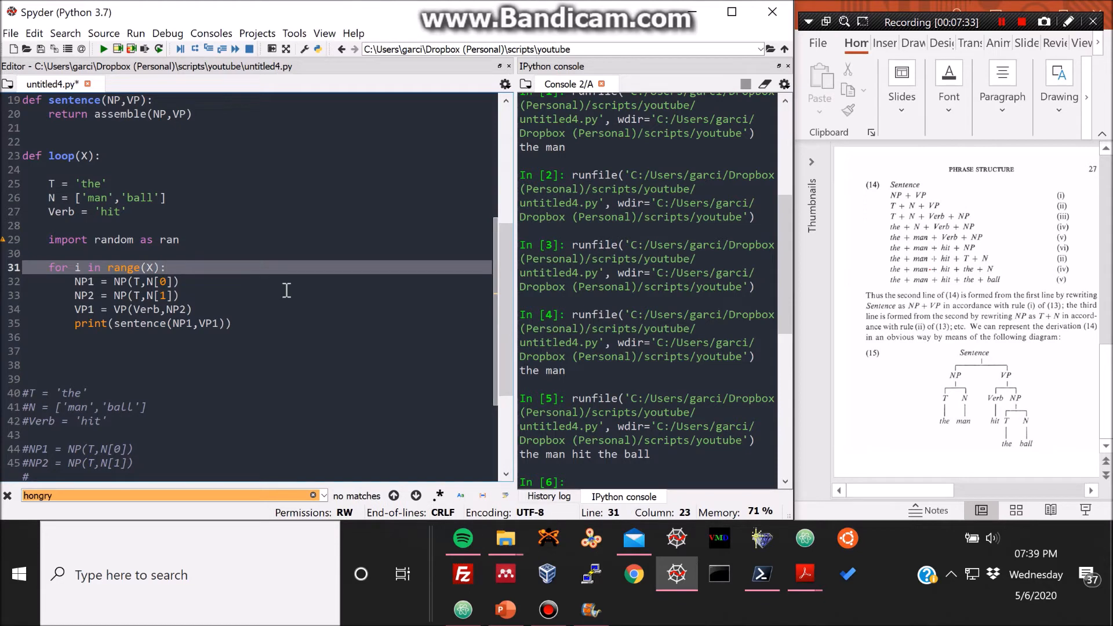
pyautogui.moveTo(248, 311)
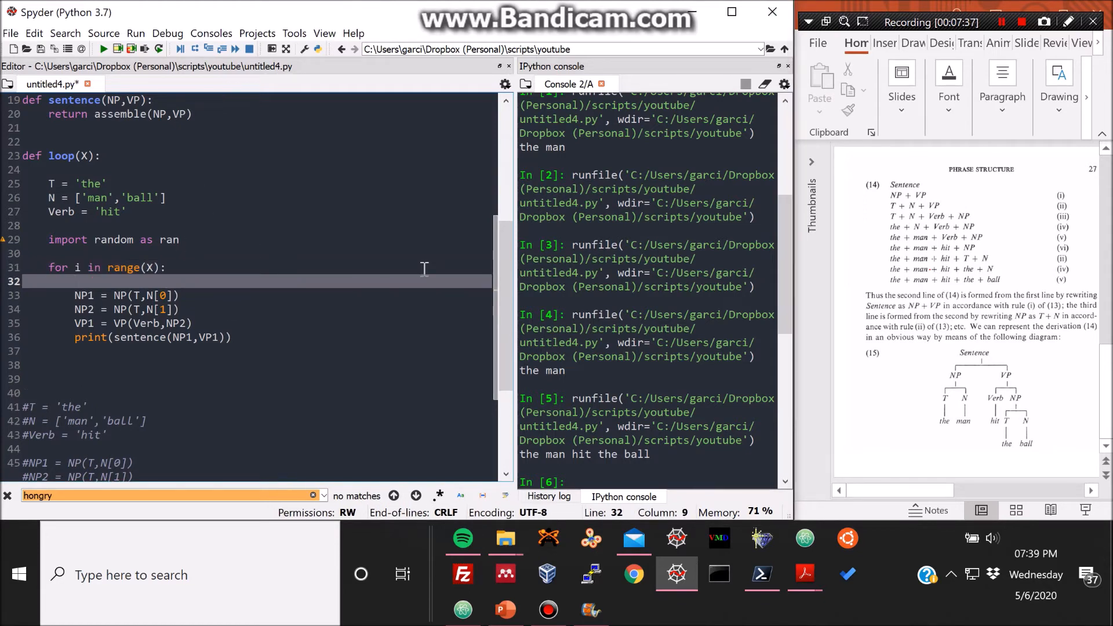
# Write N1, N2 = ran.choice(N) and a T1, T2 = line in the loop body.
pyautogui.write('N')
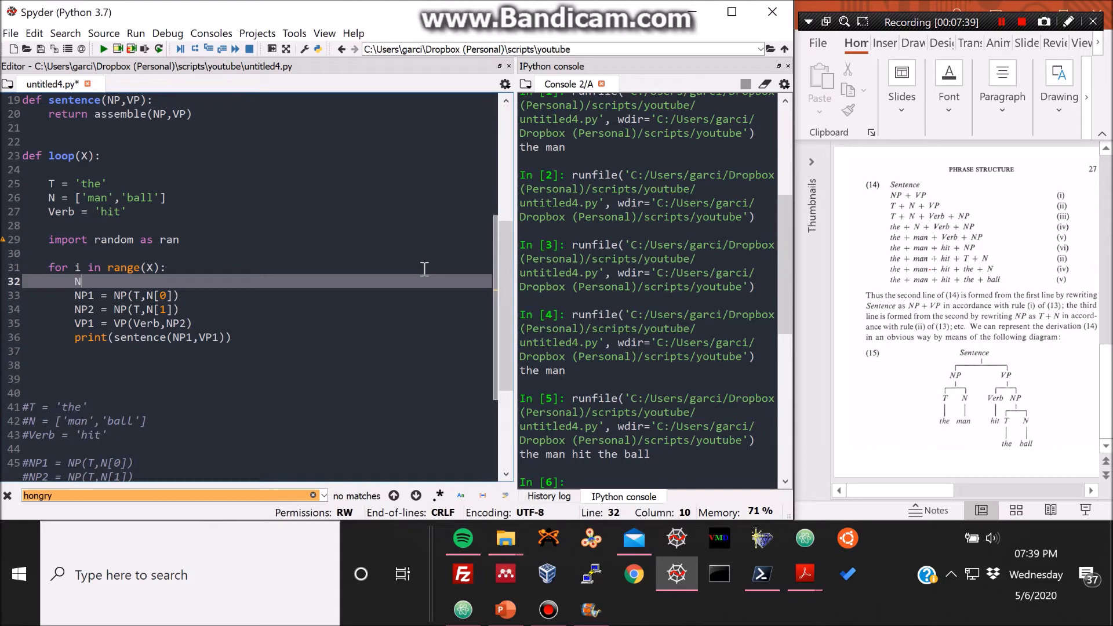
pyautogui.write('1')
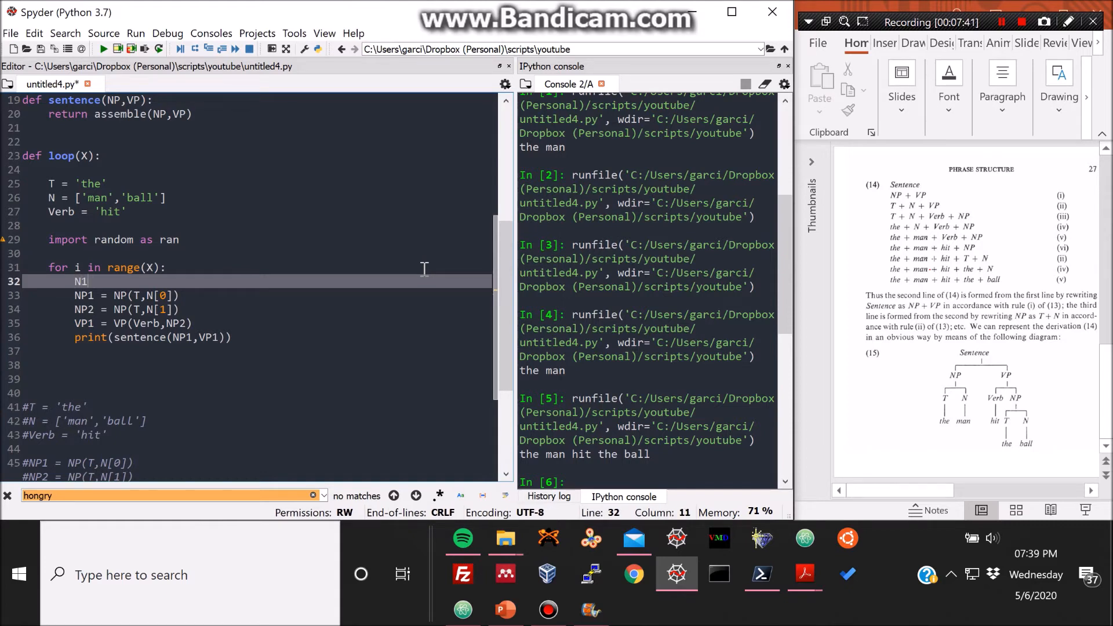
pyautogui.write(',')
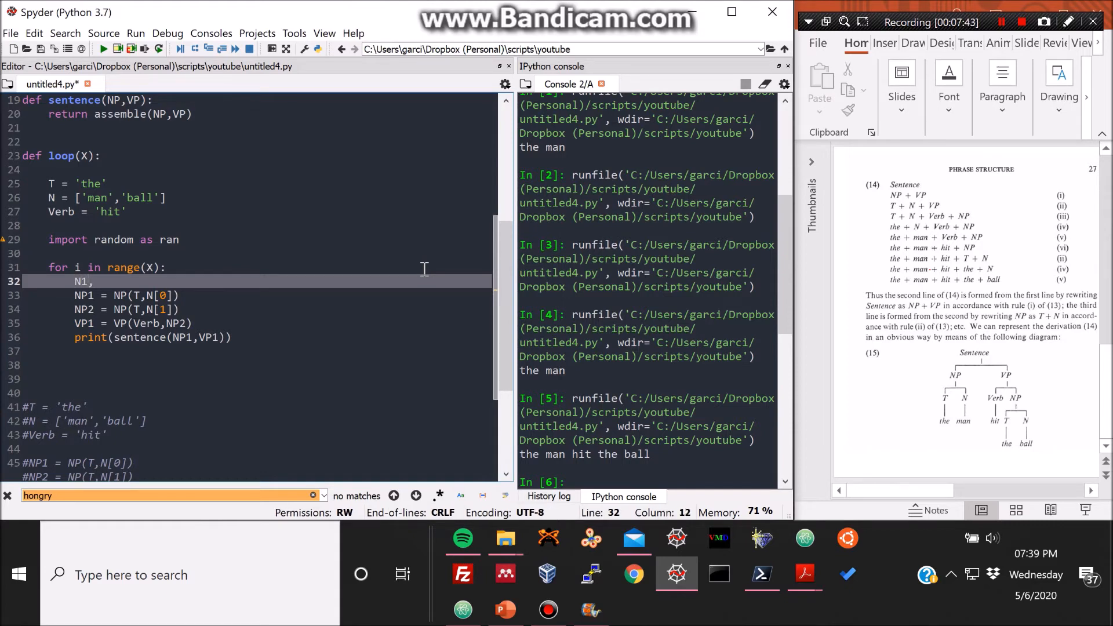
pyautogui.write('N')
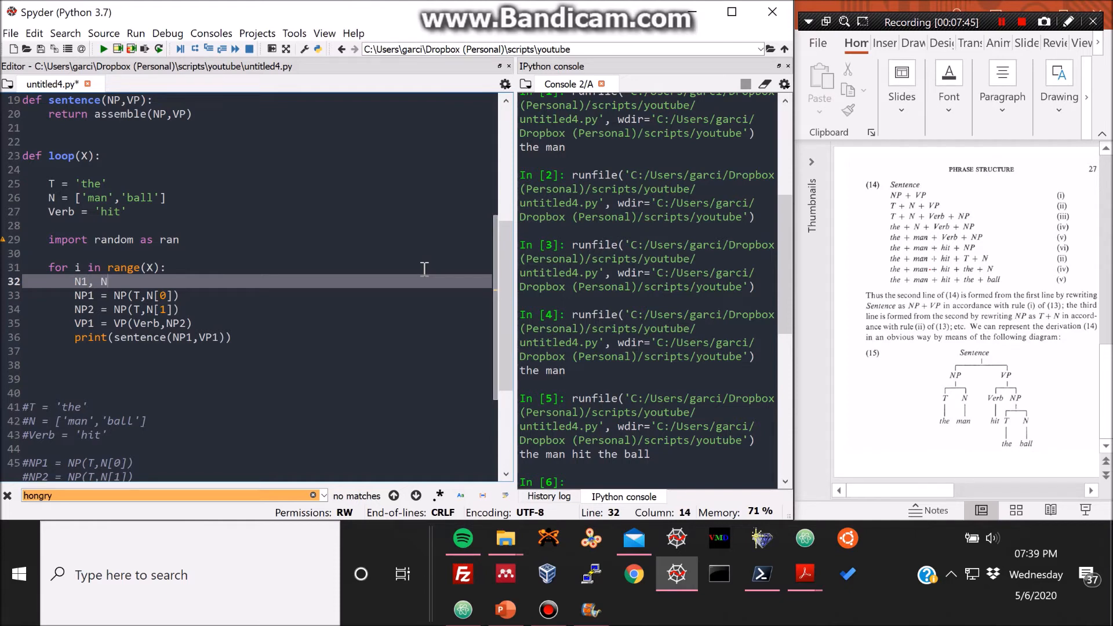
pyautogui.write('2')
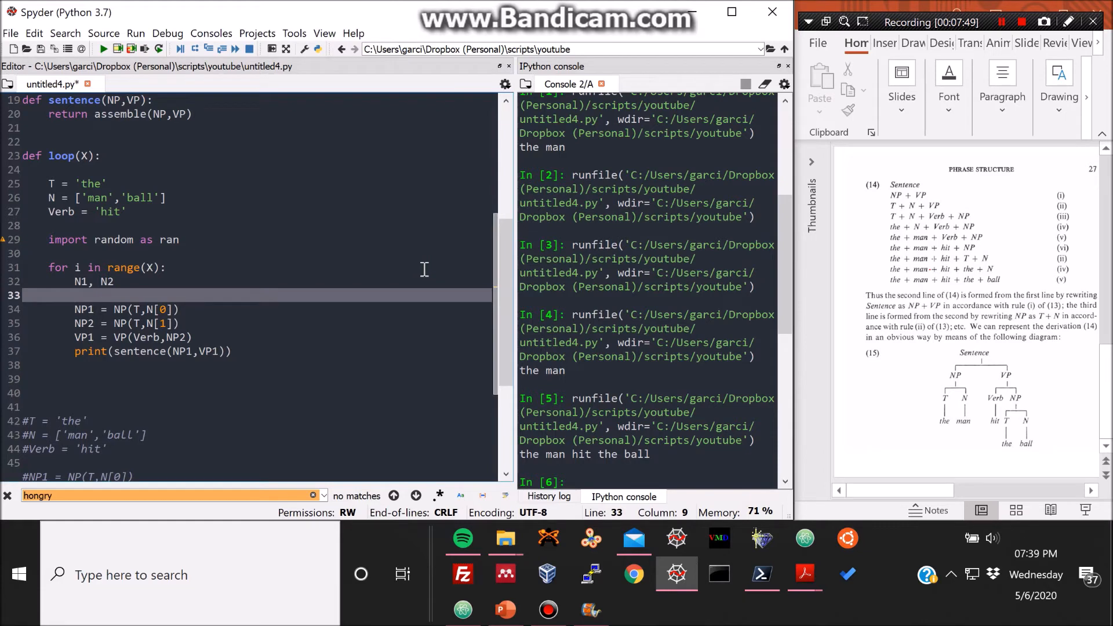
pyautogui.write('T1,')
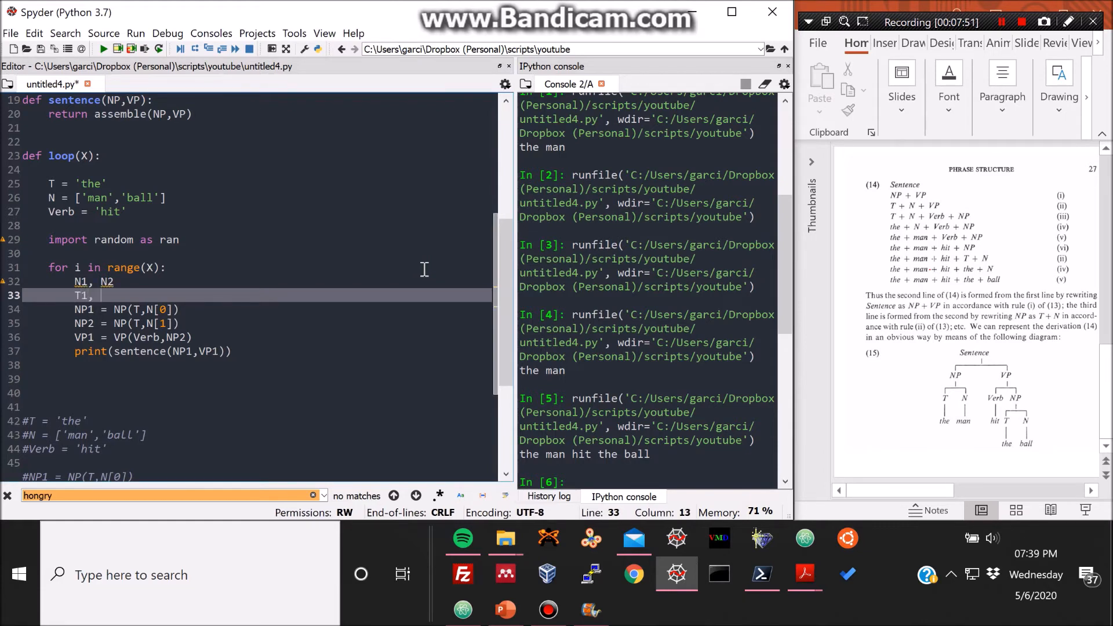
pyautogui.write('T2')
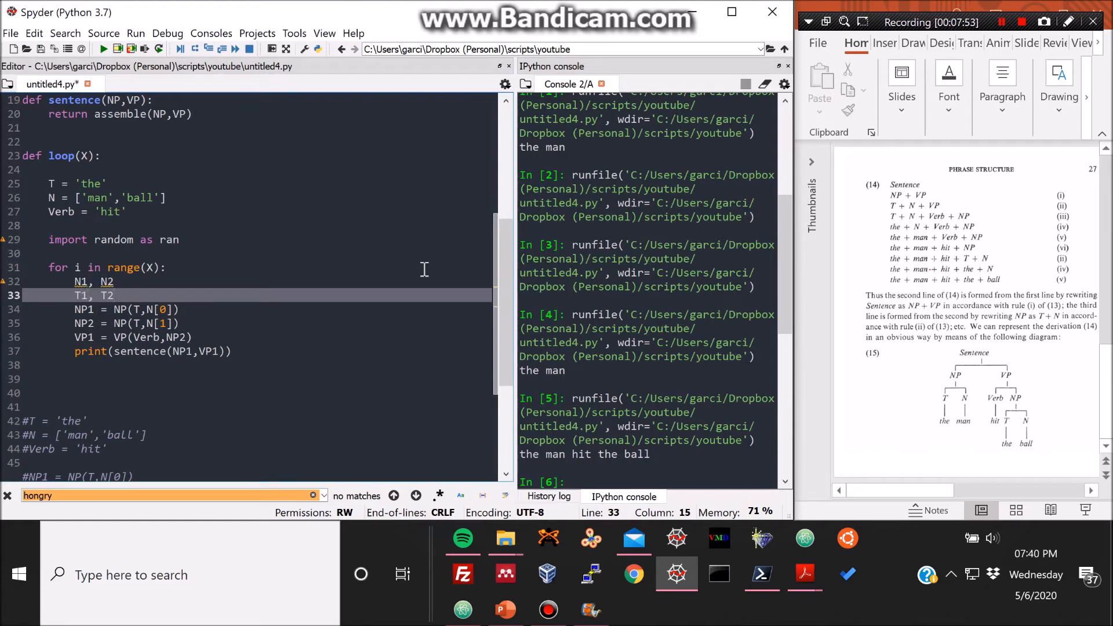
pyautogui.press('Return')
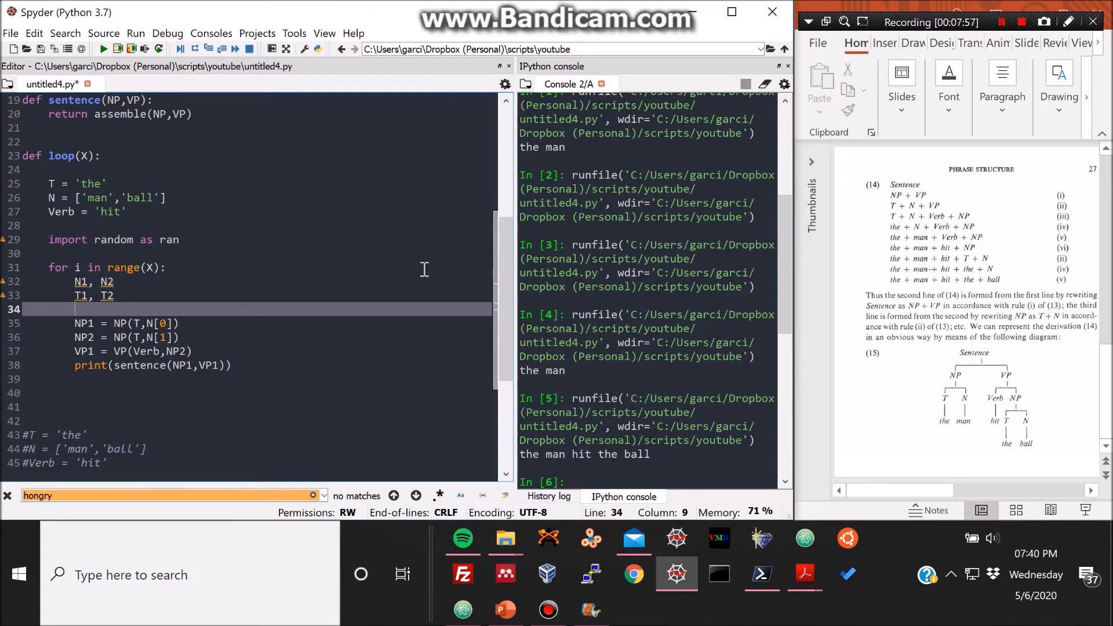
# Start a Verb1 = ran... assignment line below the article line.
pyautogui.write('Verb1')
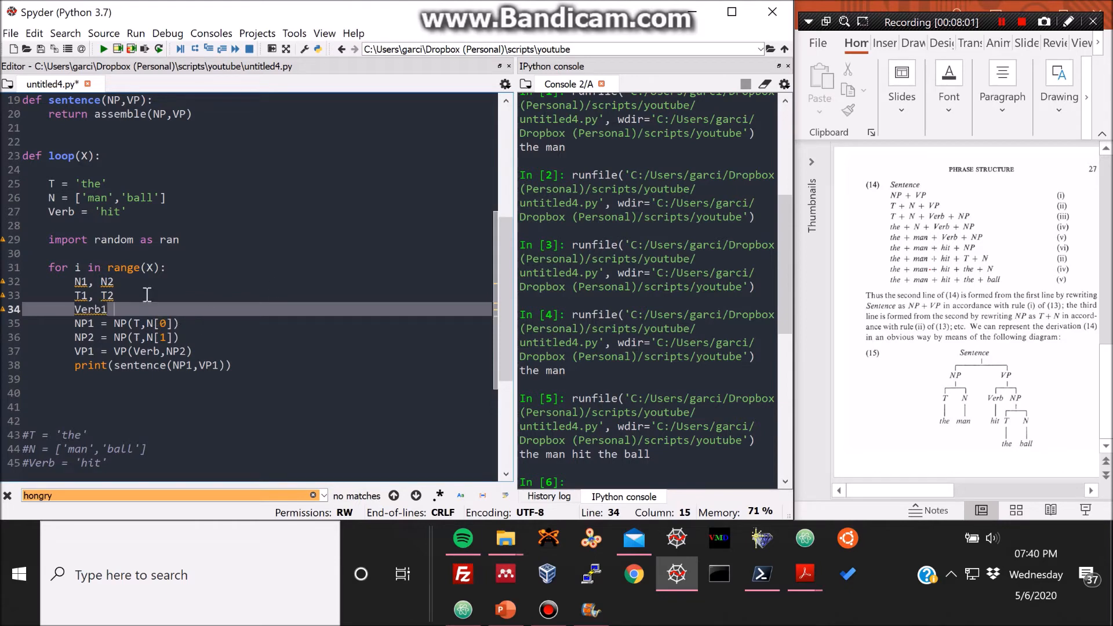
pyautogui.write('=')
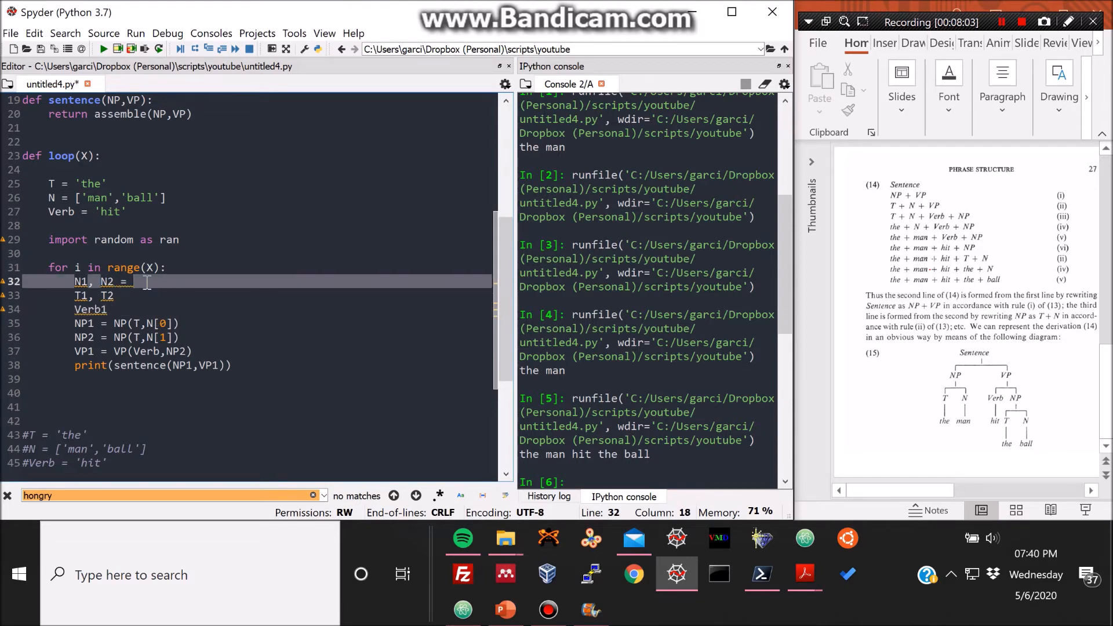
pyautogui.write('ran.choice(')
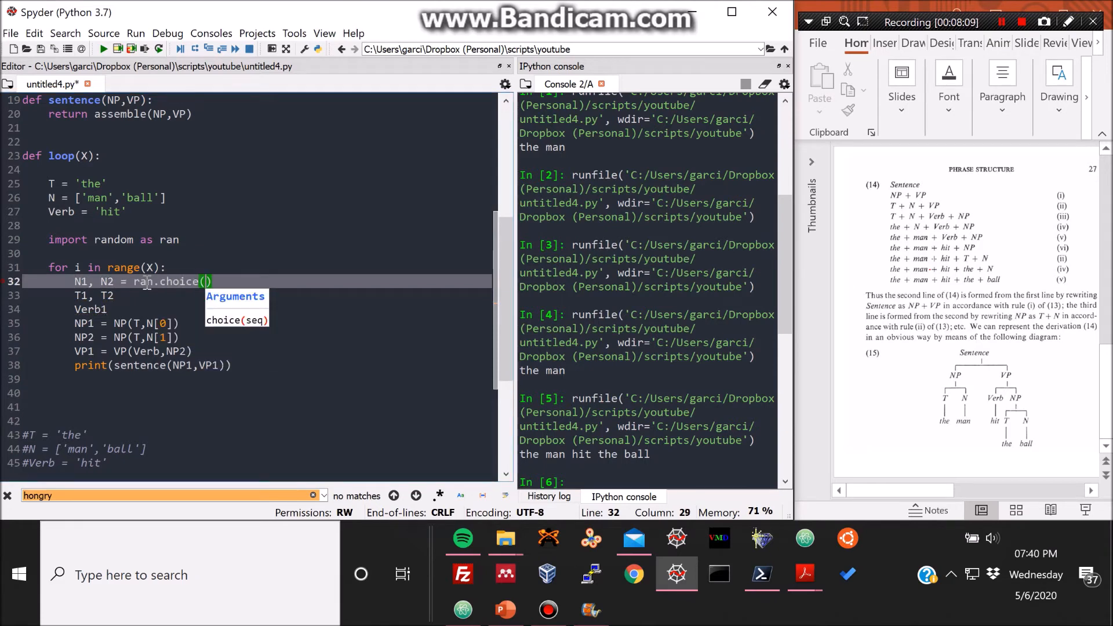
pyautogui.write('N')
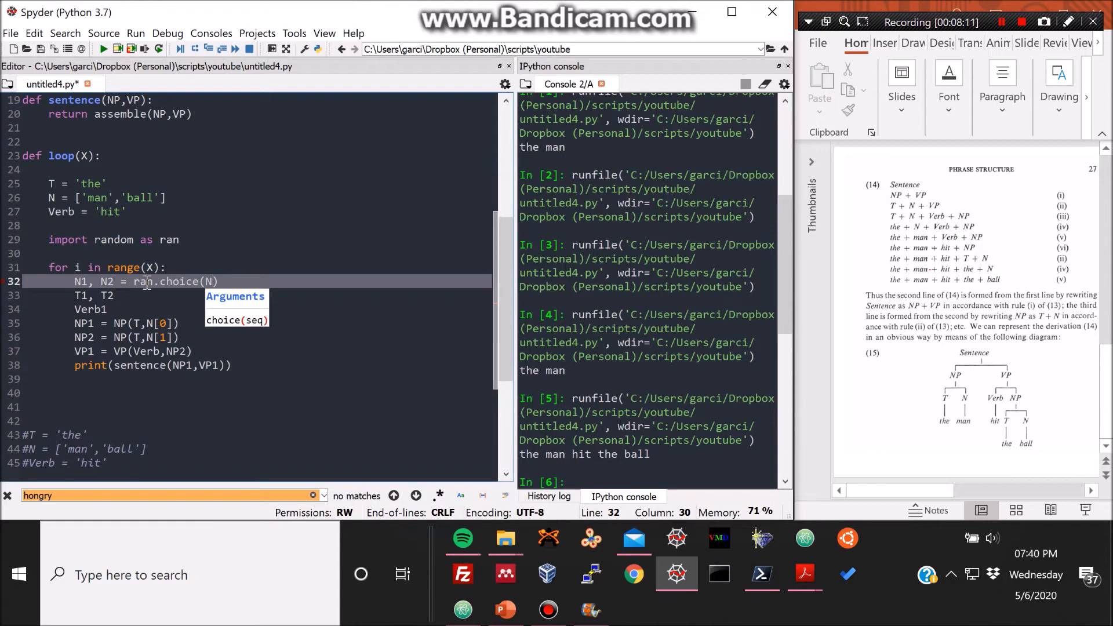
pyautogui.click(103, 295)
pyautogui.write(' =')
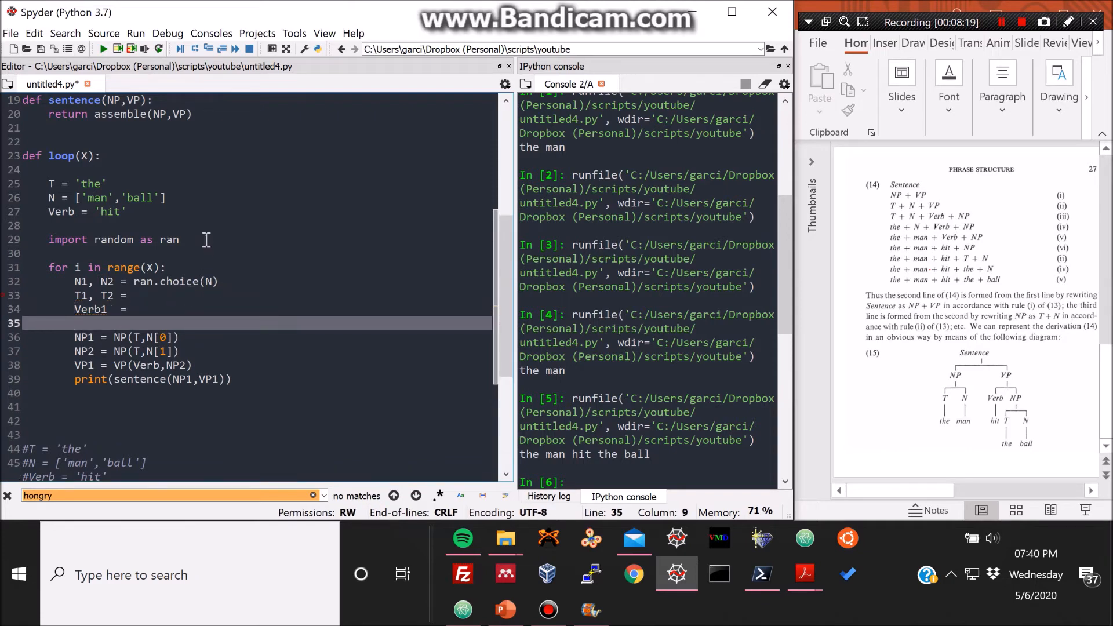
pyautogui.moveTo(247, 364)
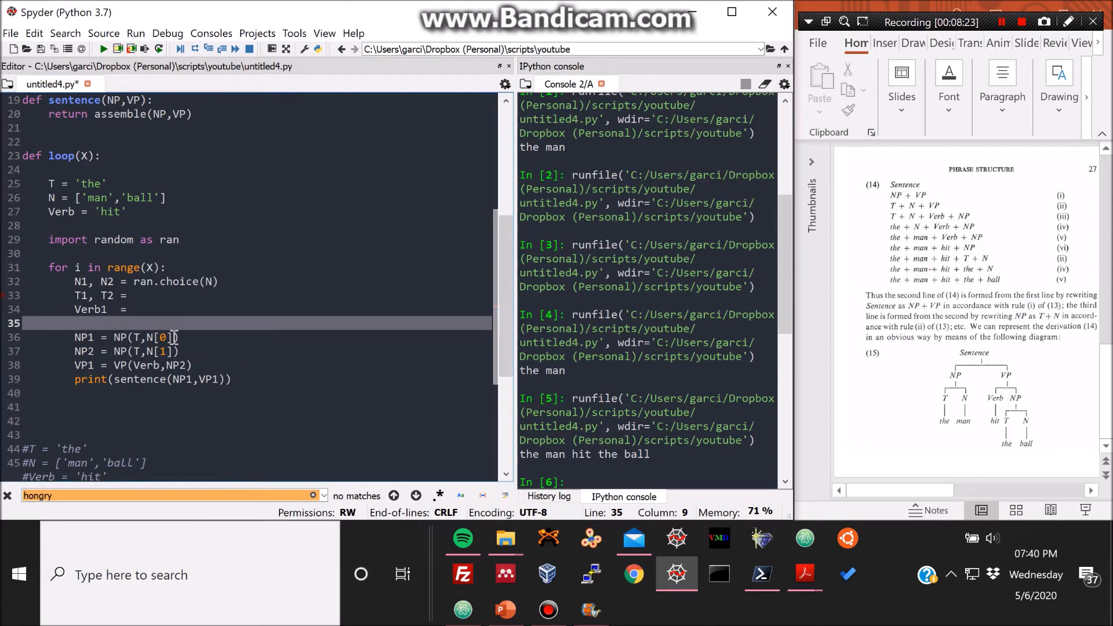
# Change the NP1, NP2, VP1 calls to use T1,N1, T2,N2 and Verb1.
pyautogui.click(171, 337)
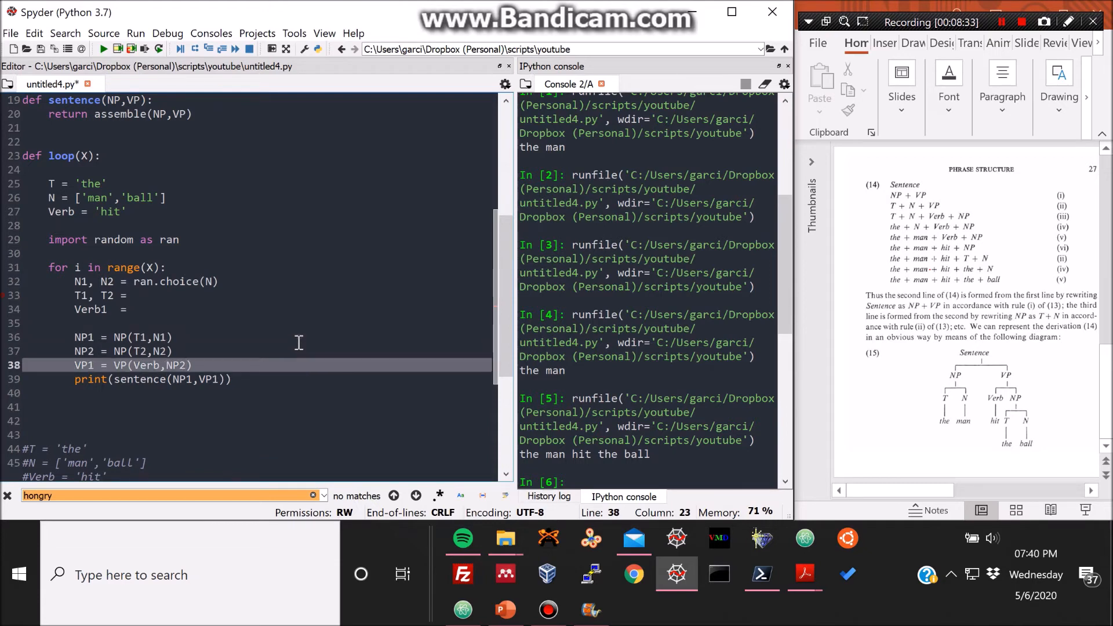
pyautogui.write('1')
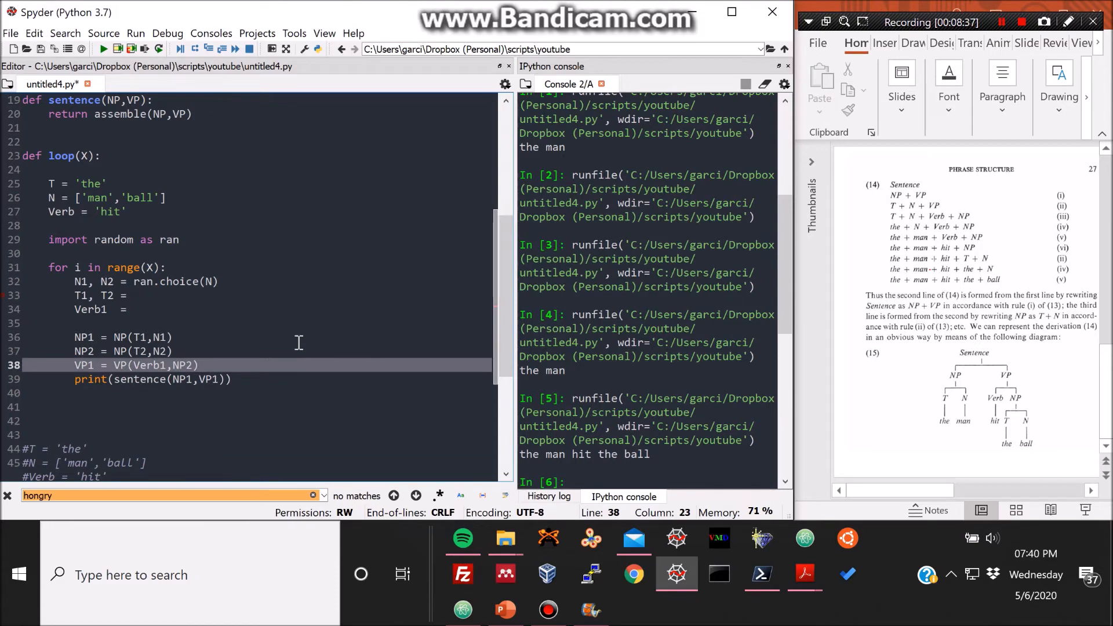
pyautogui.click(120, 197)
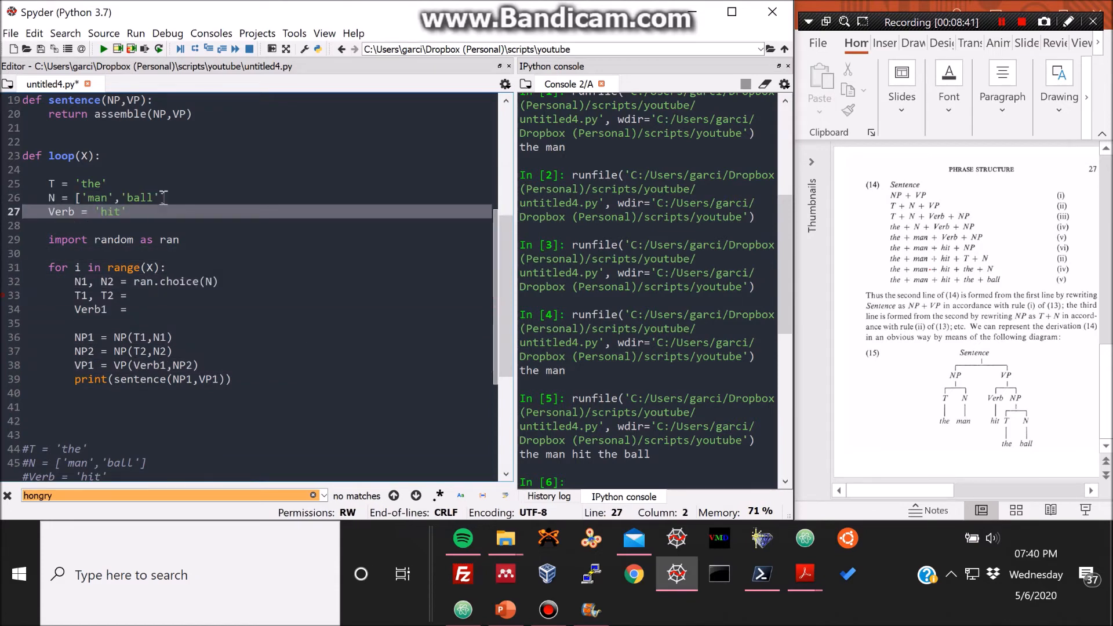
# Append monkey, caroussel, computer, edge, heart and guitar to the N noun list.
pyautogui.click(162, 197)
pyautogui.write(",'monkey")
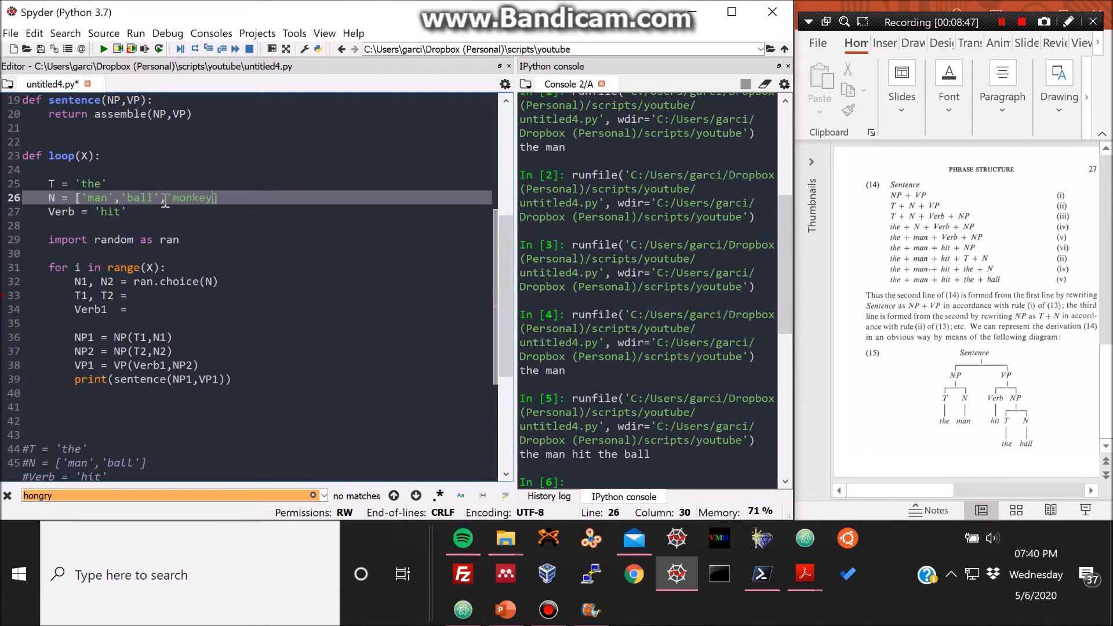
pyautogui.write(',')
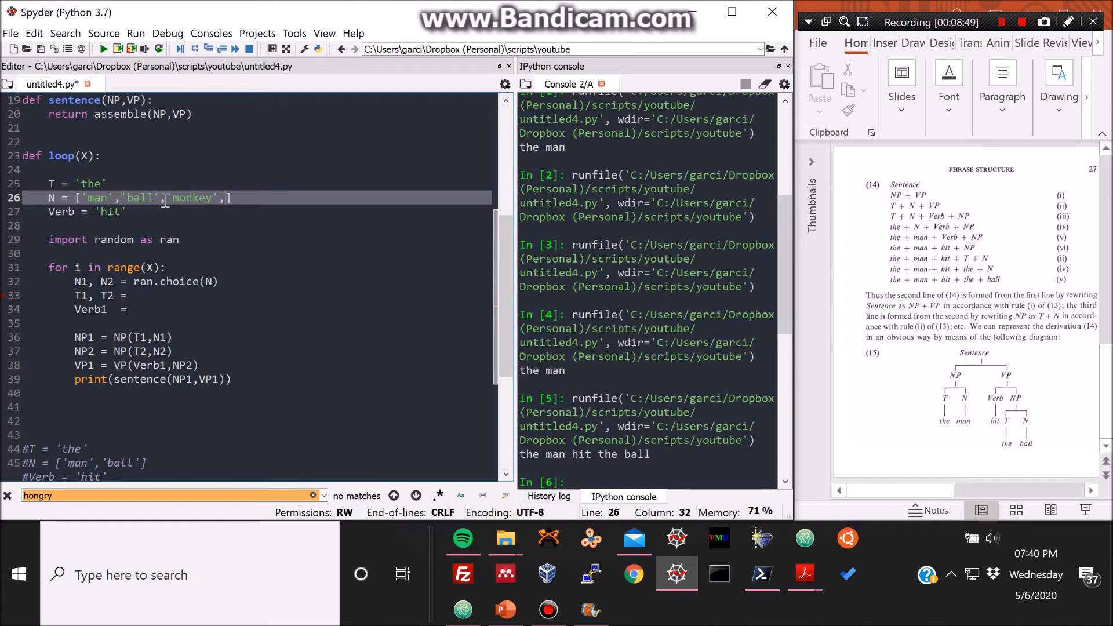
pyautogui.write('ca')
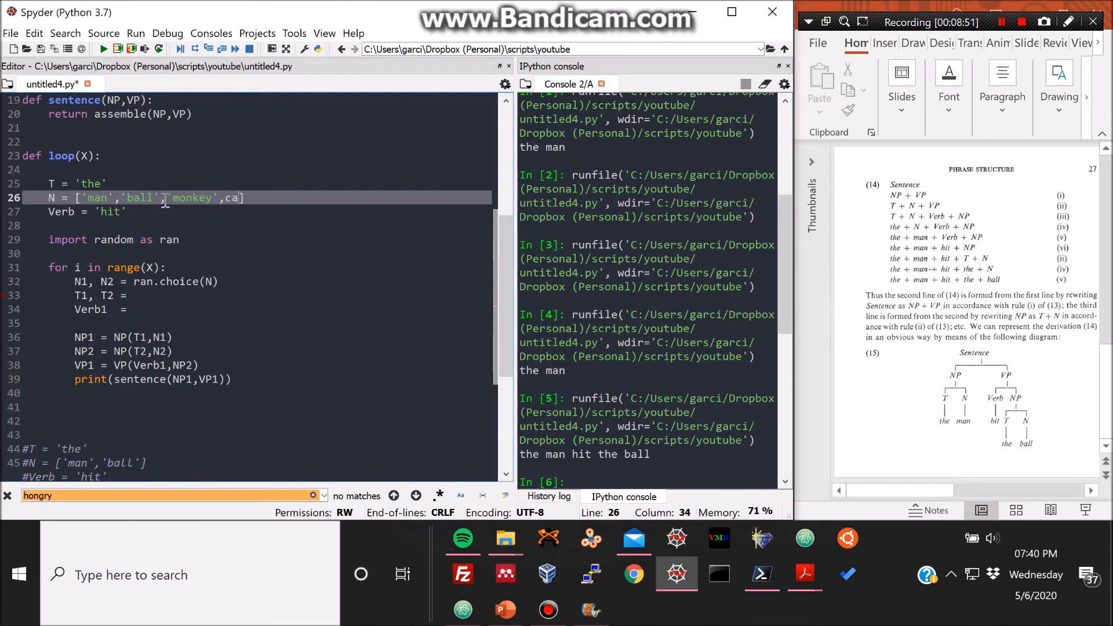
pyautogui.press('Backspace')
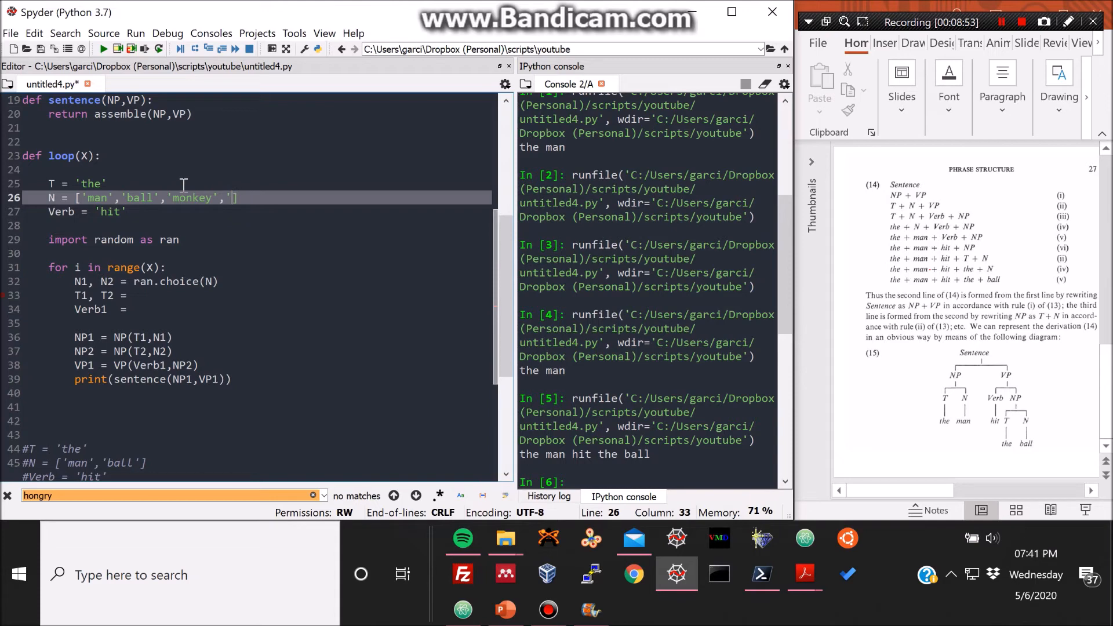
pyautogui.write("caroussel','comput")
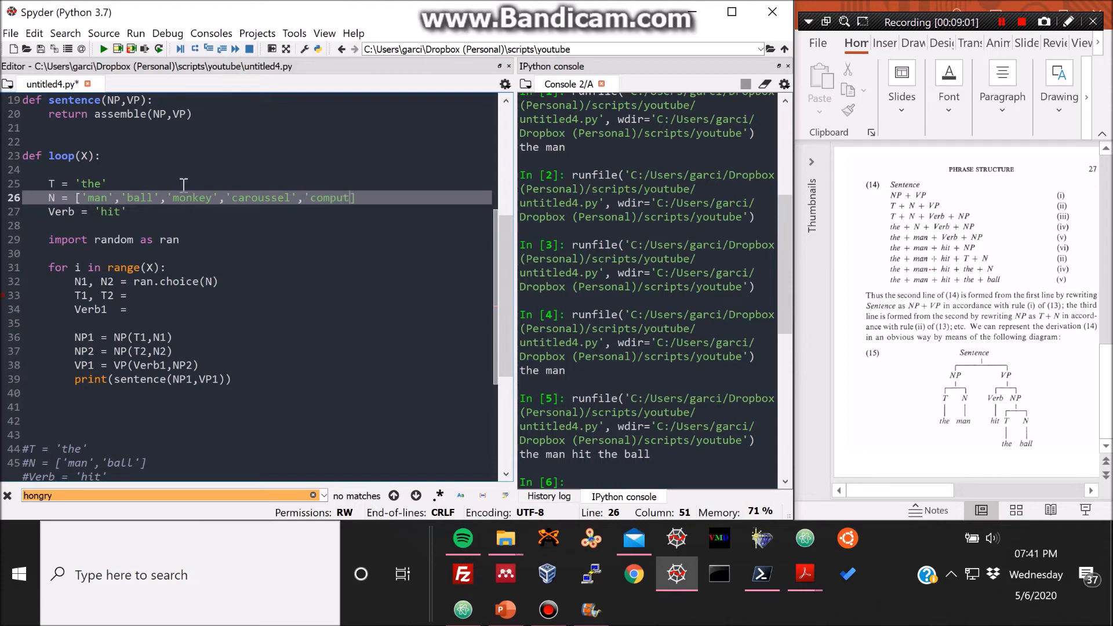
pyautogui.write("er',")
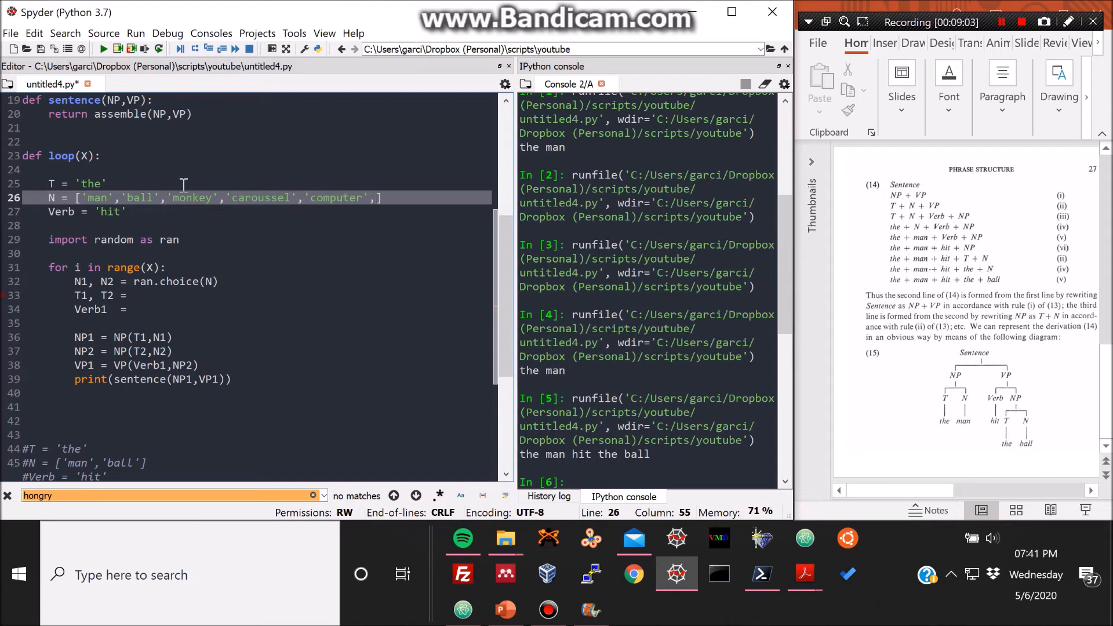
pyautogui.write("'edge',''")
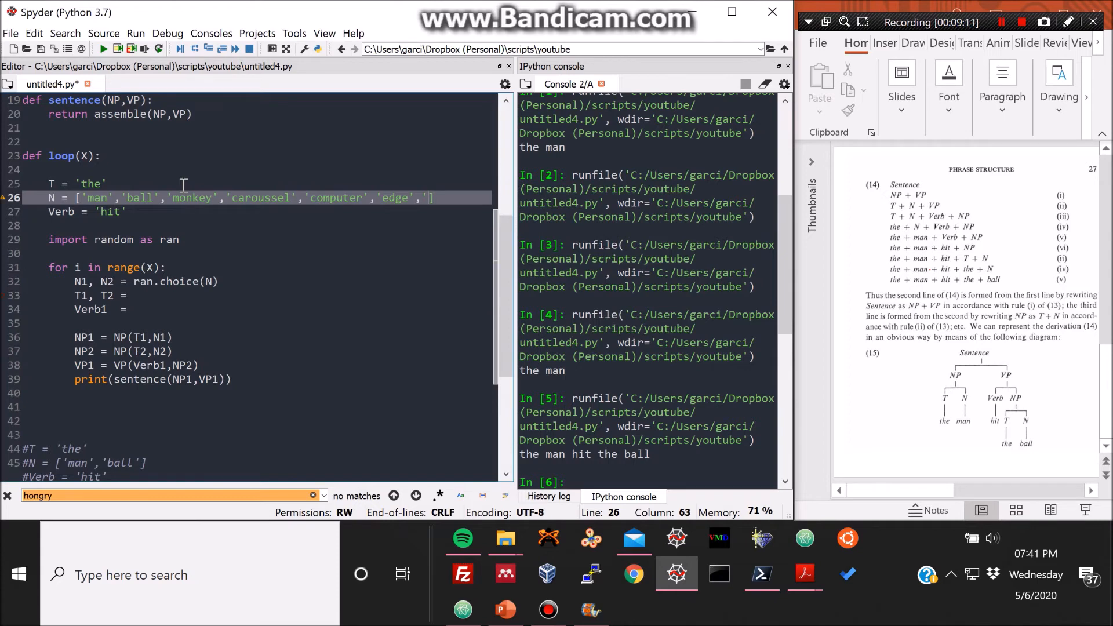
pyautogui.write('heart')
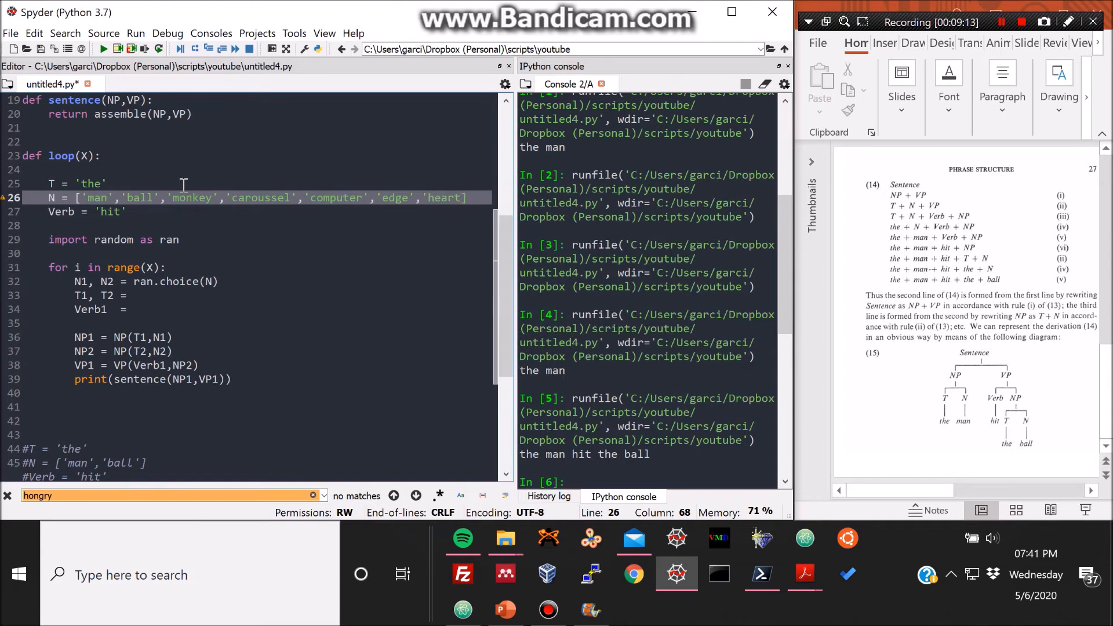
pyautogui.write(',]')
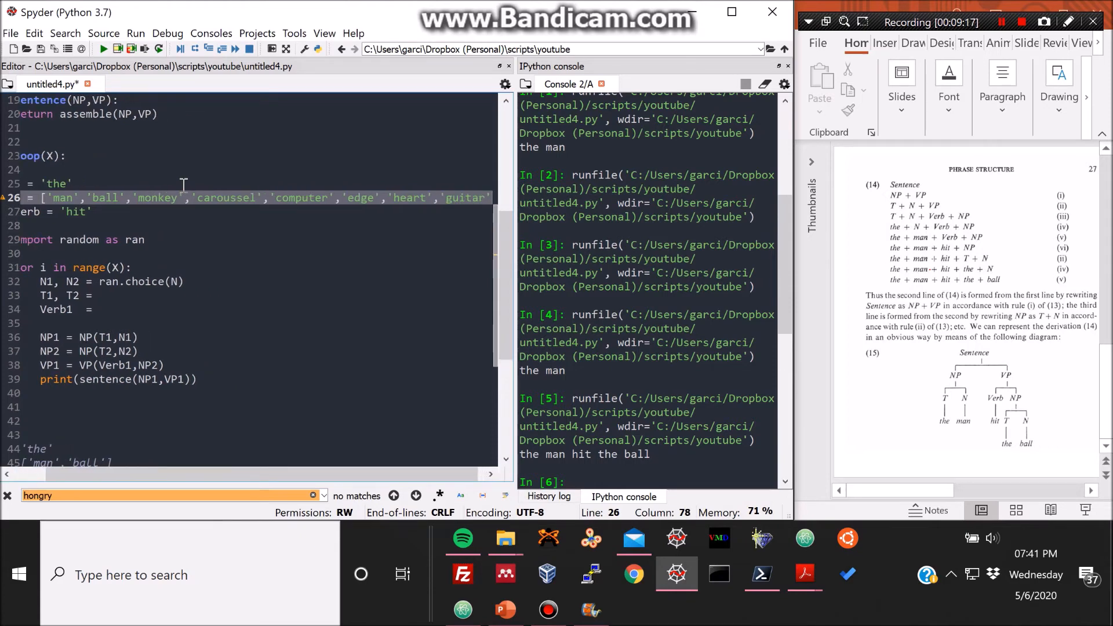
pyautogui.moveTo(266, 197)
pyautogui.write('[')
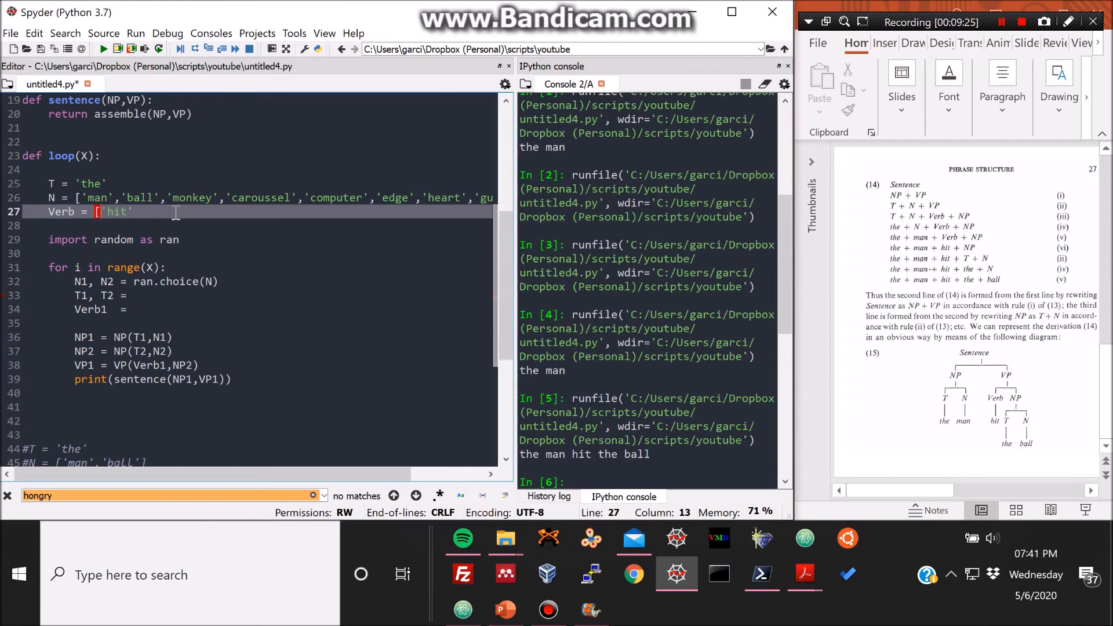
# Make Verb a list adding polished, healed, tore, treated, coded and ran after hit.
pyautogui.write(",'polished','")
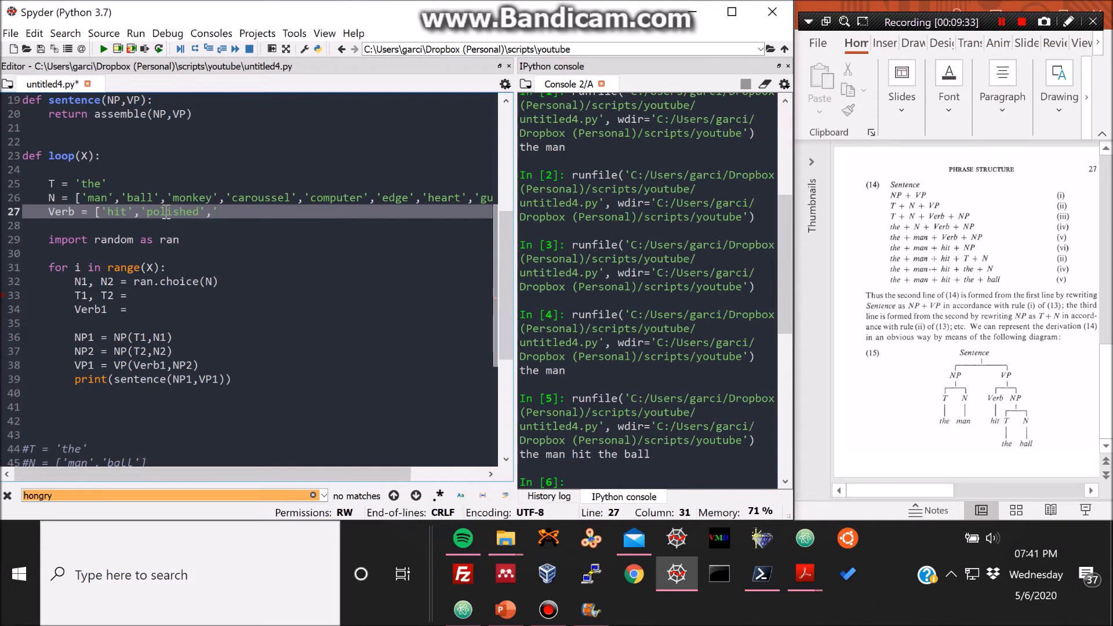
pyautogui.write("healed',")
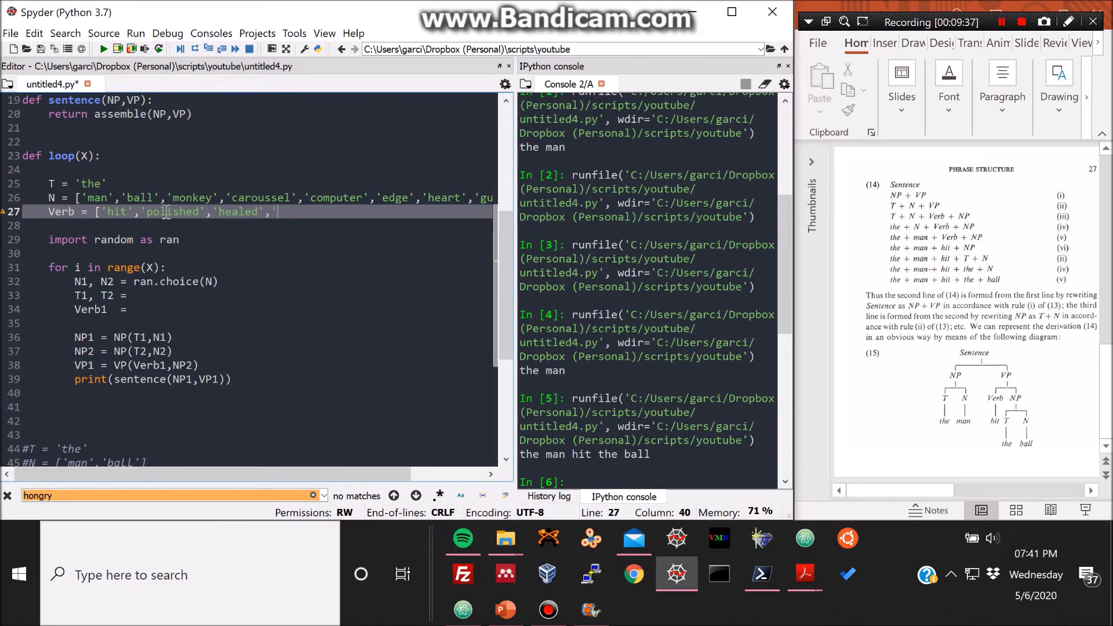
pyautogui.write('to')
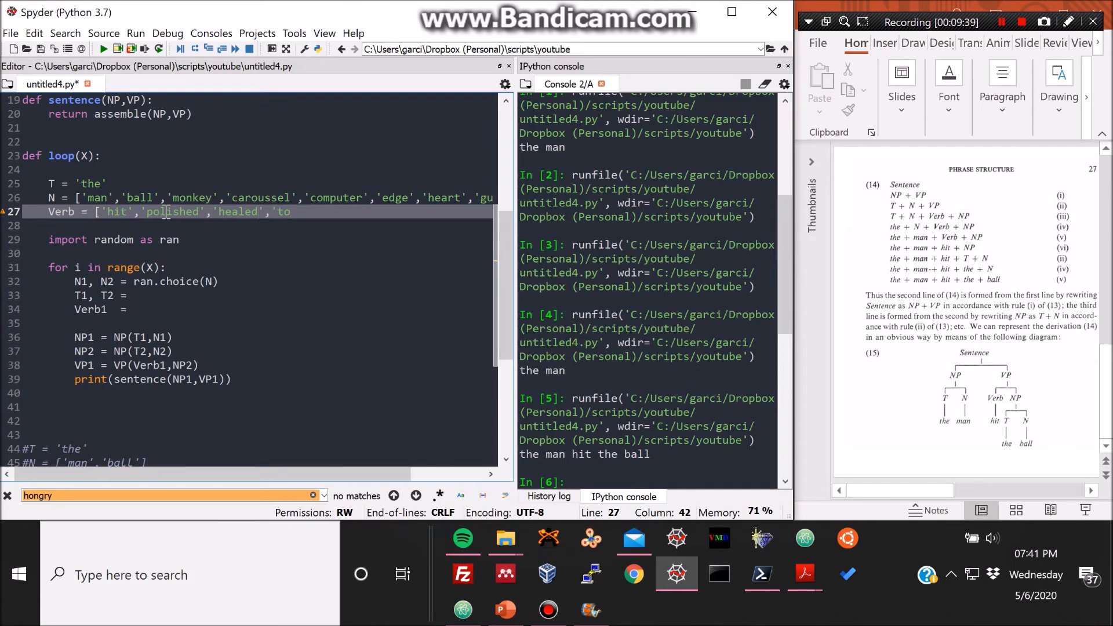
pyautogui.write("tore',")
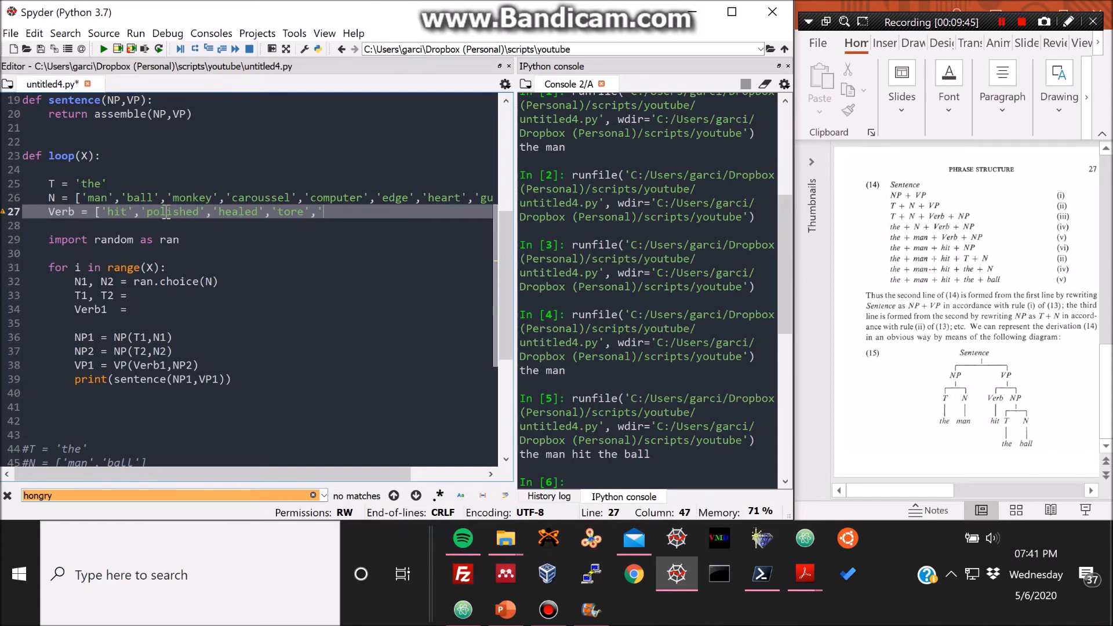
pyautogui.write("'tre")
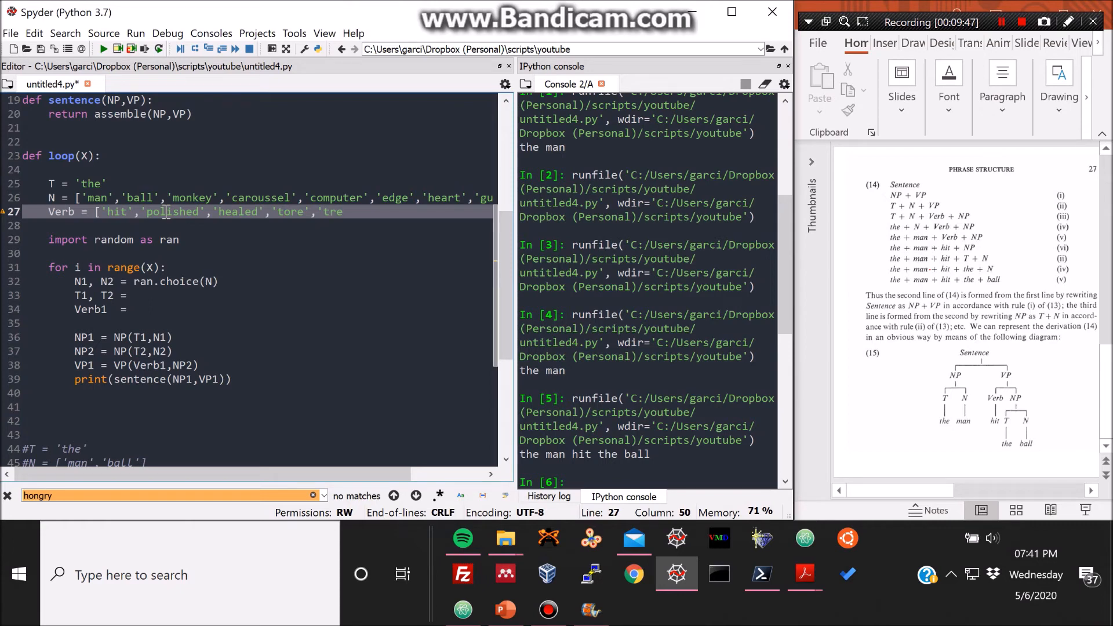
pyautogui.write('ate')
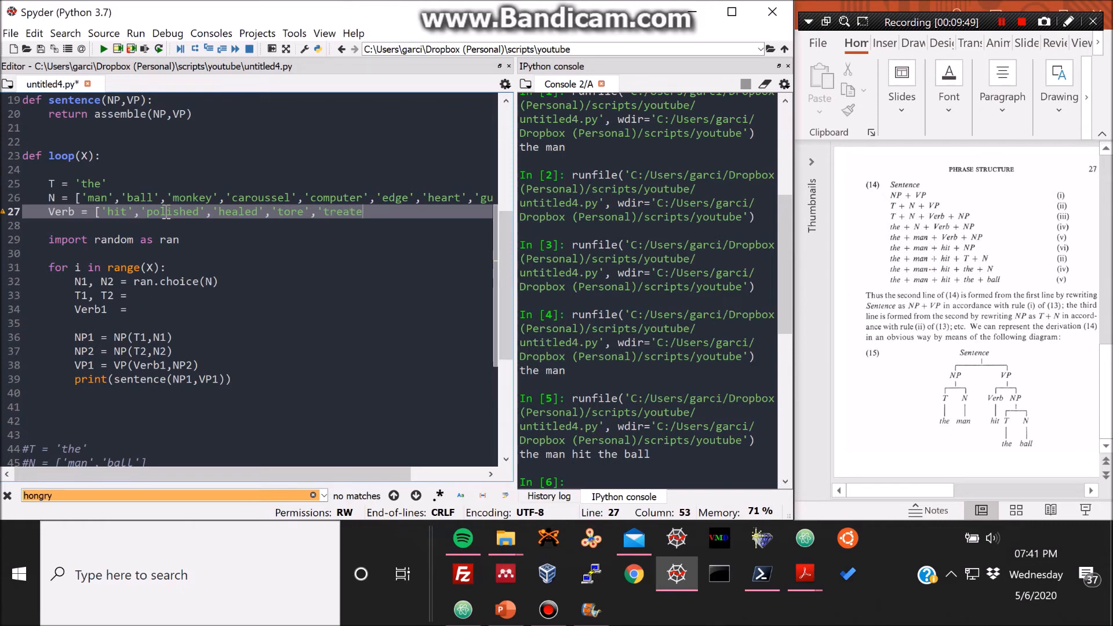
pyautogui.write("d',")
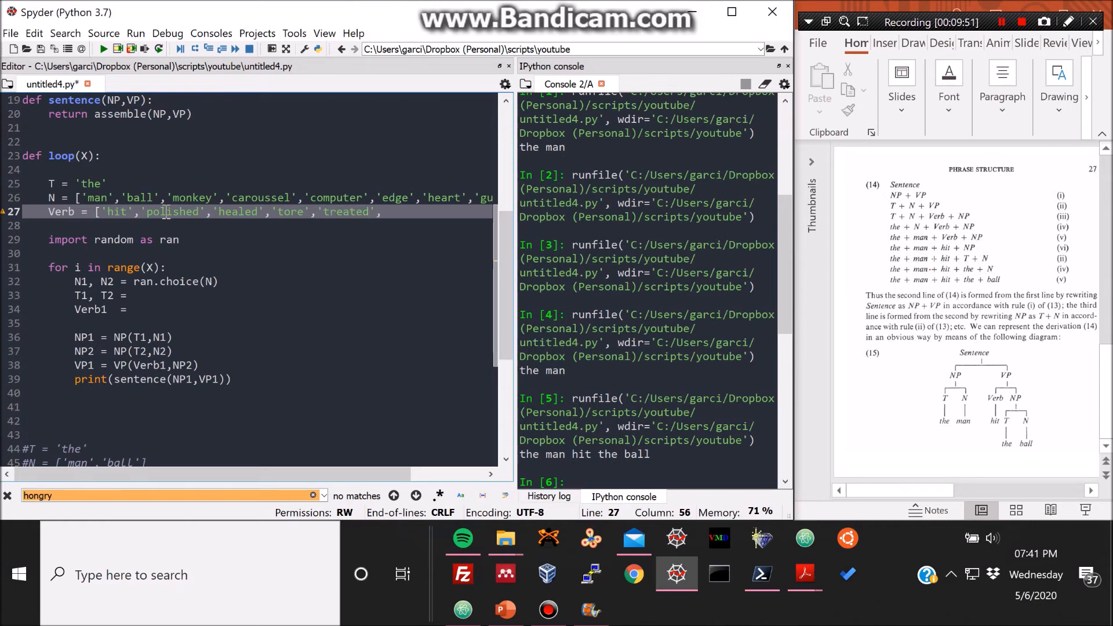
pyautogui.write("'coded','ran']")
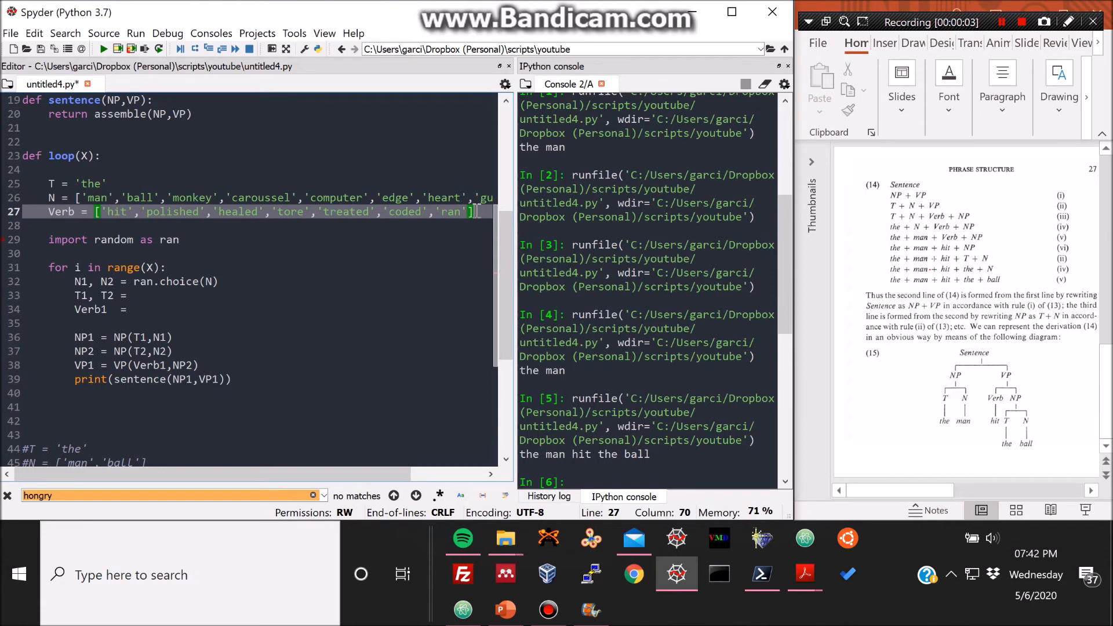
# Extend the T article list with 'our', 'his', 'her' and 'hir'.
pyautogui.click(80, 183)
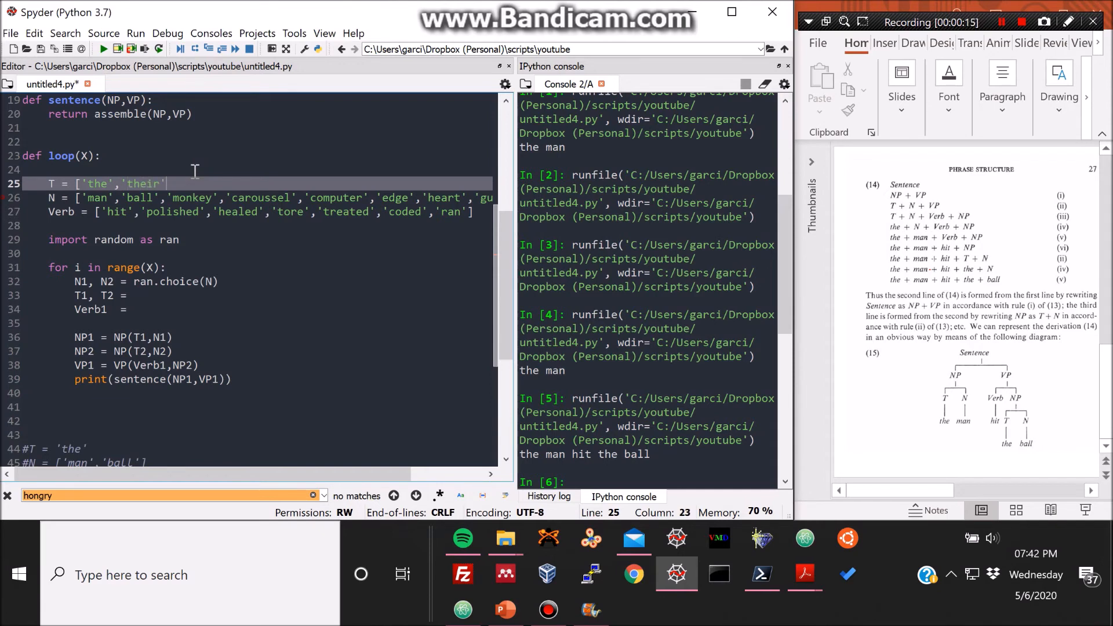
pyautogui.write(',')
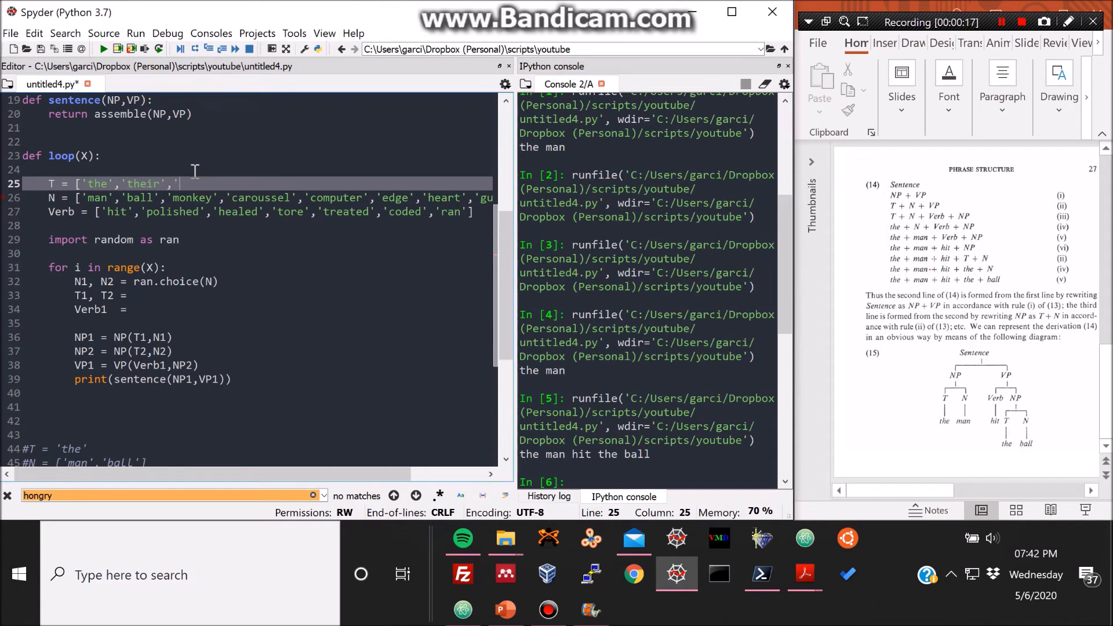
pyautogui.write("'o")
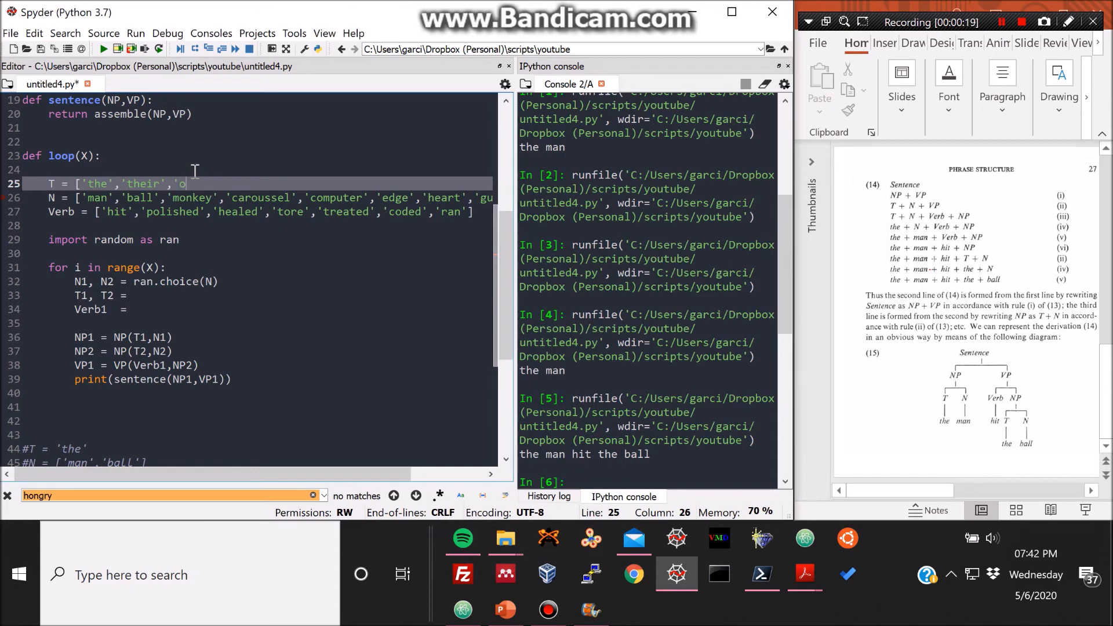
pyautogui.write('ur')
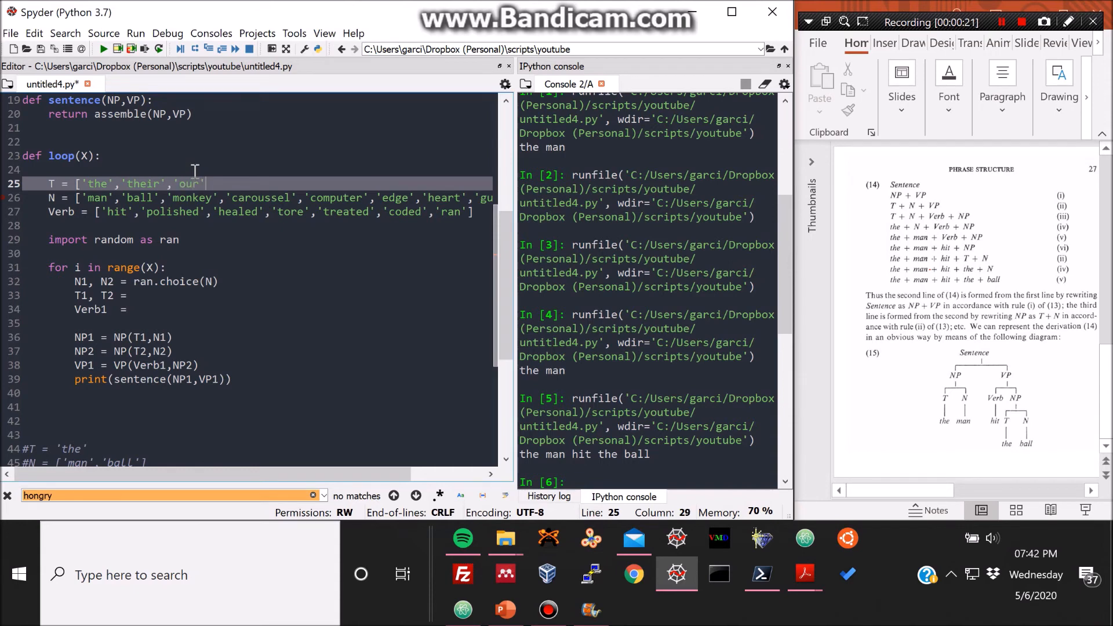
pyautogui.write("'his',")
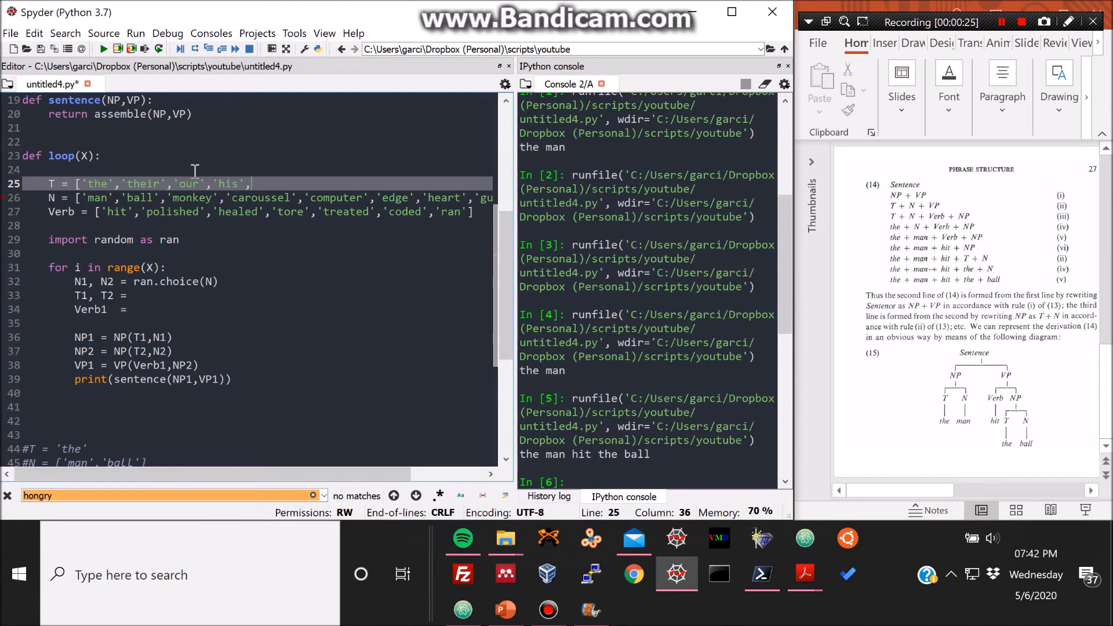
pyautogui.write("'her',")
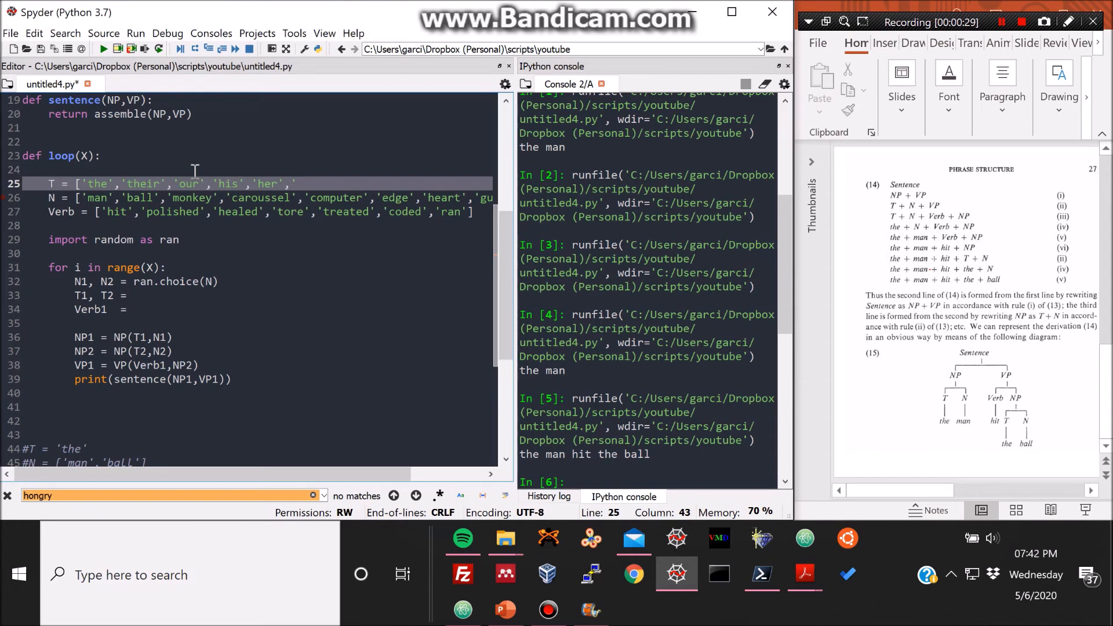
pyautogui.write("'hir']")
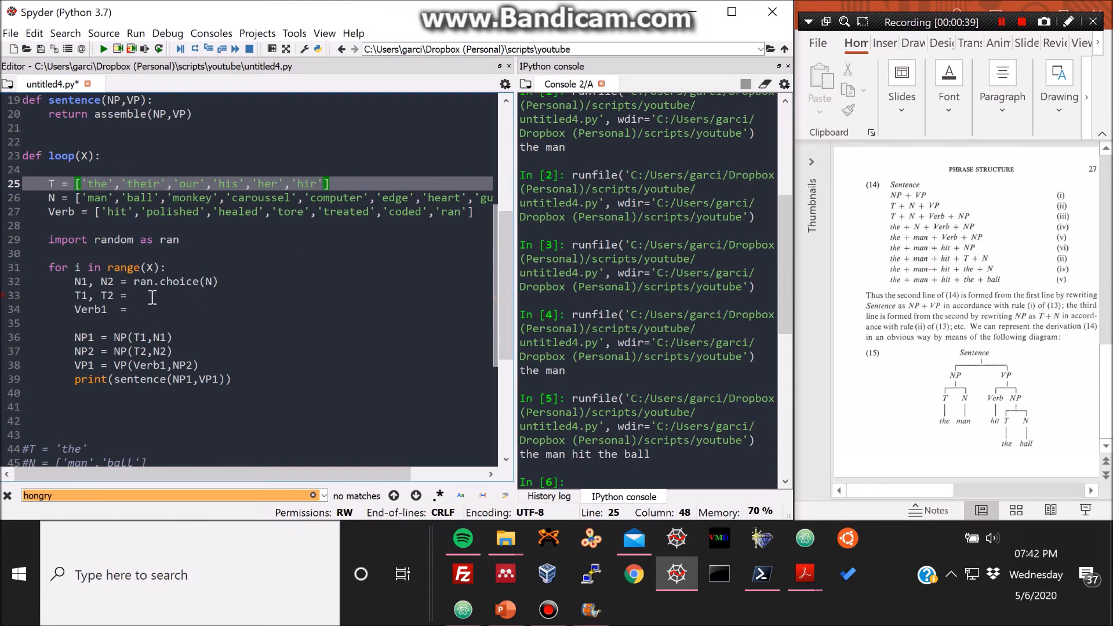
# Complete T1, T2 = ran.choice(T) and Verb1 = ran.choice(Verb) in the loop.
pyautogui.click(135, 295)
pyautogui.write(' ran.choice(')
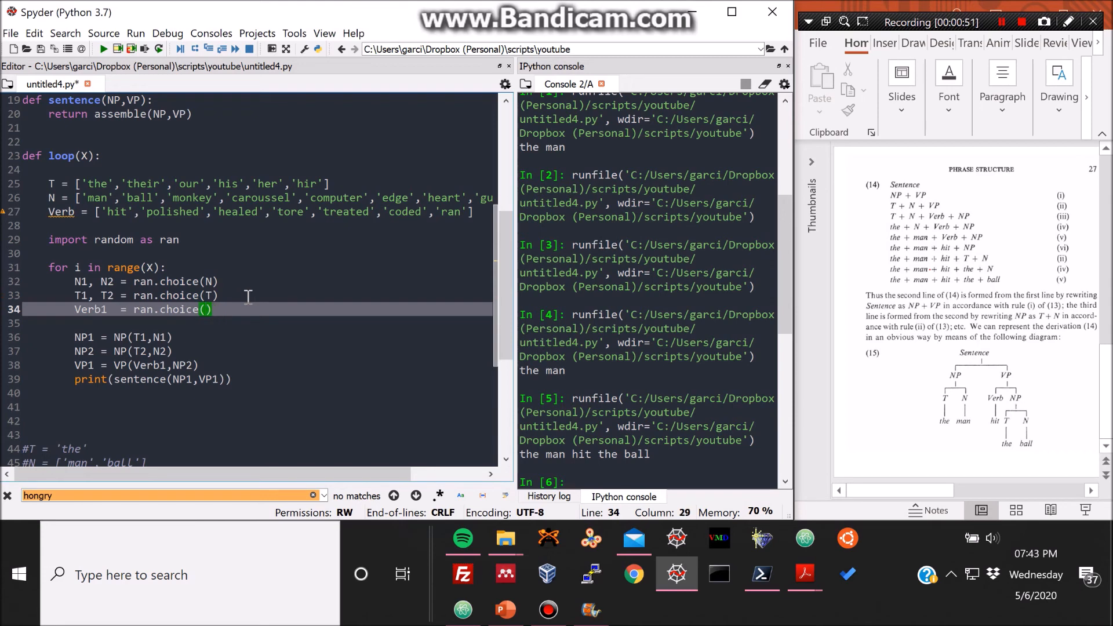
pyautogui.write('T')
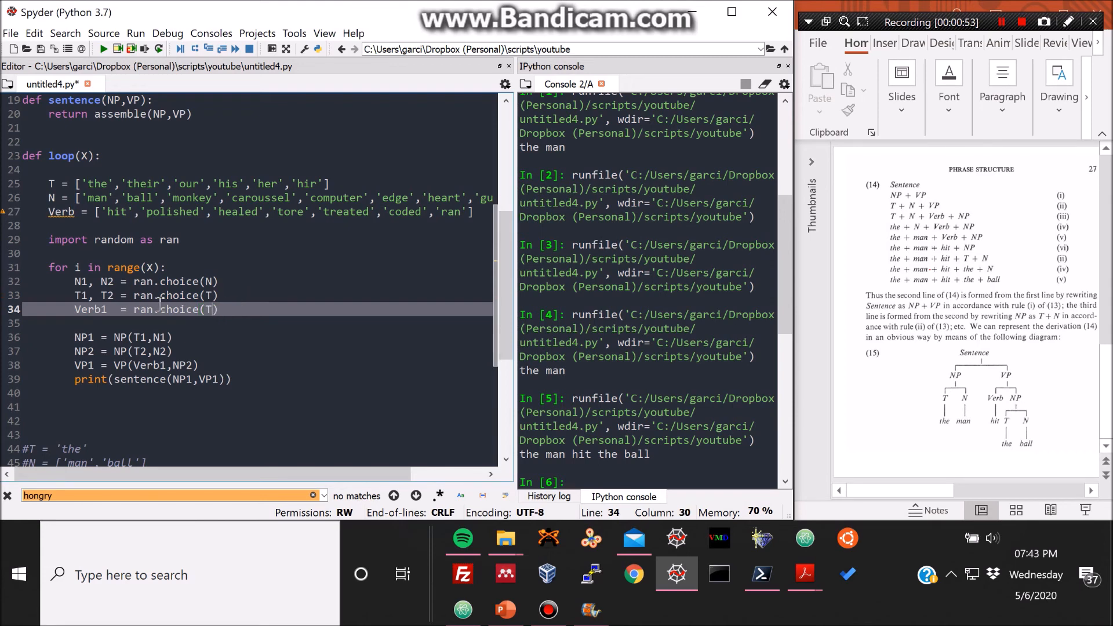
pyautogui.write('Verb')
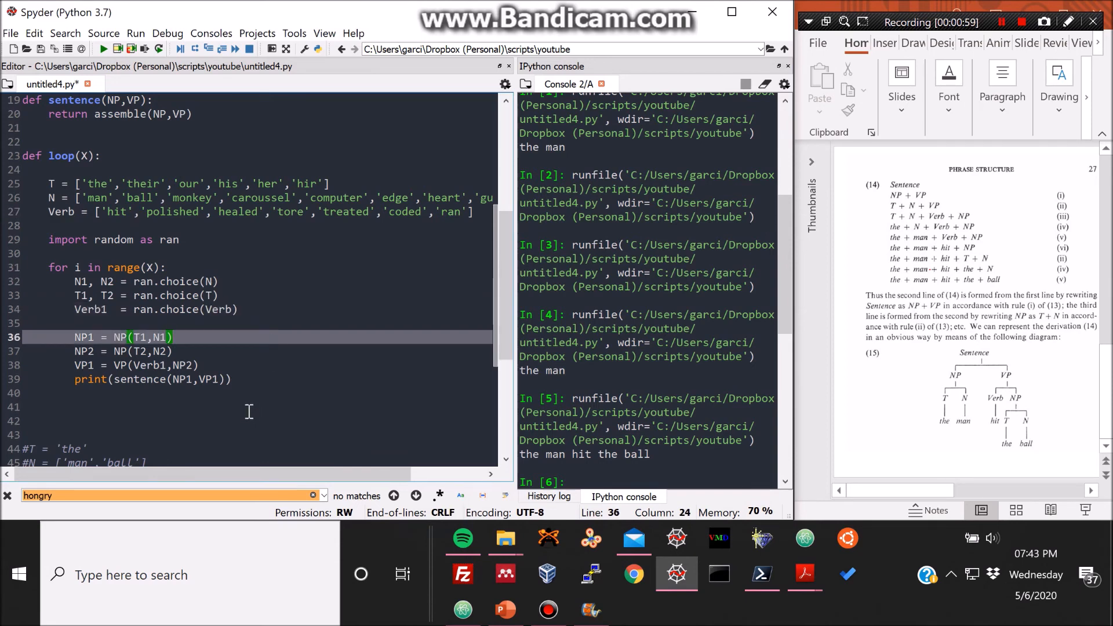
pyautogui.click(248, 407)
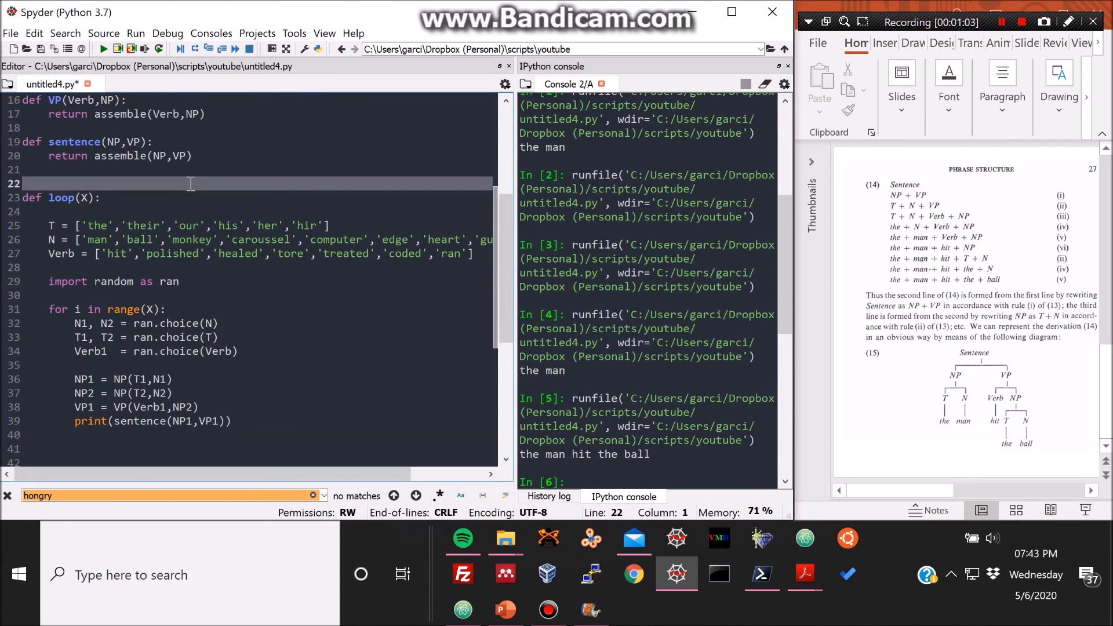
# Add a loop(1) call below the function and run the script, hitting a too-many-values unpacking error.
pyautogui.scroll(-3)
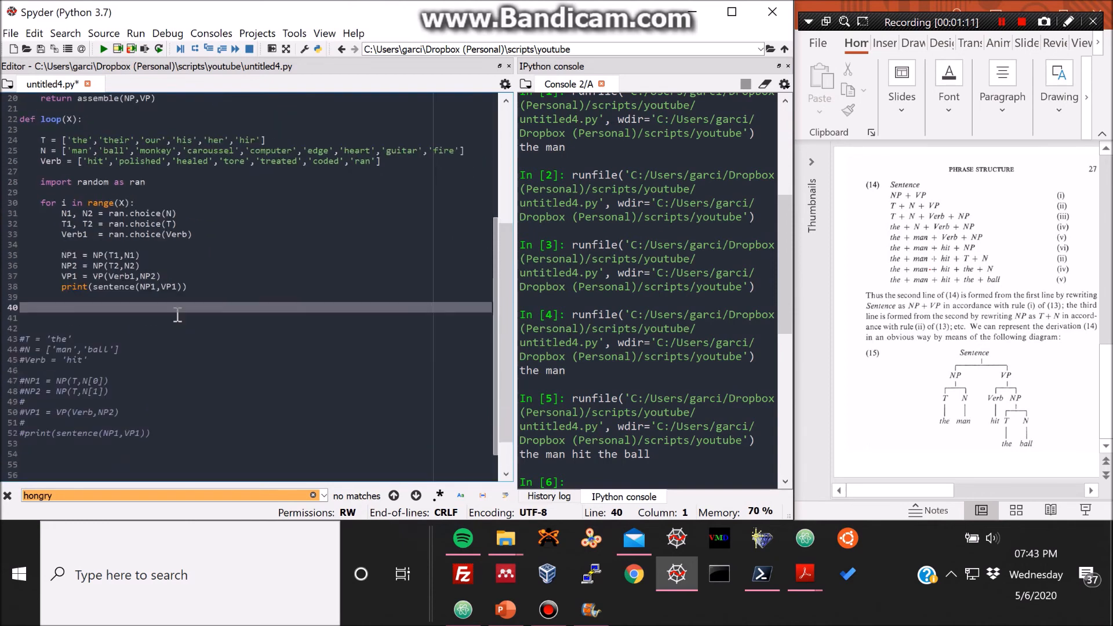
pyautogui.write('loop(')
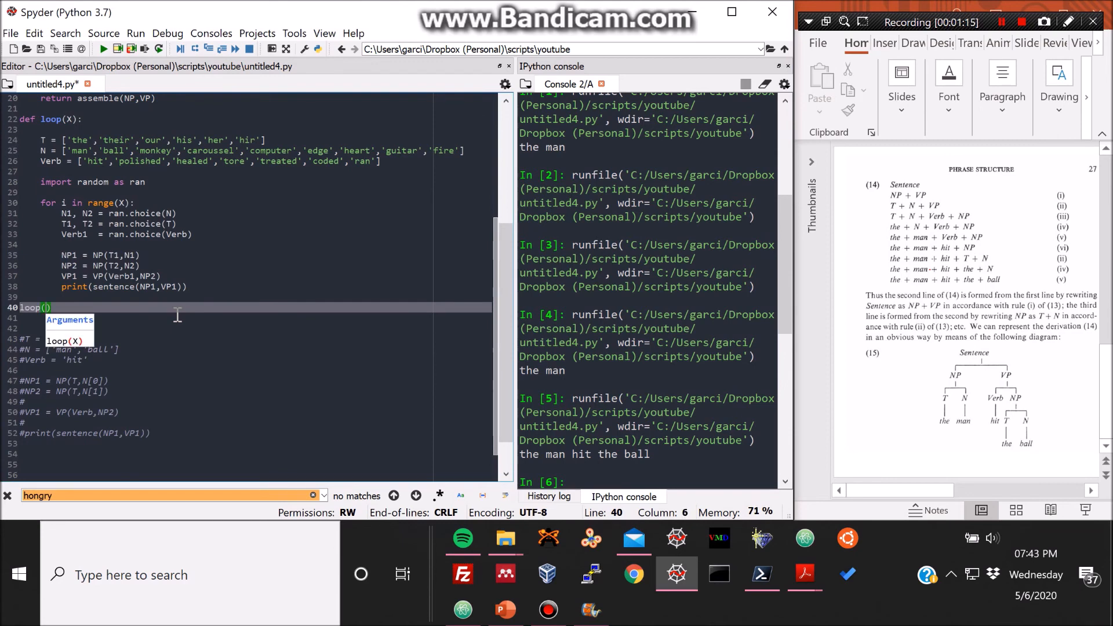
pyautogui.write('X')
pyautogui.write('1')
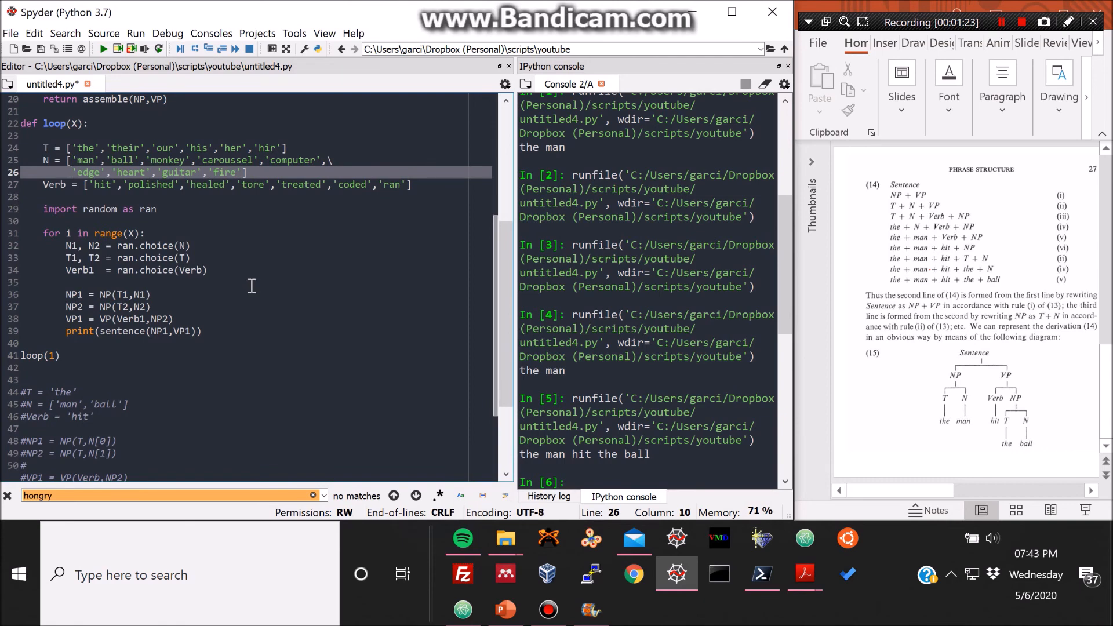
pyautogui.scroll(3)
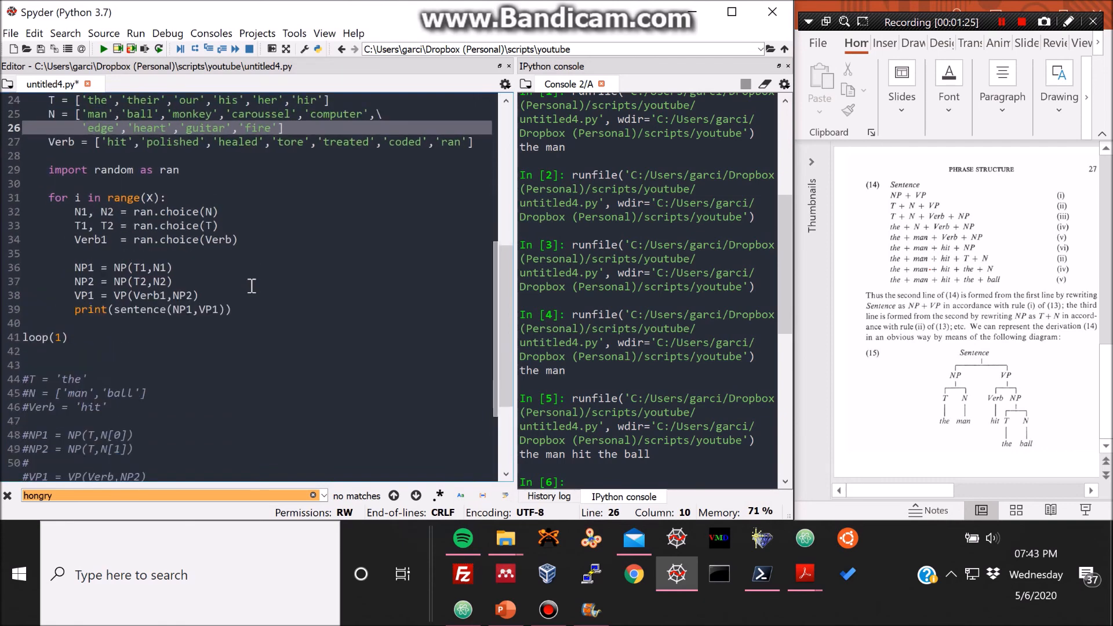
pyautogui.scroll(3)
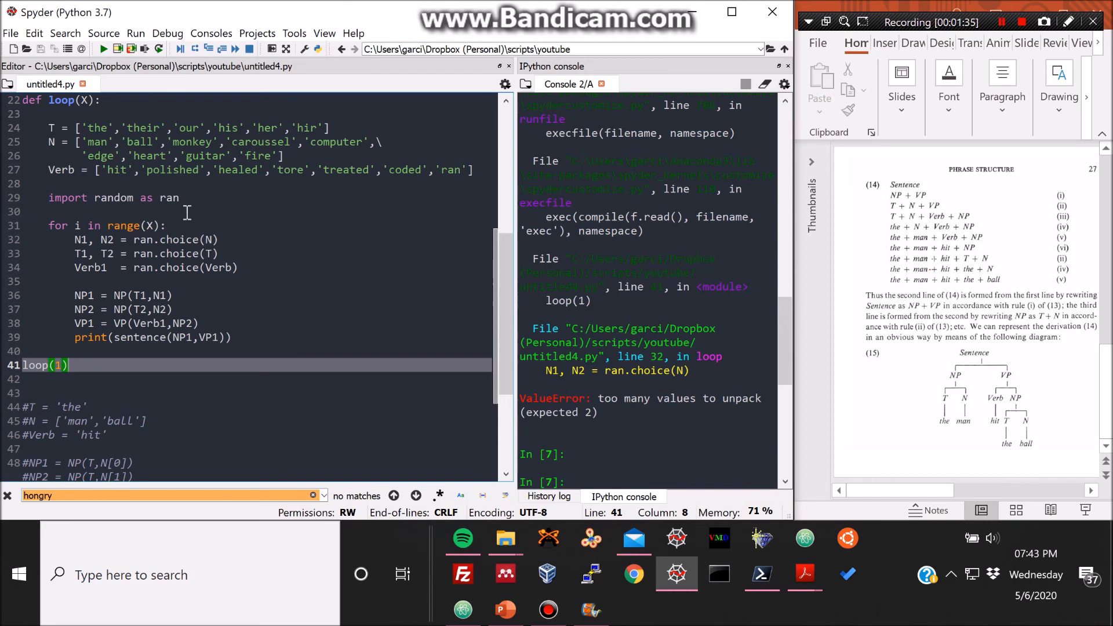
# Give N1, N2 and T1, T2 each two separate ran.choice calls to fix the unpacking.
pyautogui.click(207, 239)
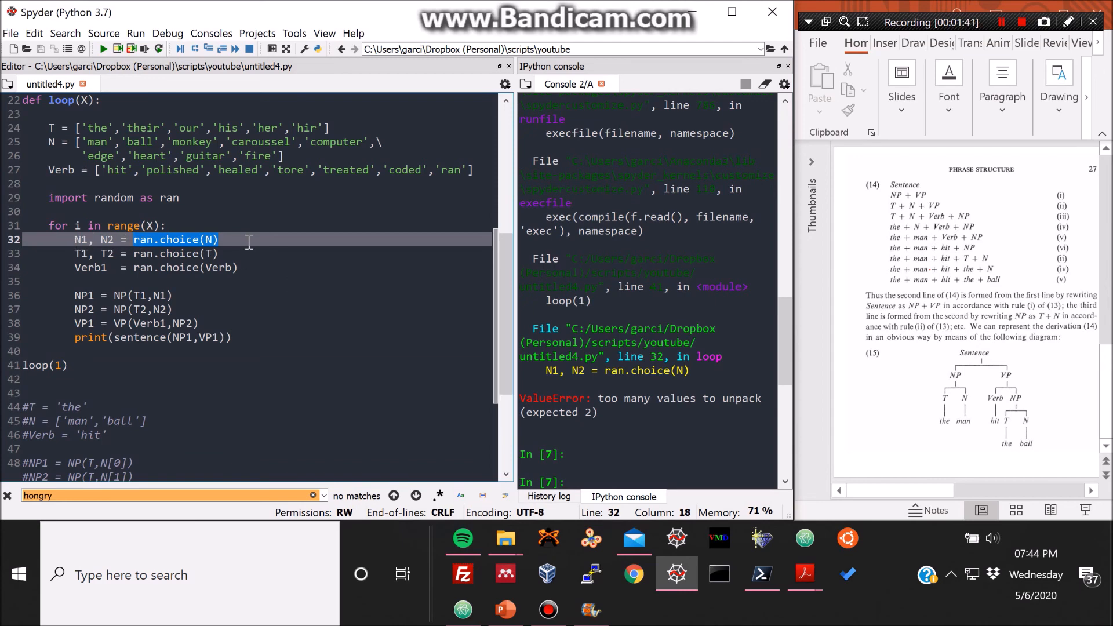
pyautogui.write(',ran.choice(N)')
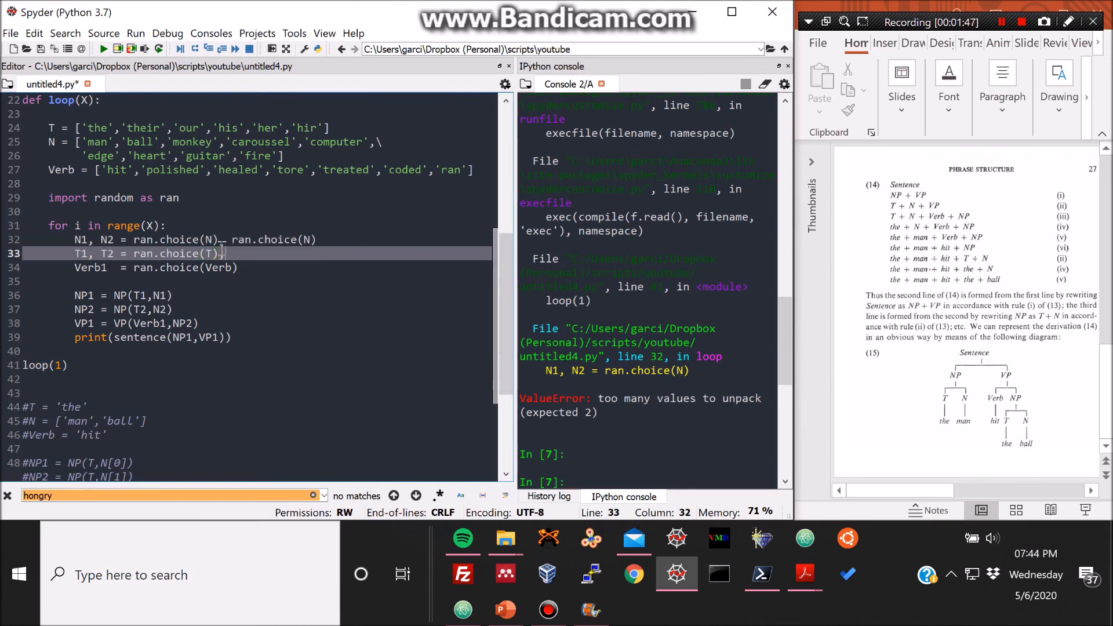
pyautogui.write(', ran.choice(N)')
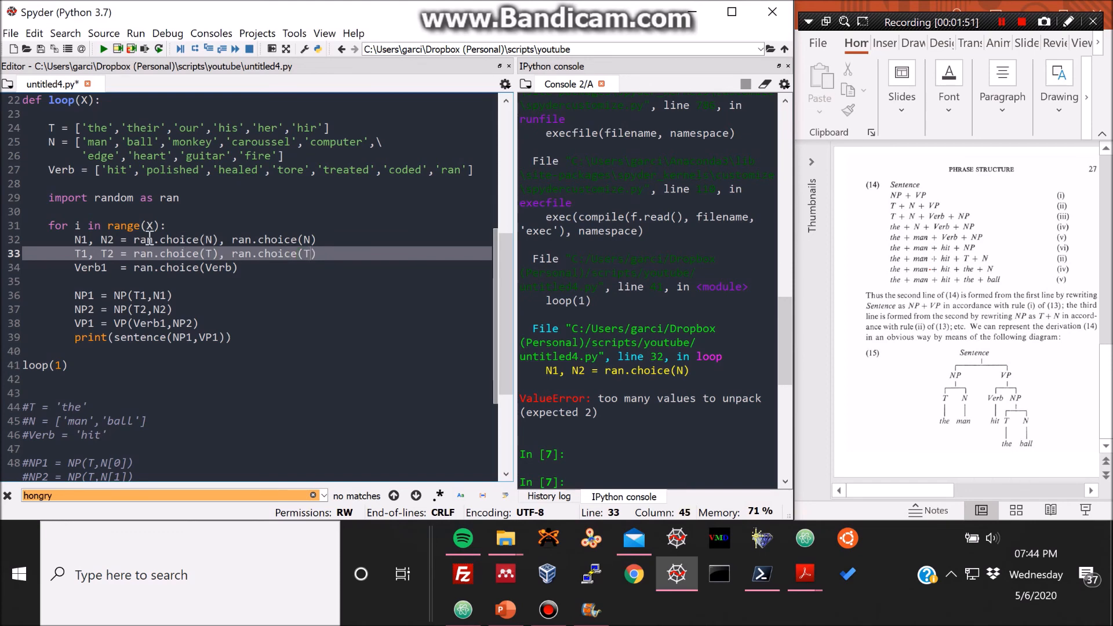
pyautogui.moveTo(310, 318)
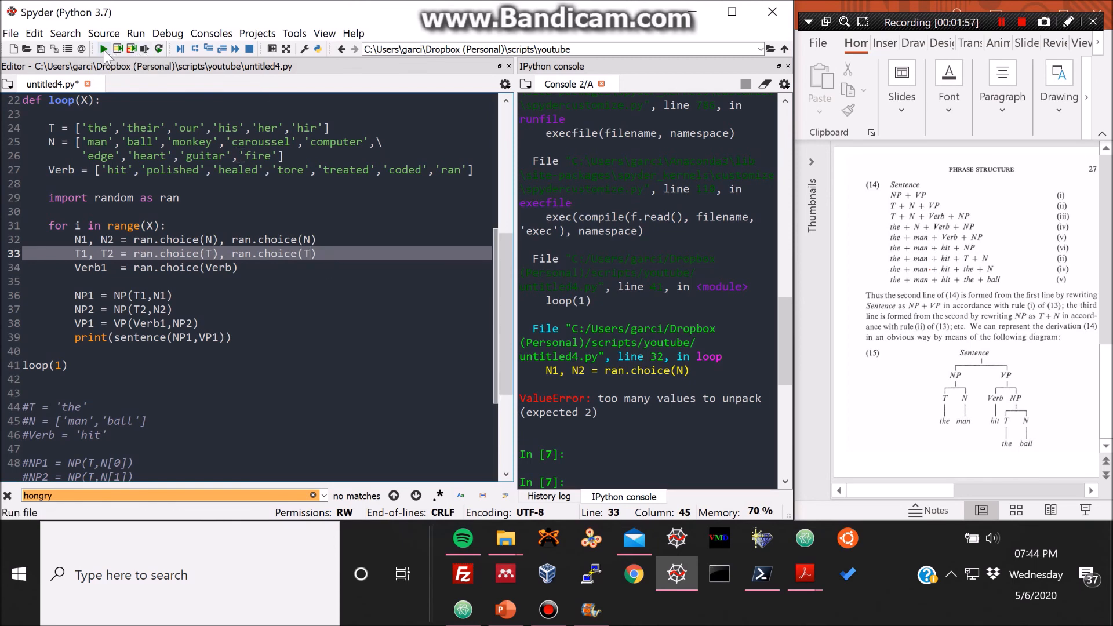
# Run the fixed script, printing random sentences like 'our man tore our guitar'.
pyautogui.click(102, 49)
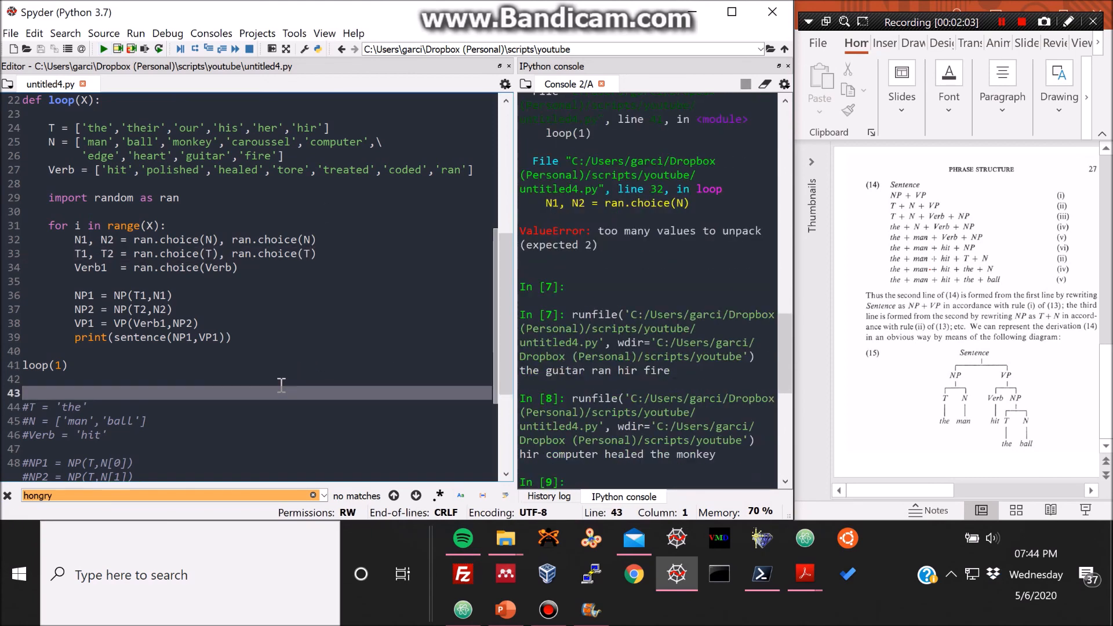
pyautogui.moveTo(200, 153)
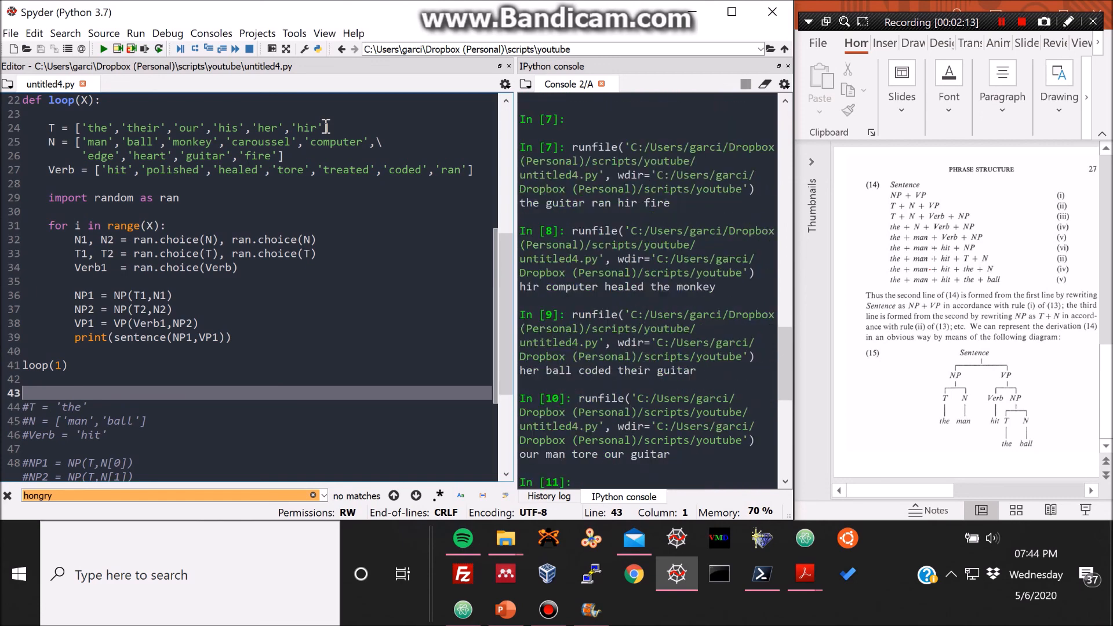
pyautogui.scroll(-3)
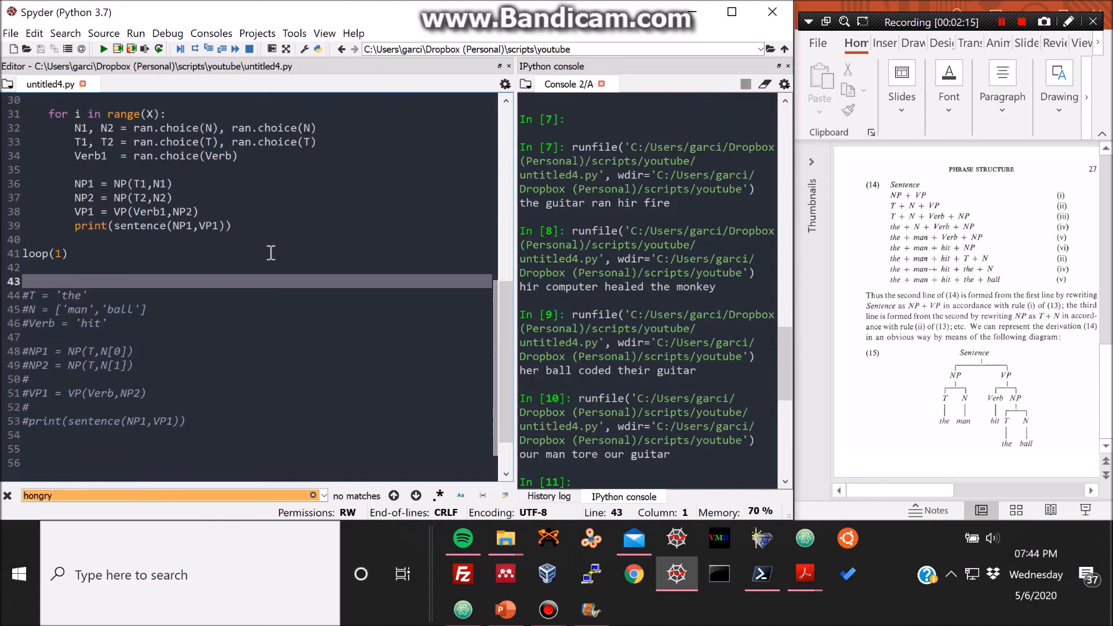
pyautogui.scroll(3)
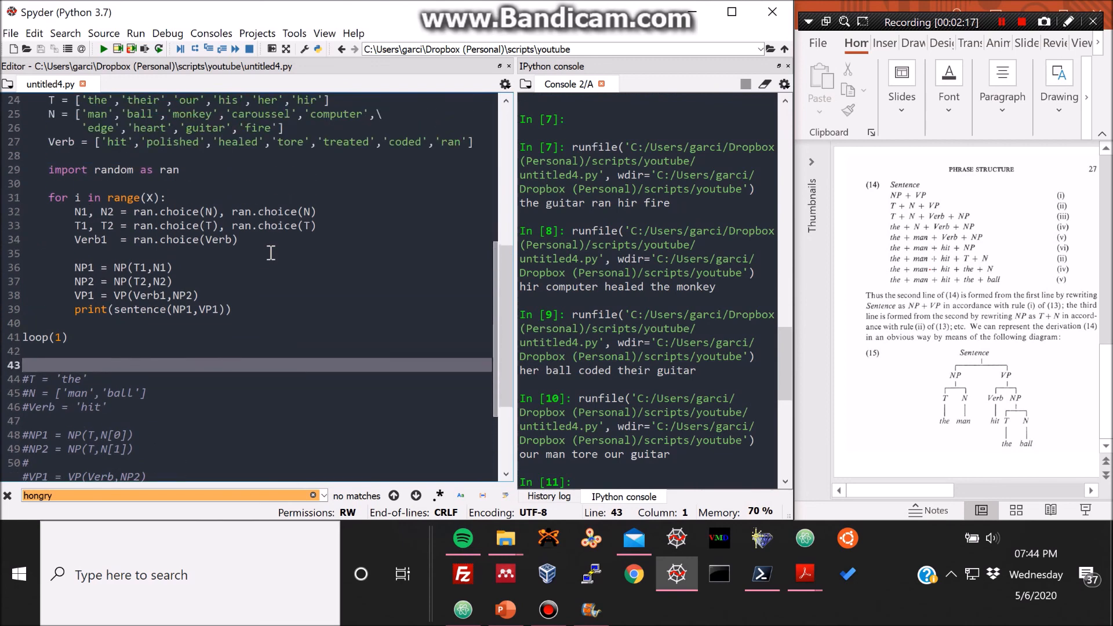
pyautogui.click(51, 337)
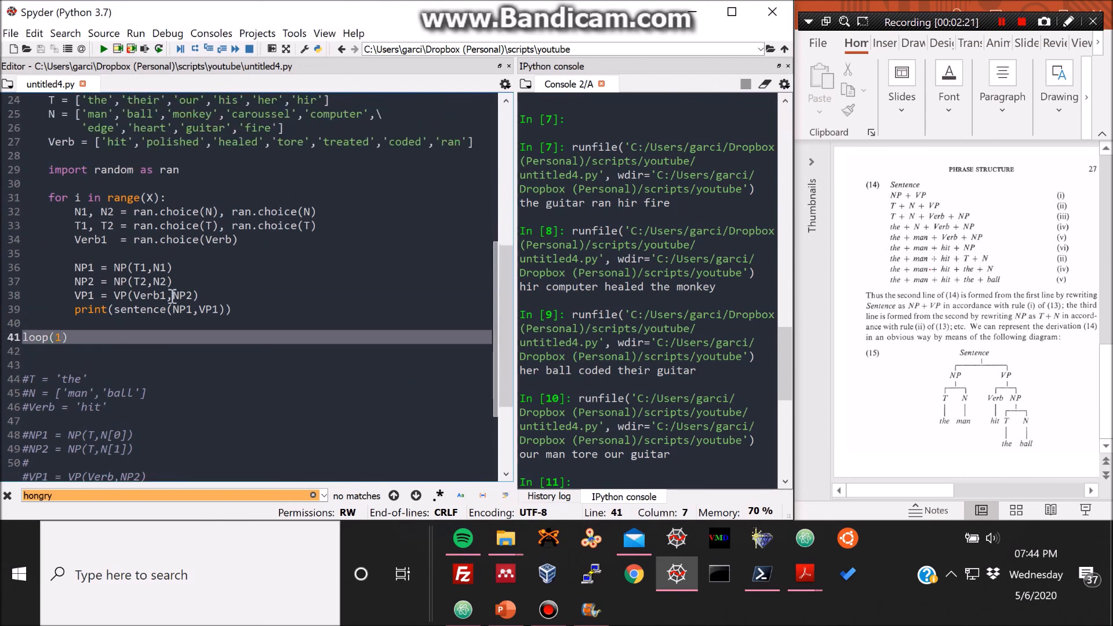
# Change the call to loop(10) and run so ten random sentences print.
pyautogui.write('0')
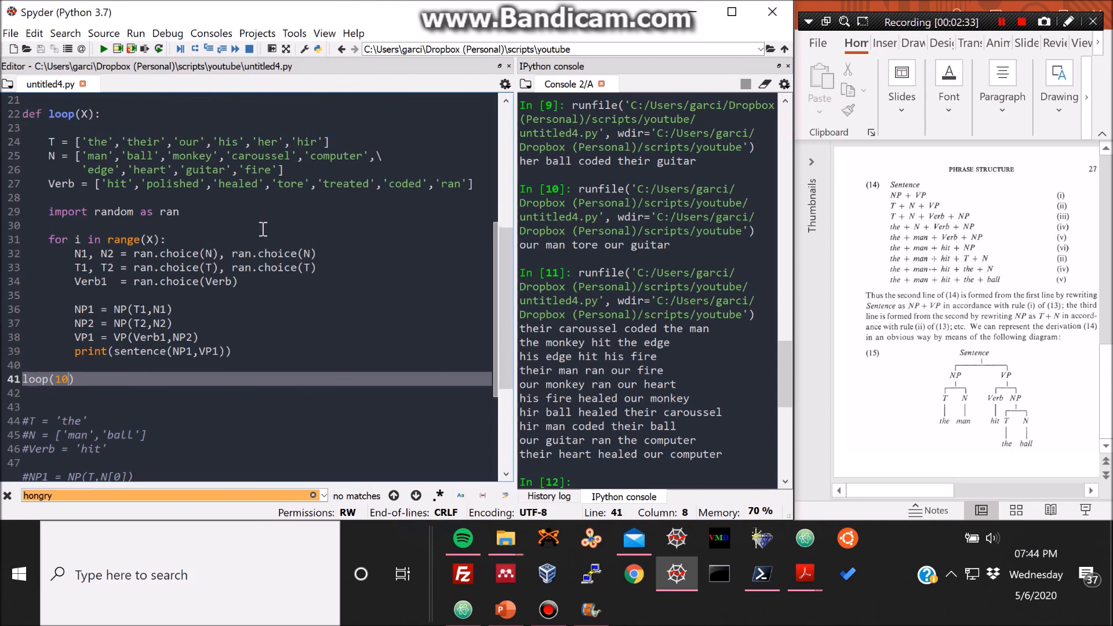
pyautogui.moveTo(227, 257)
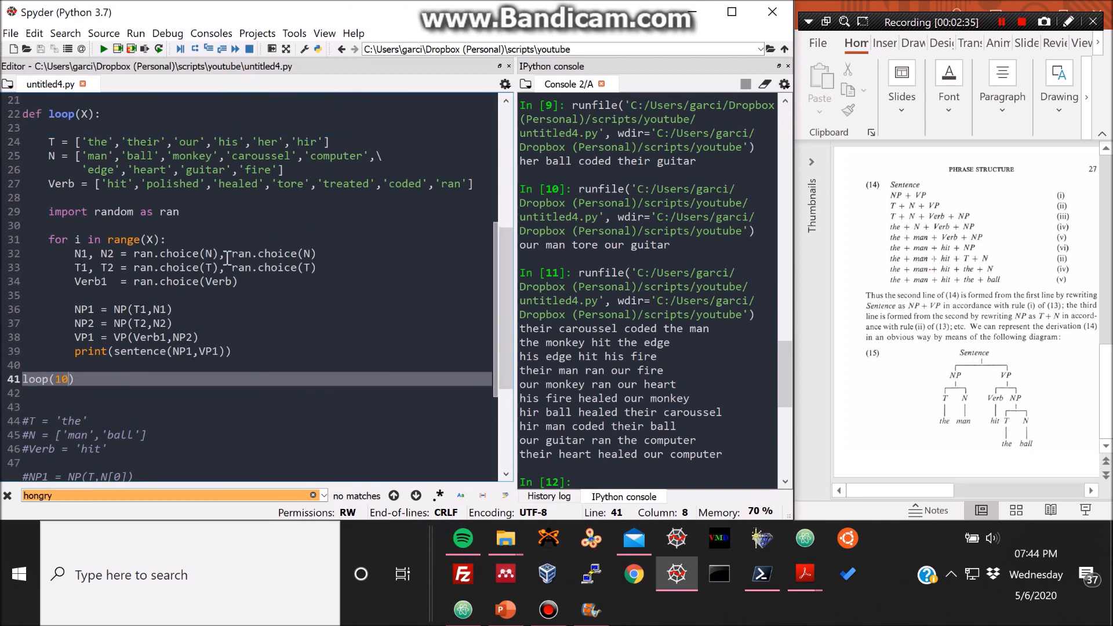